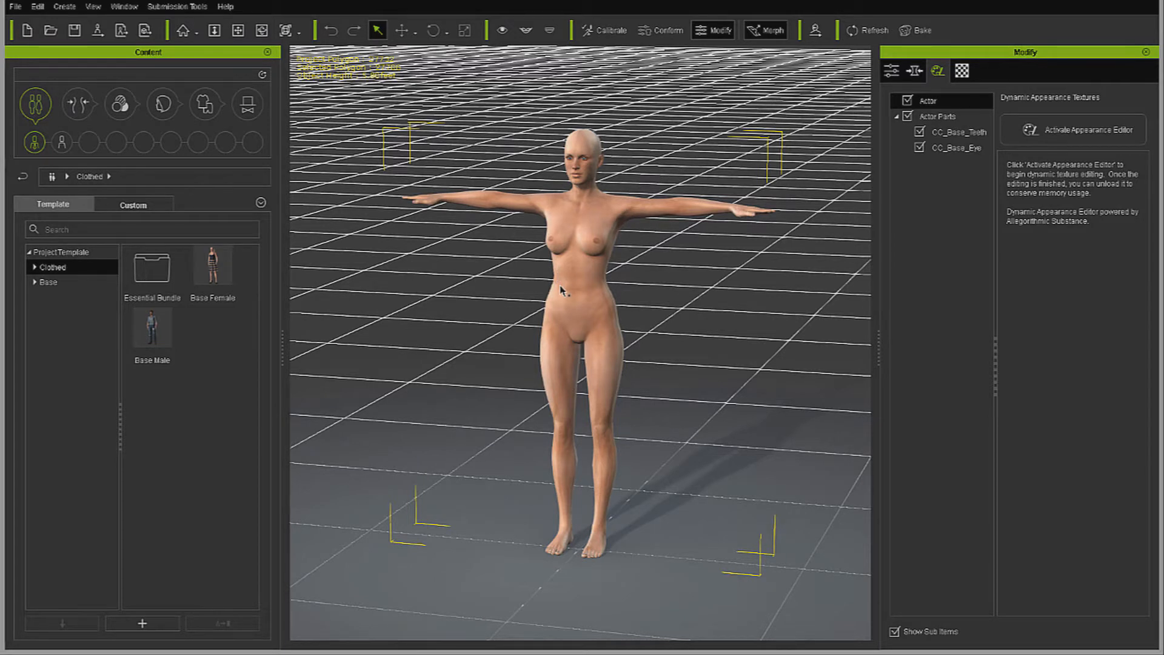
Export the nude character's full body as Female_Blank.obj into the part1a folder.
{"action": "left_click", "coordinate": [15, 7]}
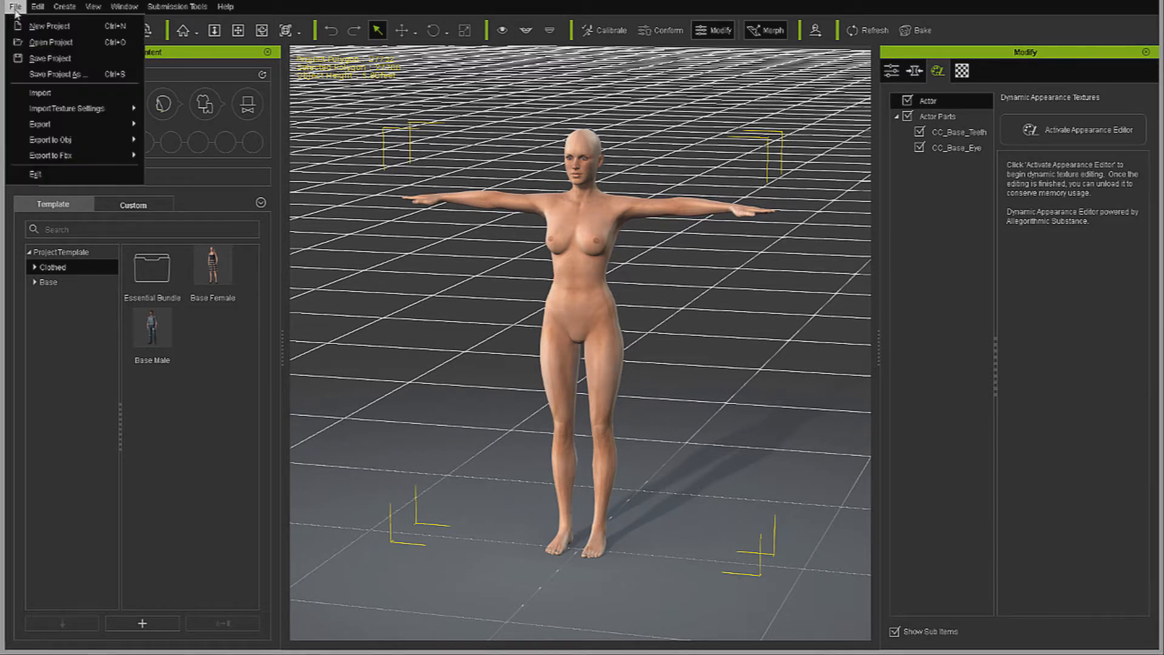
{"action": "mouse_move", "coordinate": [50, 140]}
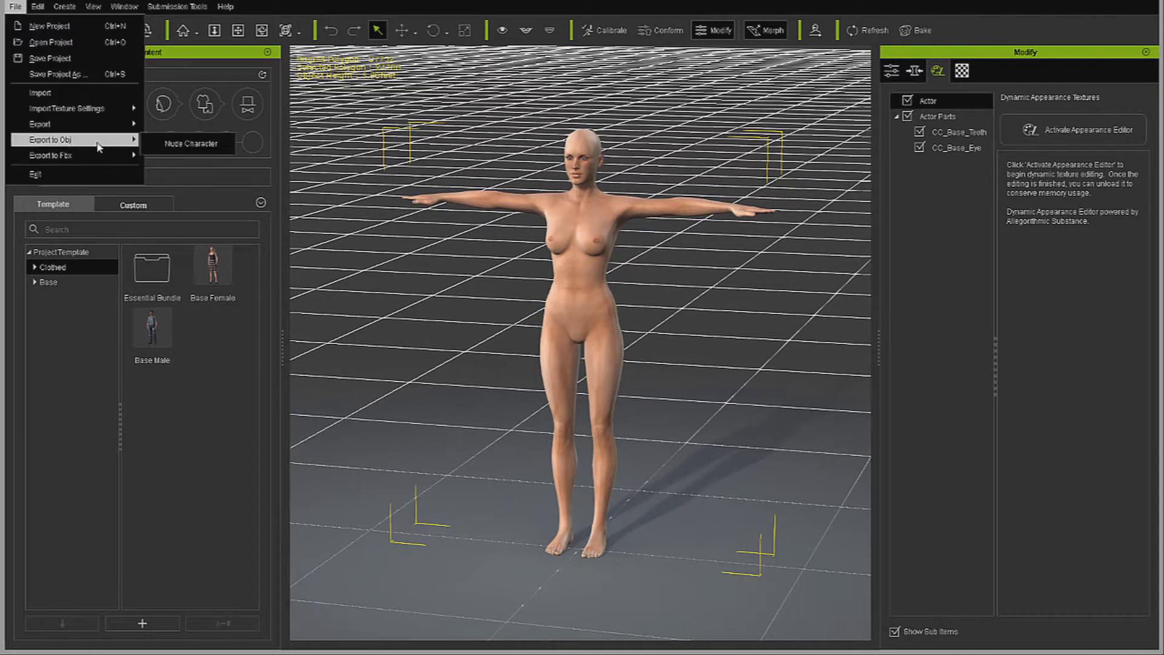
{"action": "left_click", "coordinate": [49, 140]}
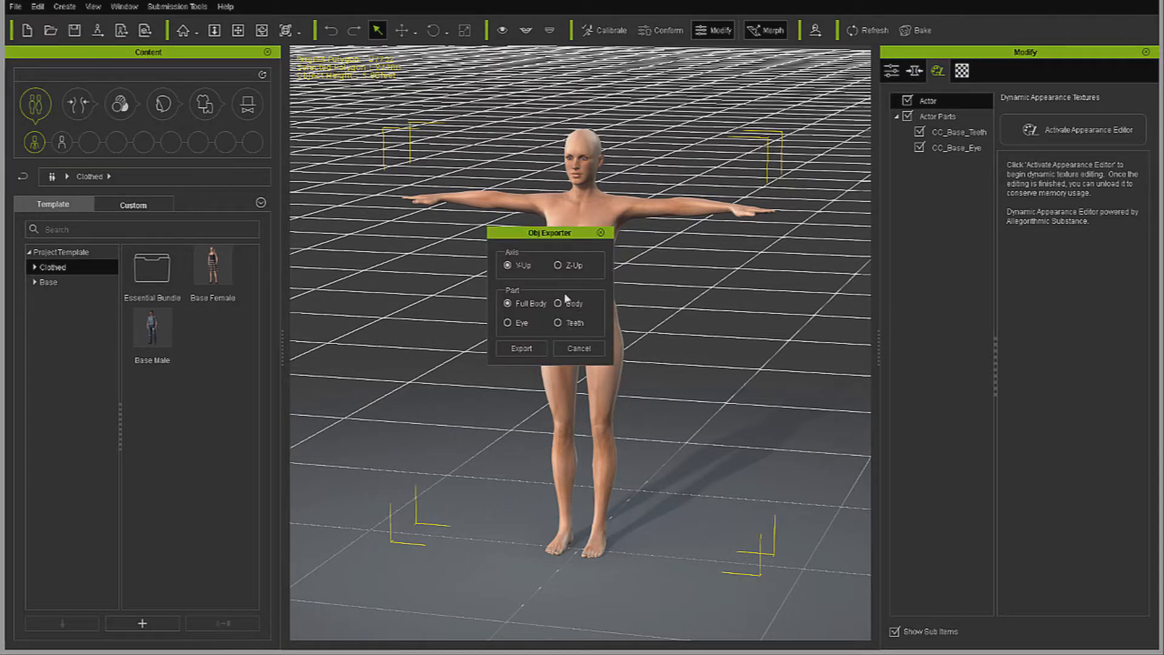
{"action": "left_click", "coordinate": [520, 348]}
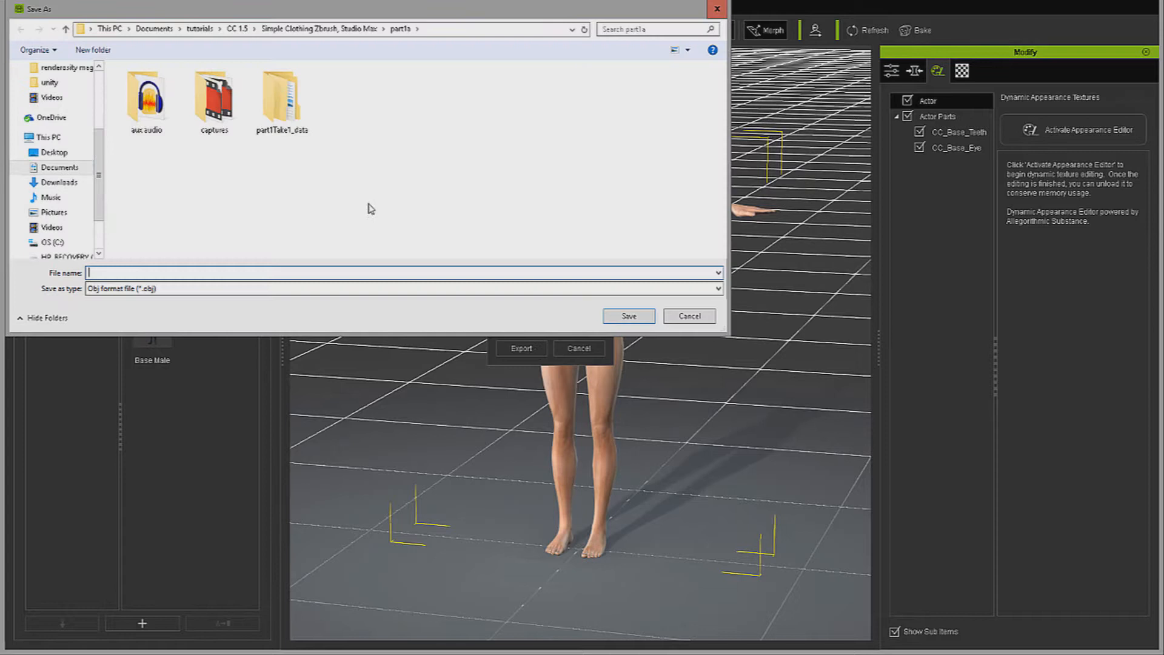
{"action": "type", "text": "P"}
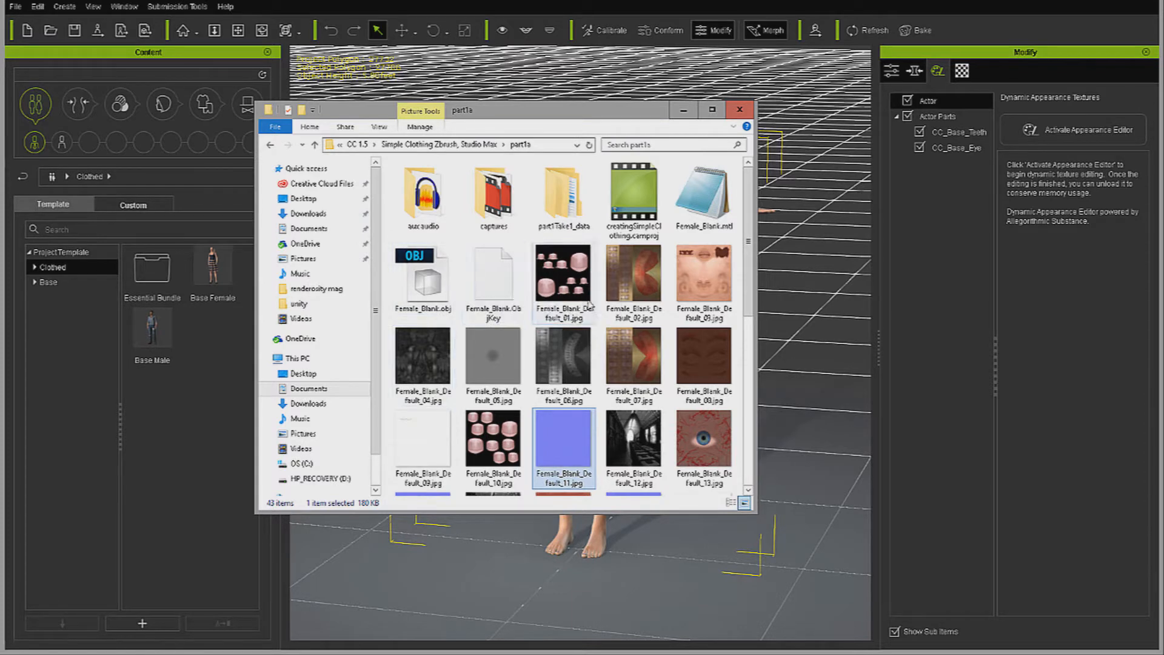
Delete all 34 exported Female_Blank_Default texture images to the recycle bin.
{"action": "left_click", "coordinate": [564, 280]}
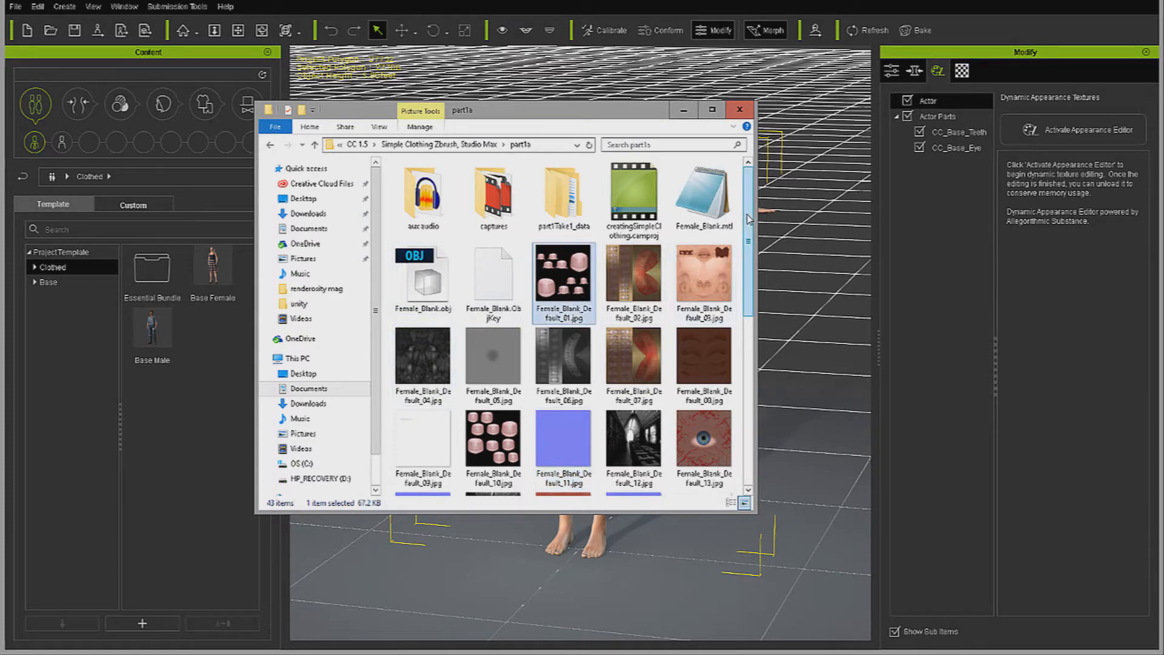
{"action": "scroll", "scroll_direction": "down", "scroll_amount": 3}
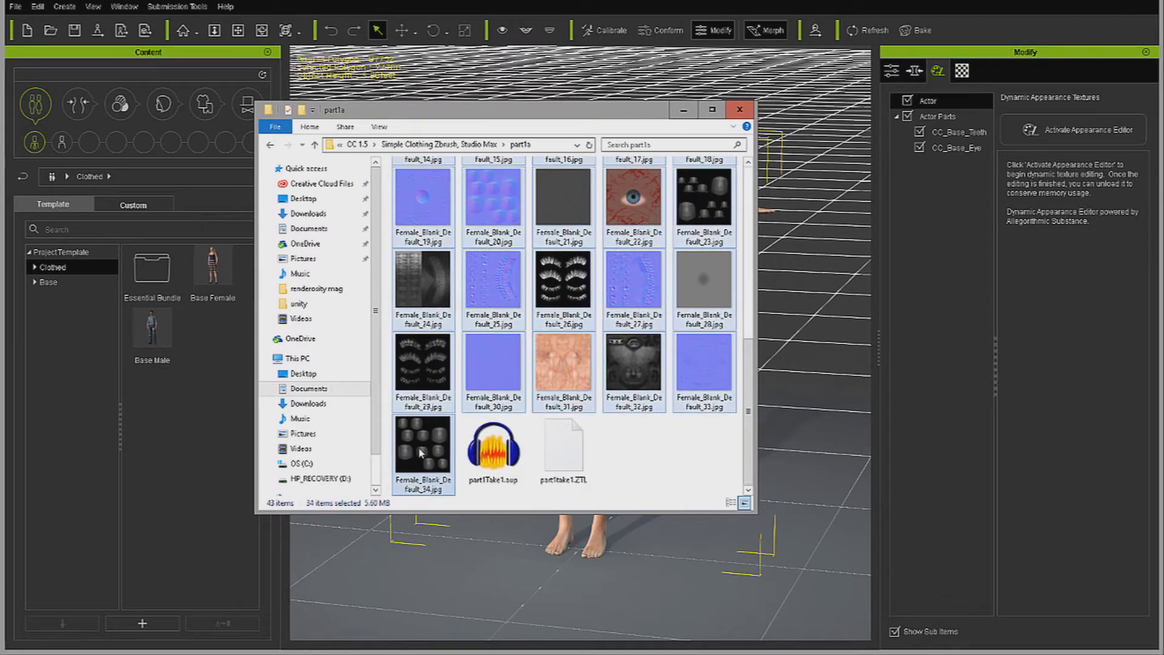
{"action": "key", "text": "Delete"}
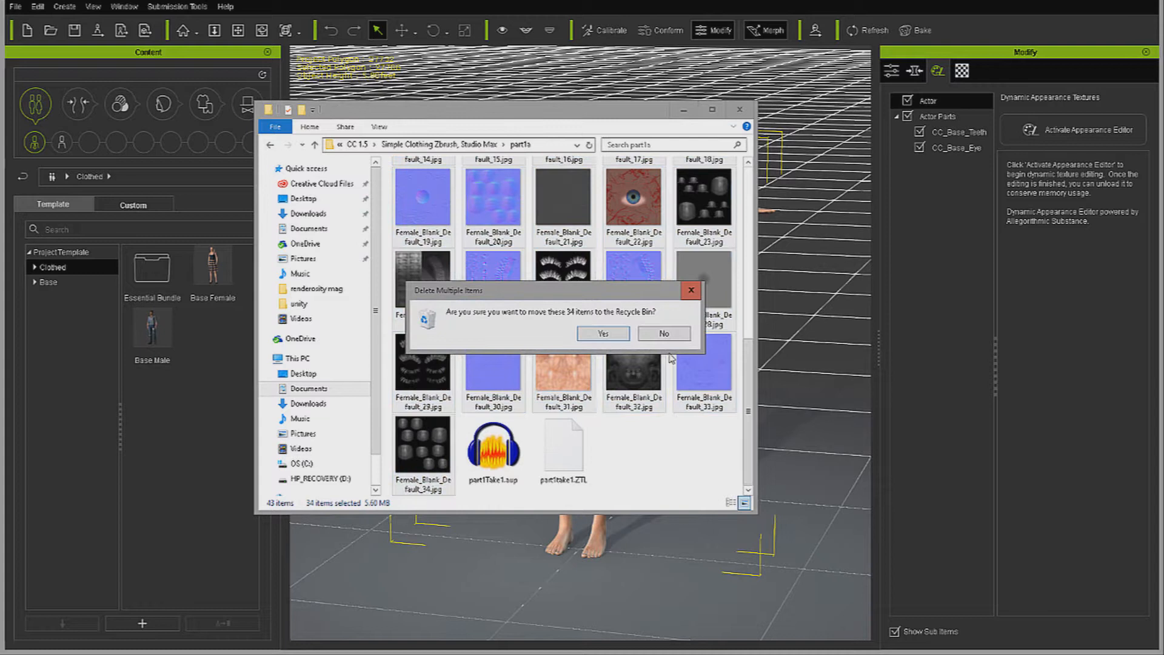
{"action": "left_click", "coordinate": [603, 333]}
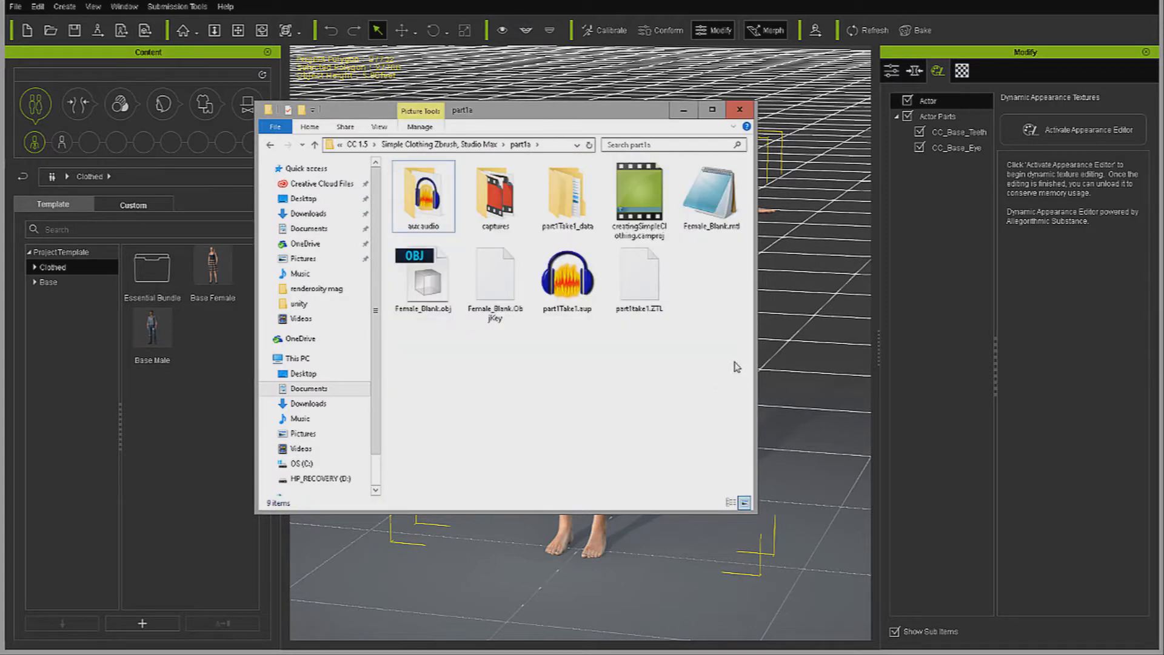
Delete the Female_Blank.mtl material file so only the OBJ mesh remains.
{"action": "right_click", "coordinate": [709, 192]}
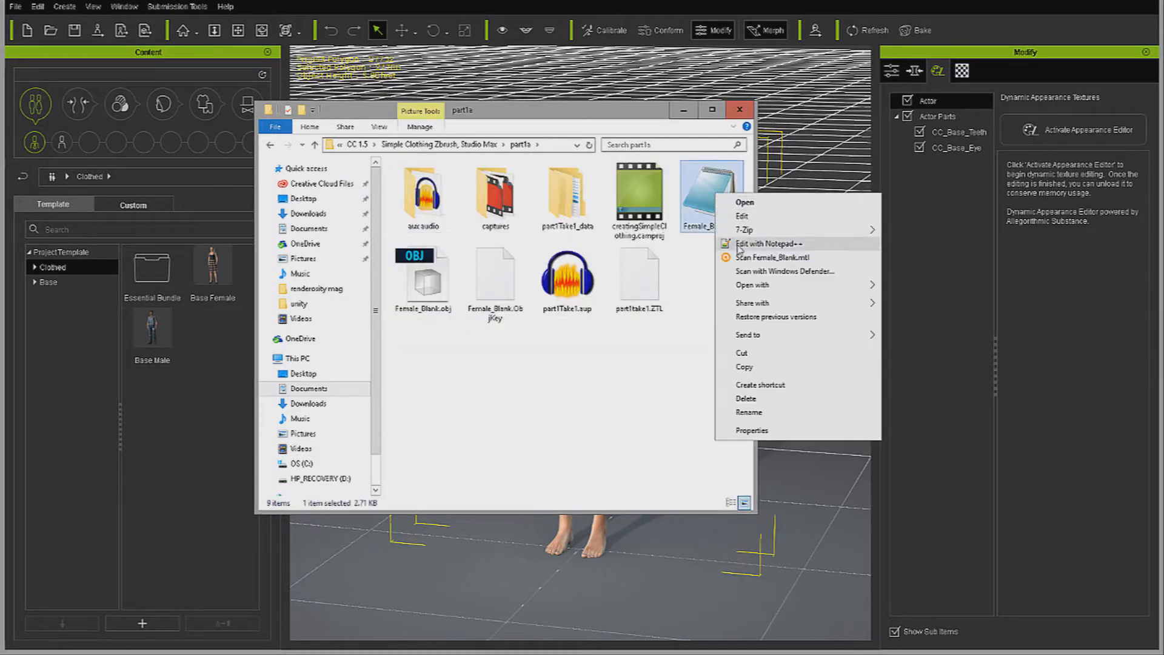
{"action": "left_click", "coordinate": [746, 399]}
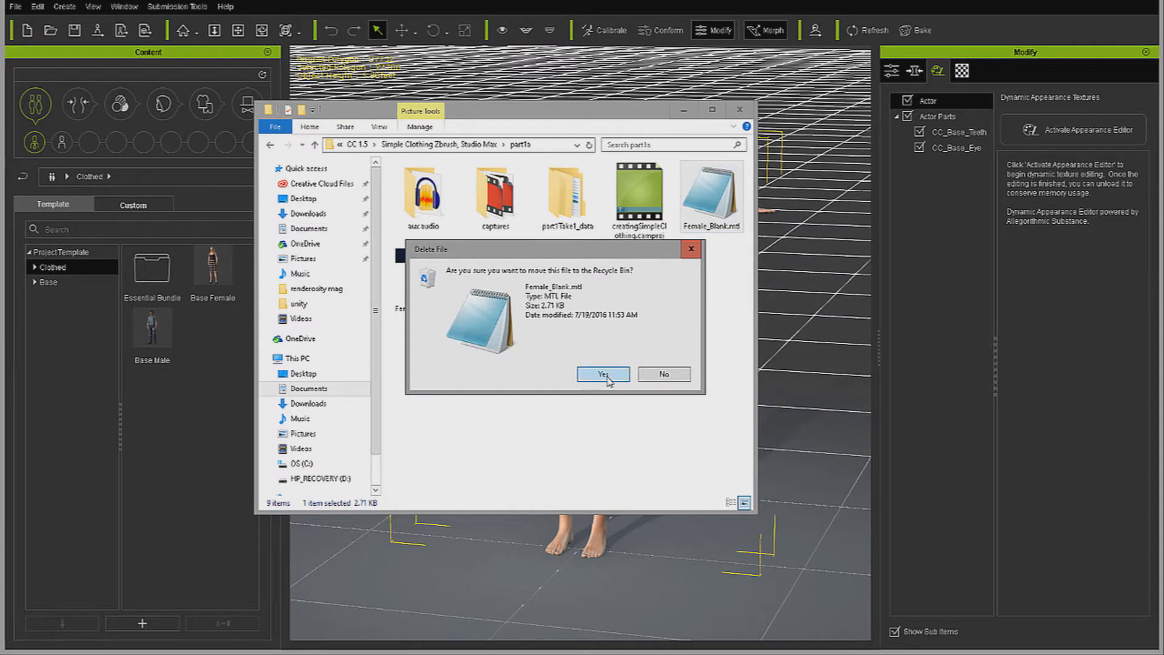
{"action": "left_click", "coordinate": [603, 373]}
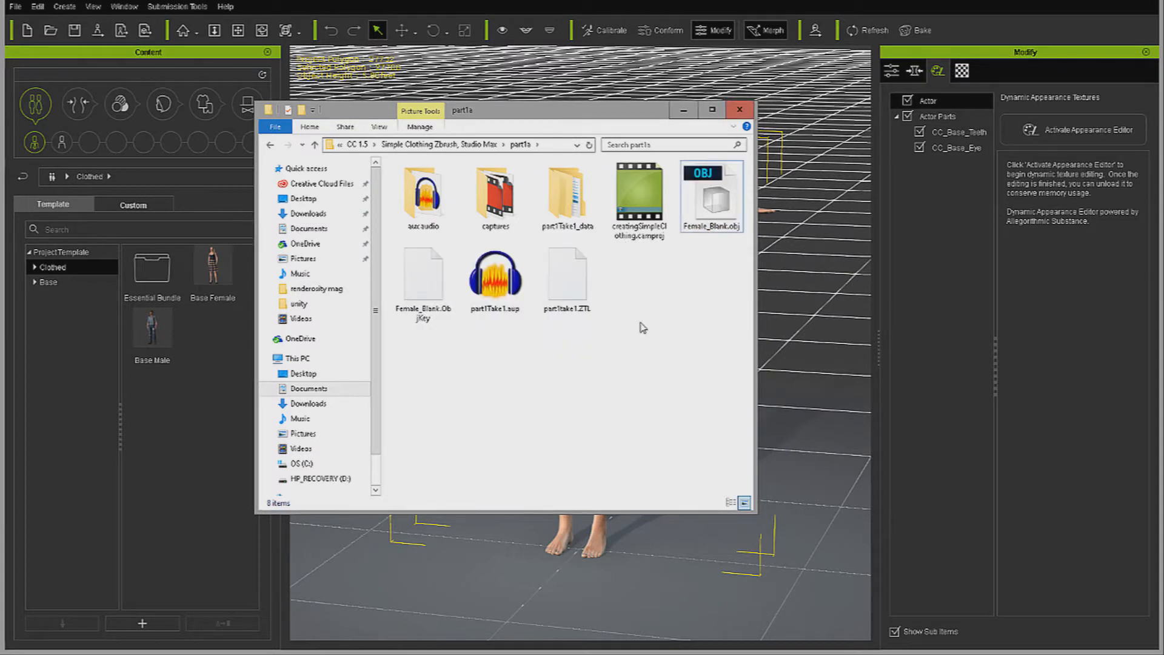
{"action": "mouse_move", "coordinate": [566, 275]}
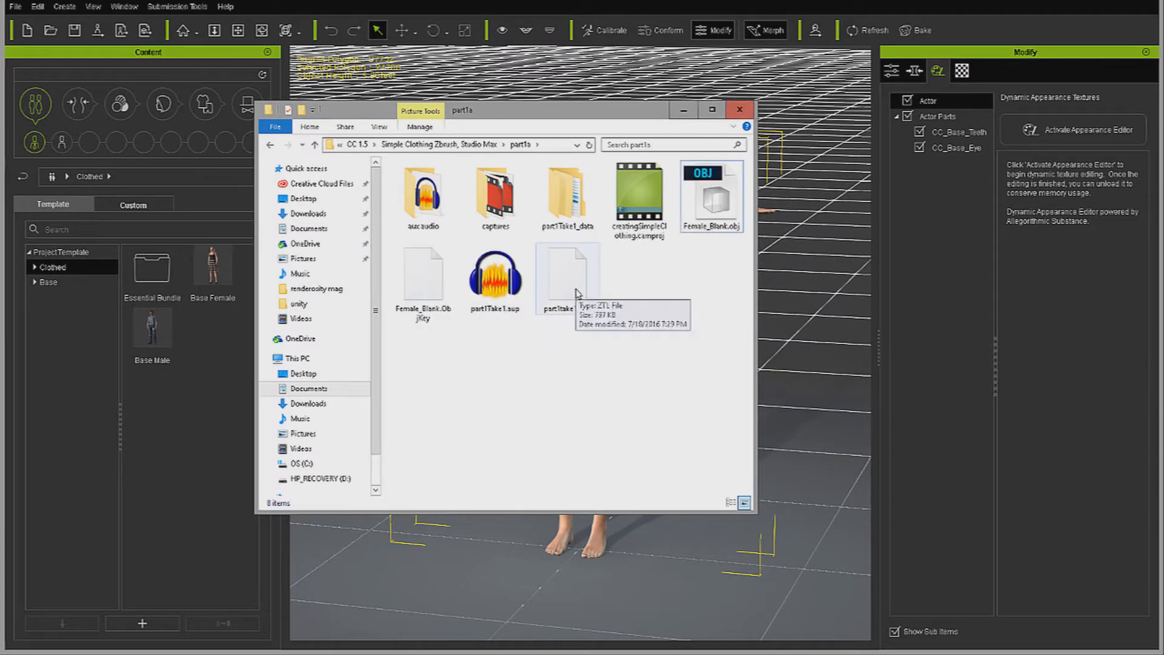
{"action": "mouse_move", "coordinate": [755, 245]}
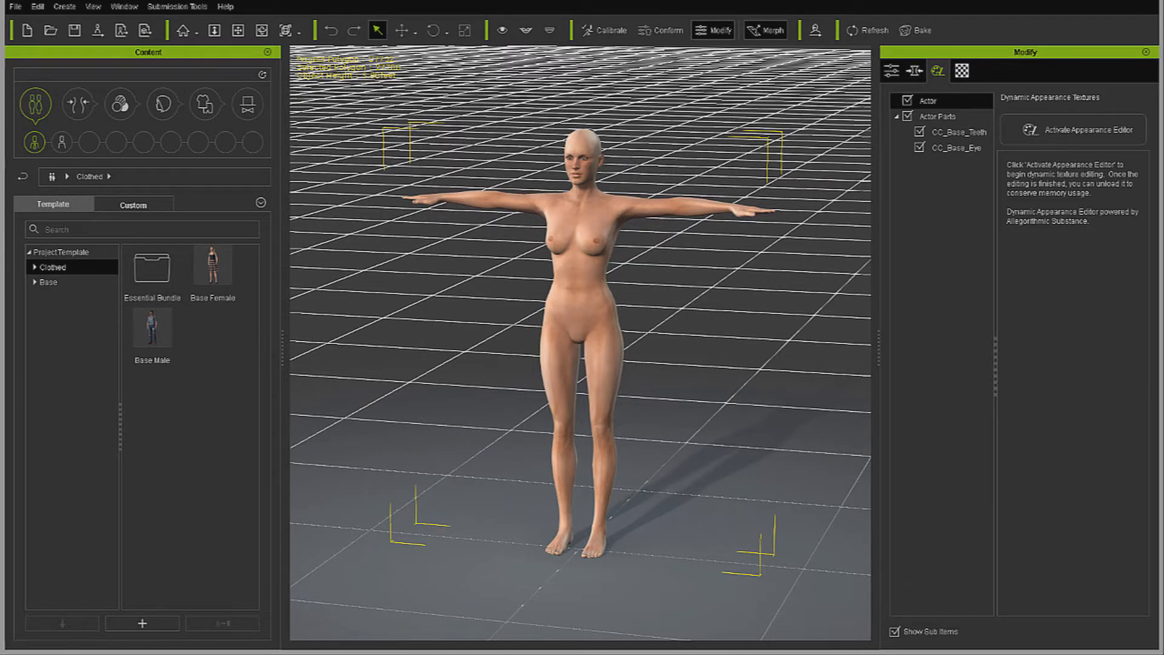
Switch to ZBrush, import Female_Blank.obj as an editable model and fit the figure to view.
{"action": "key", "text": "alt+tab"}
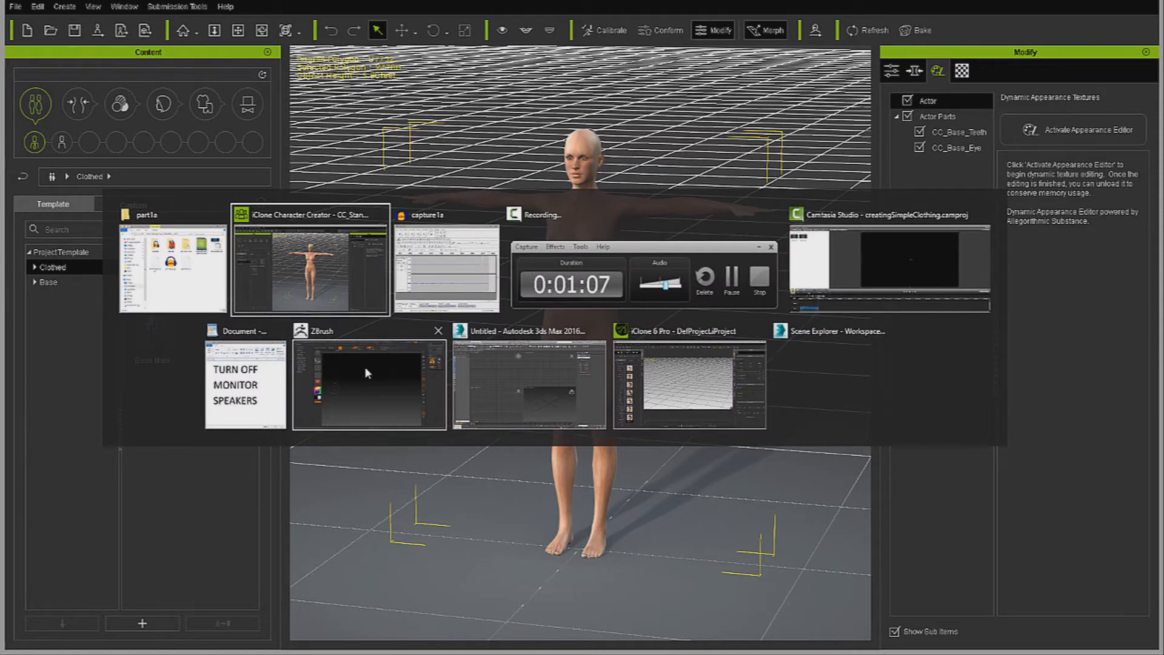
{"action": "left_click", "coordinate": [369, 385]}
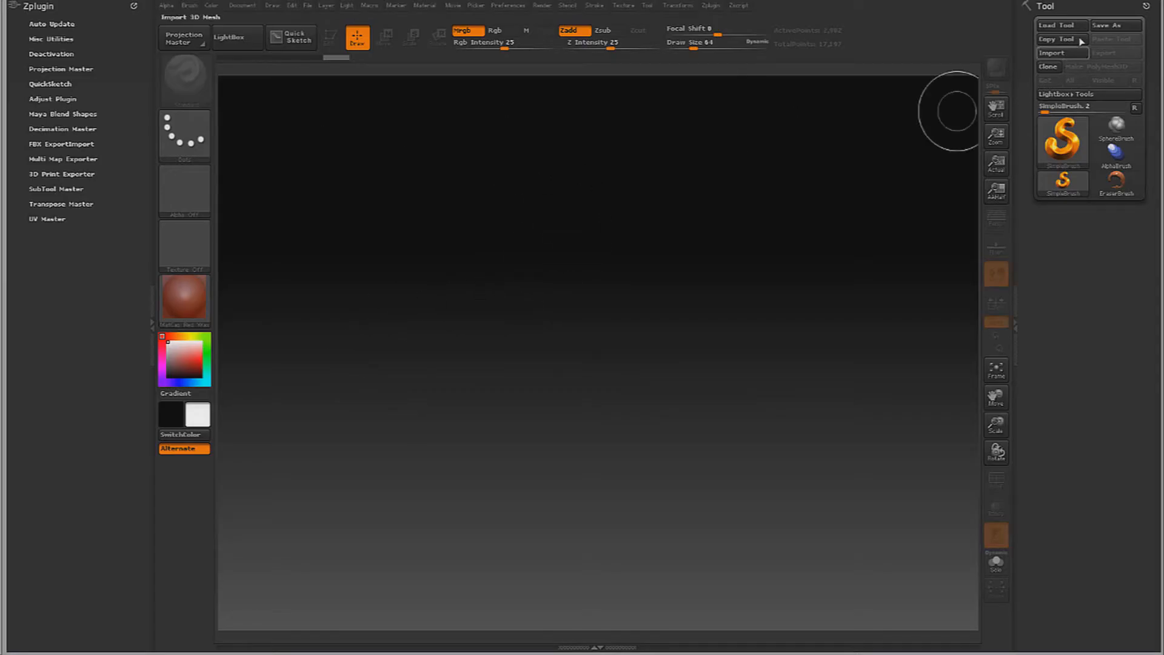
{"action": "left_click", "coordinate": [1061, 53]}
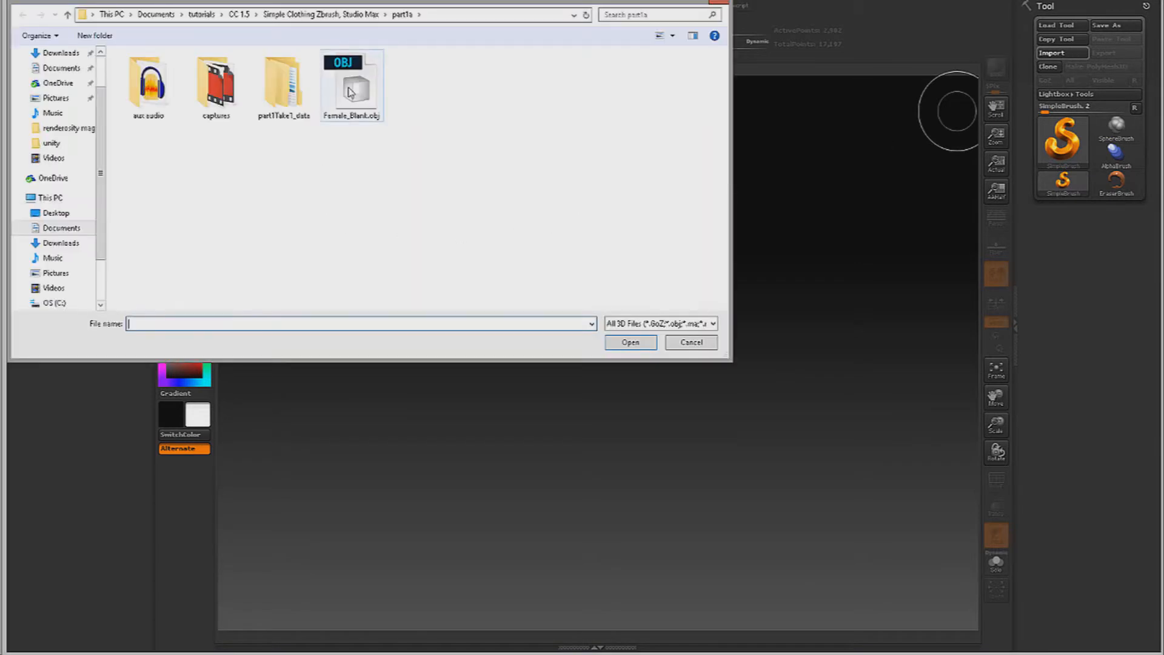
{"action": "left_click", "coordinate": [629, 342]}
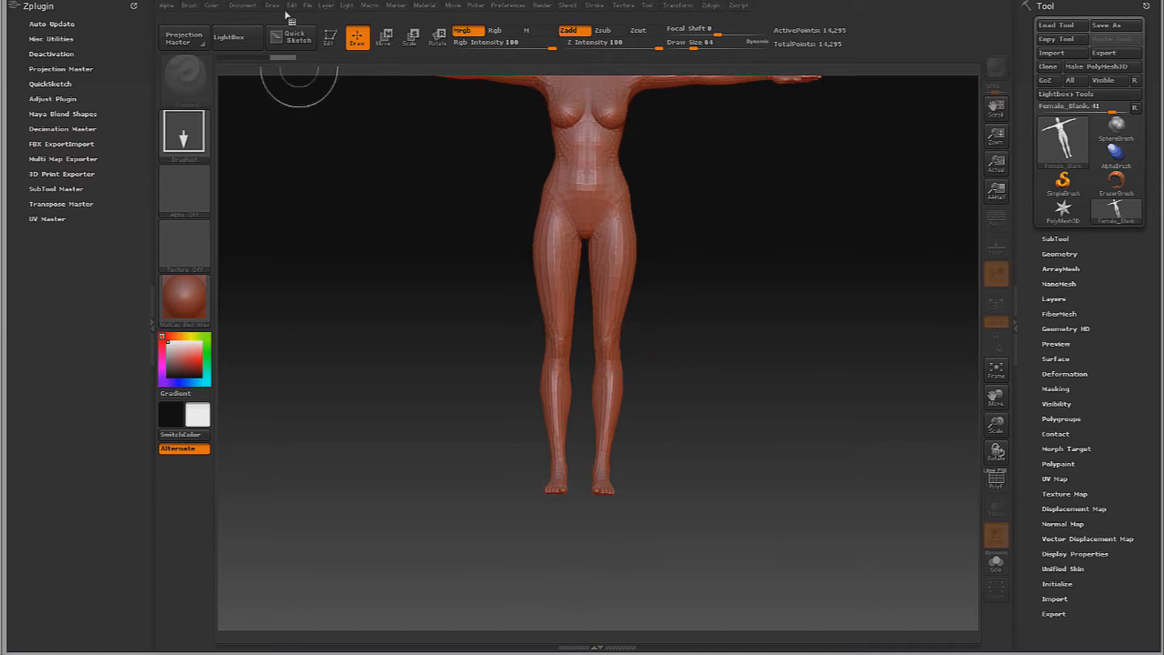
{"action": "left_click", "coordinate": [330, 38]}
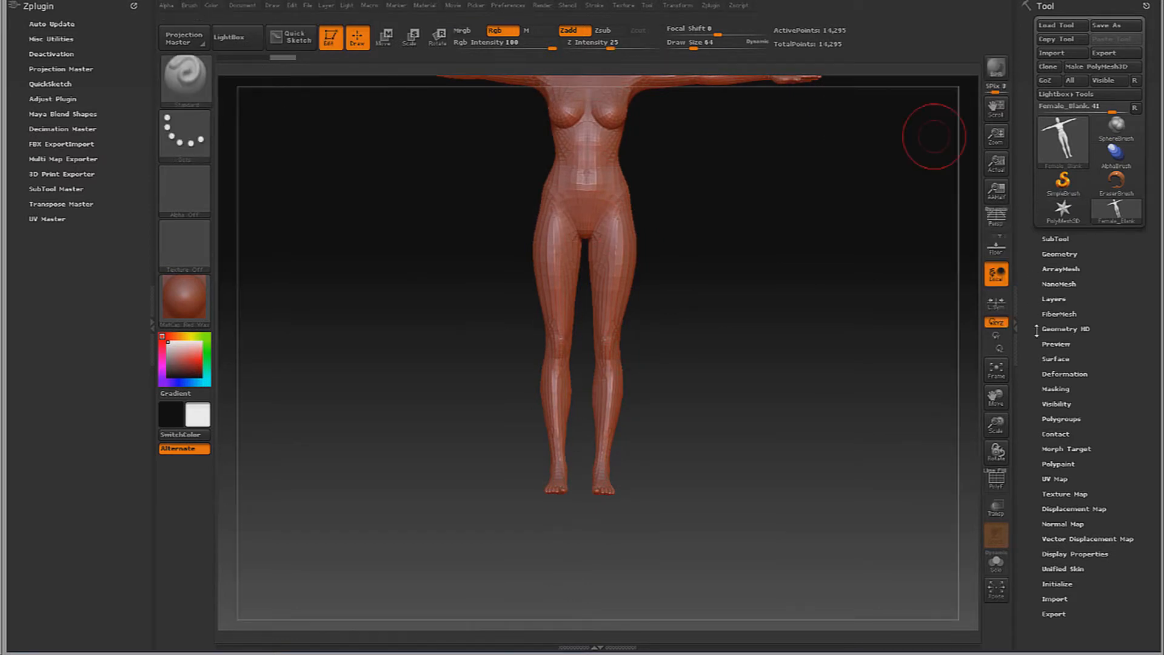
{"action": "mouse_move", "coordinate": [997, 370]}
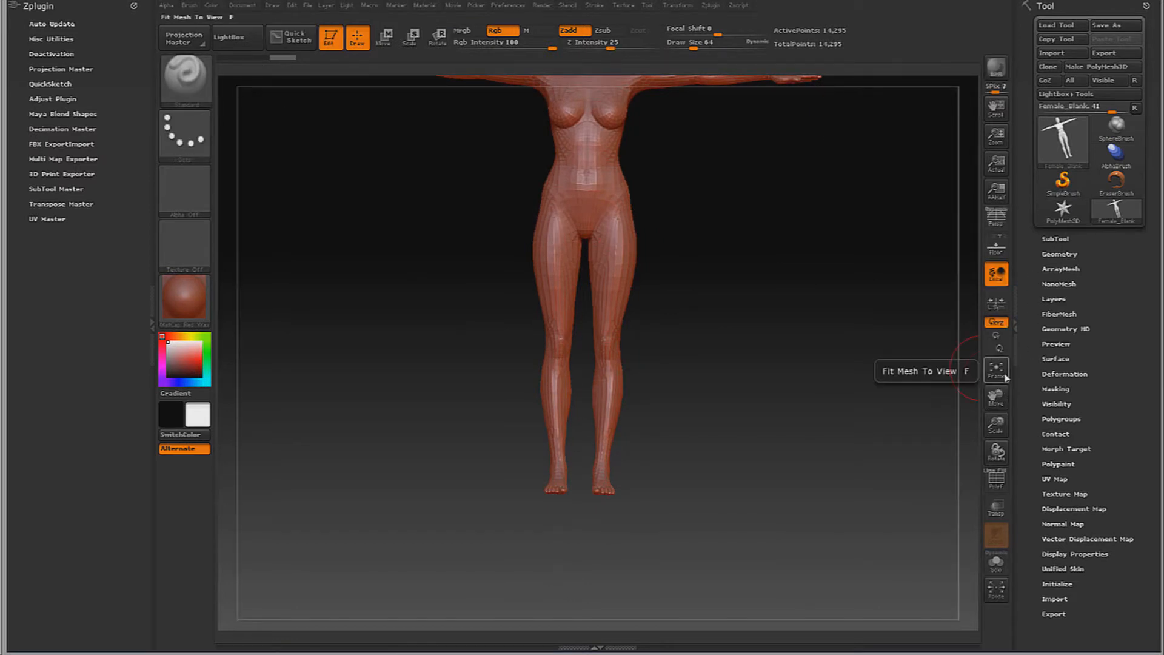
{"action": "left_click", "coordinate": [995, 369]}
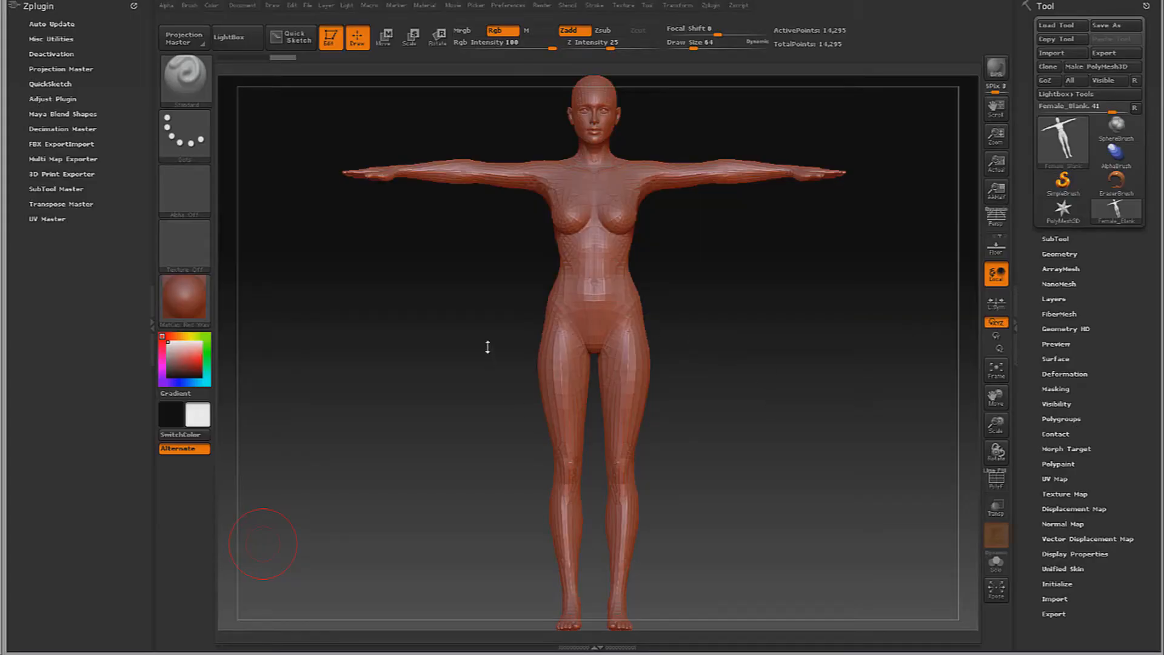
{"action": "mouse_move", "coordinate": [489, 324]}
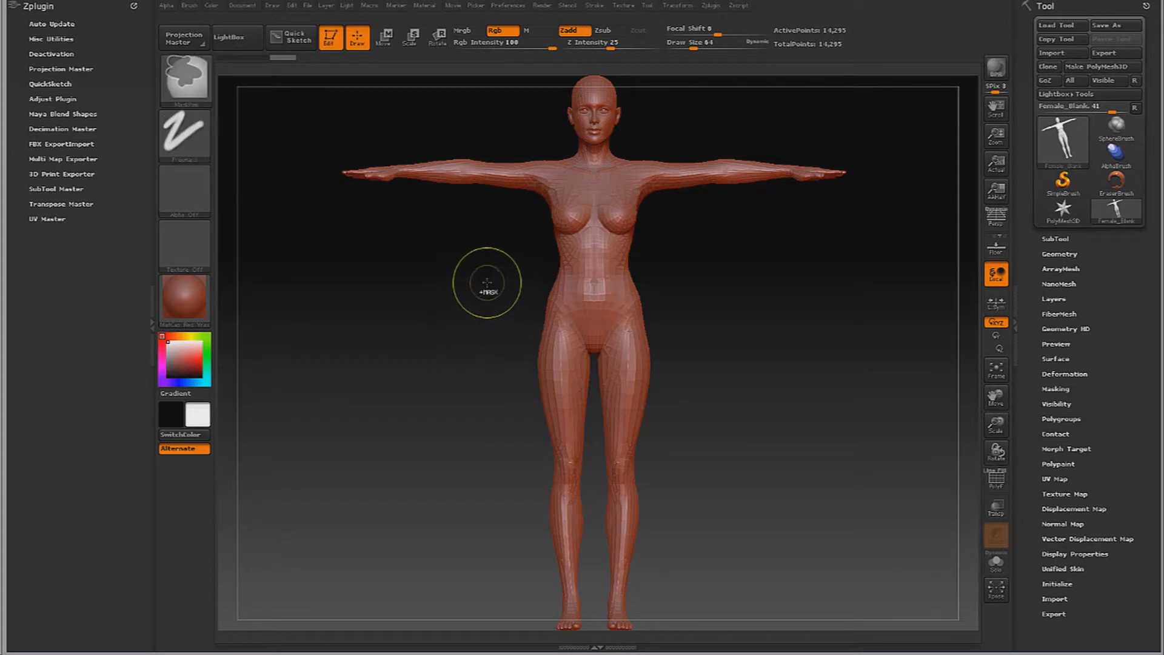
Paint a mask over the hips and legs from waist down to mid-calf.
{"action": "left_click_drag", "start_coordinate": [488, 283], "coordinate": [686, 511]}
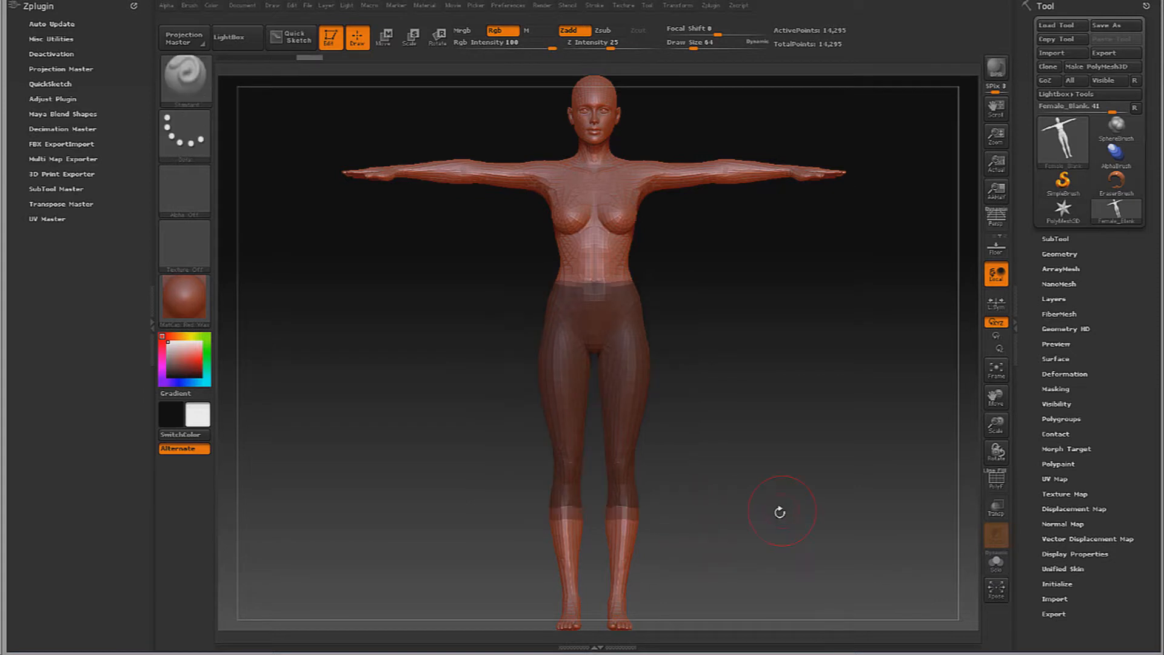
{"action": "mouse_move", "coordinate": [774, 391]}
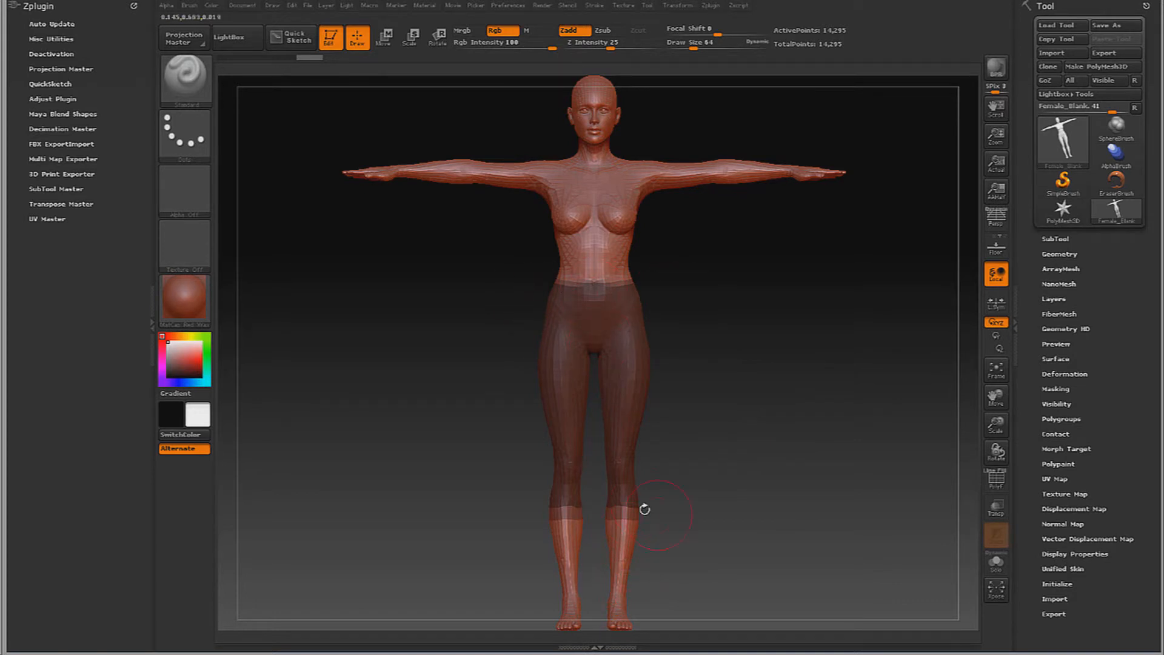
{"action": "left_click_drag", "start_coordinate": [644, 509], "coordinate": [692, 402]}
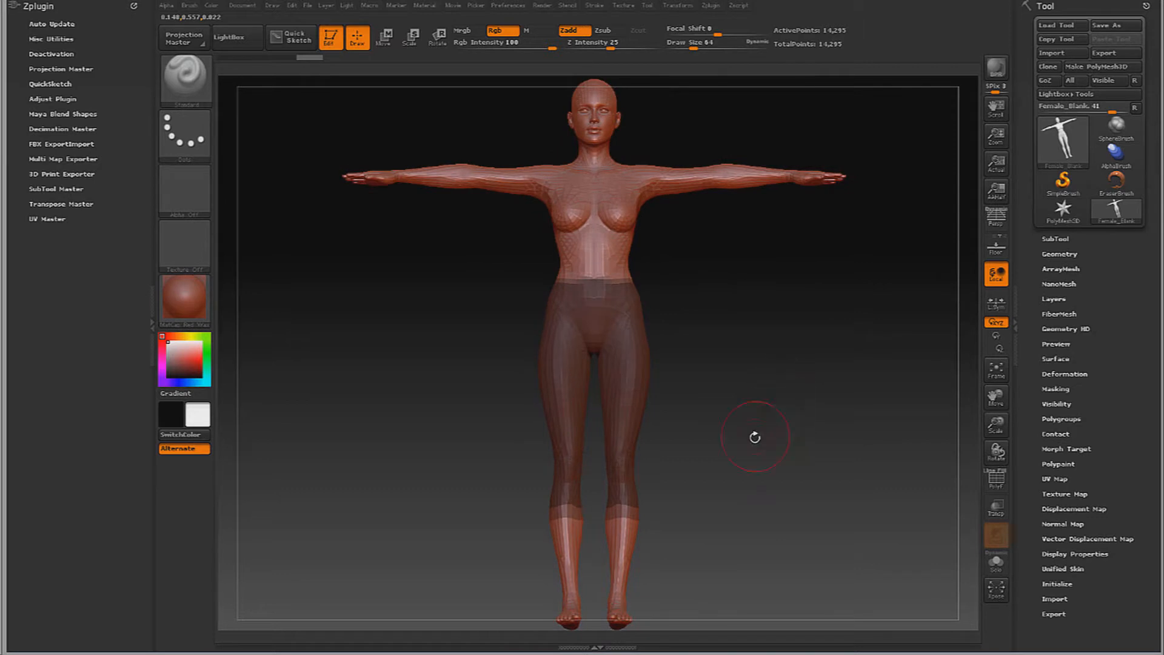
{"action": "mouse_move", "coordinate": [859, 429]}
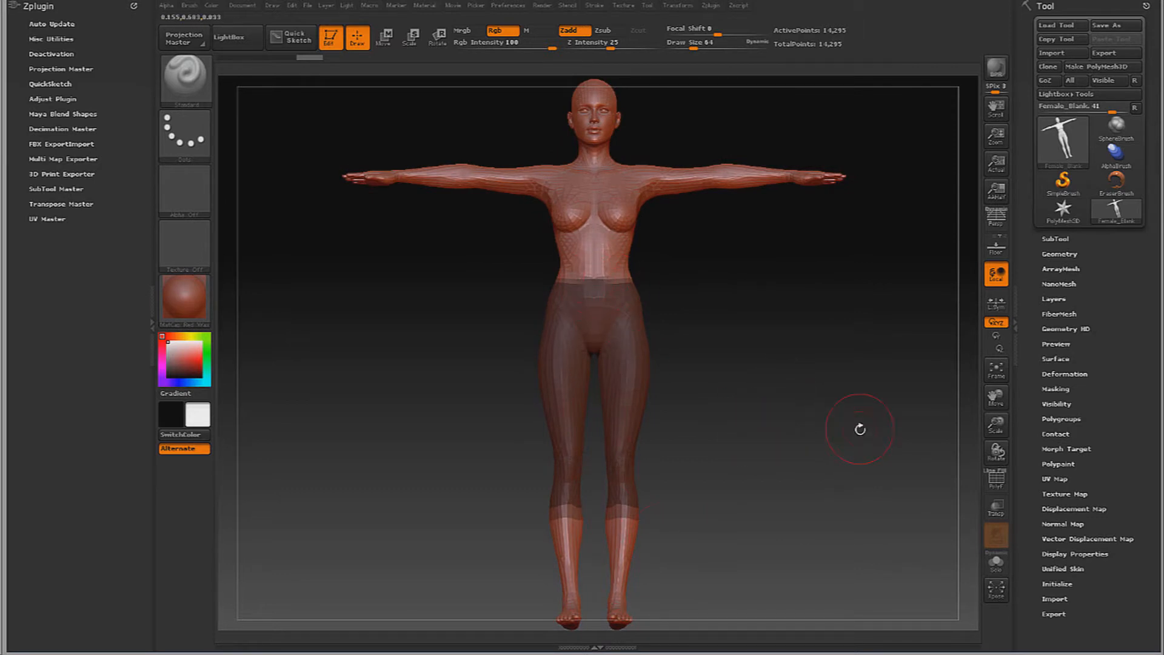
{"action": "mouse_move", "coordinate": [849, 428]}
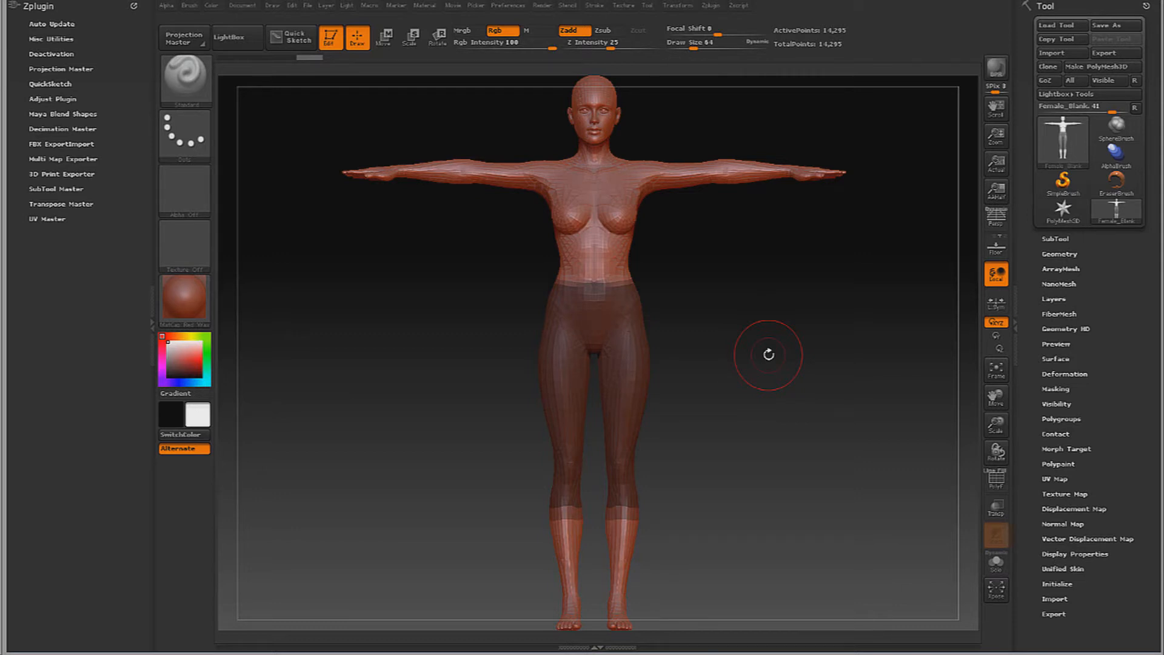
{"action": "mouse_move", "coordinate": [834, 397]}
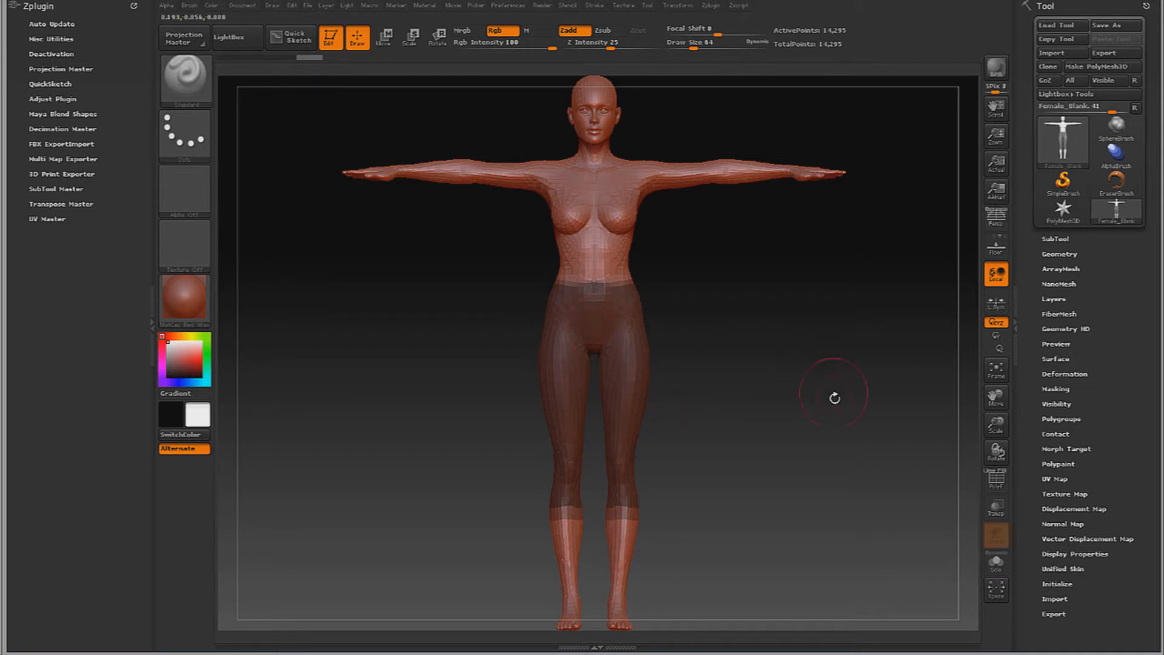
{"action": "mouse_move", "coordinate": [939, 409]}
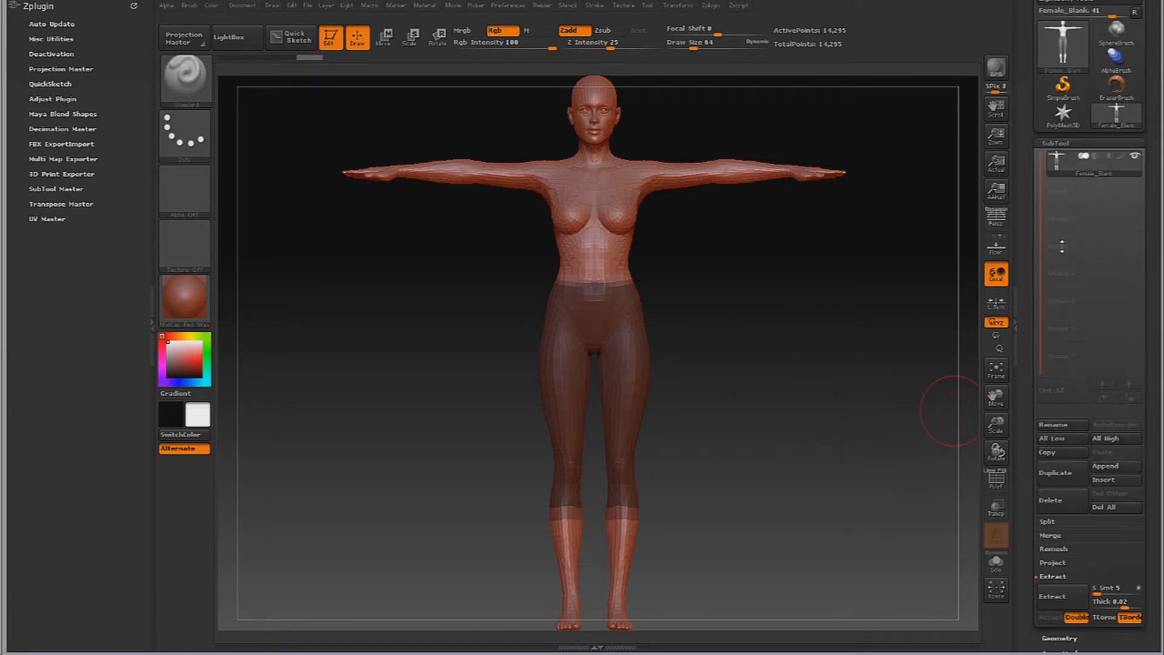
{"action": "mouse_move", "coordinate": [1055, 596]}
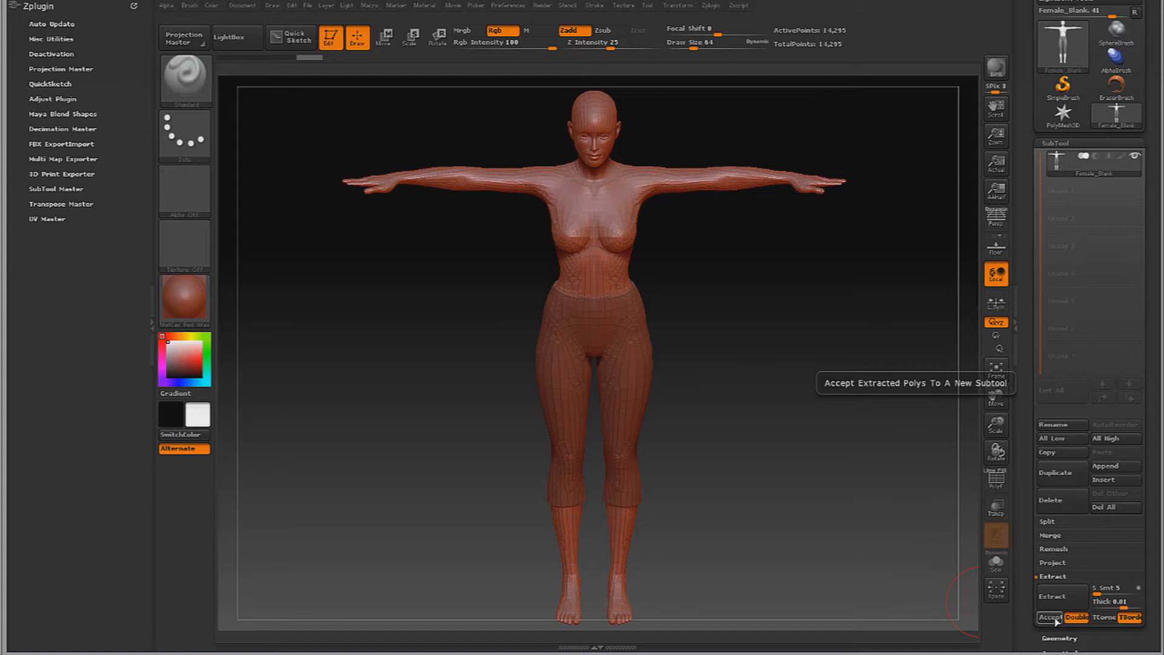
Accept the extraction as a separate Extract2 subtool and make it the active piece.
{"action": "left_click", "coordinate": [1048, 617]}
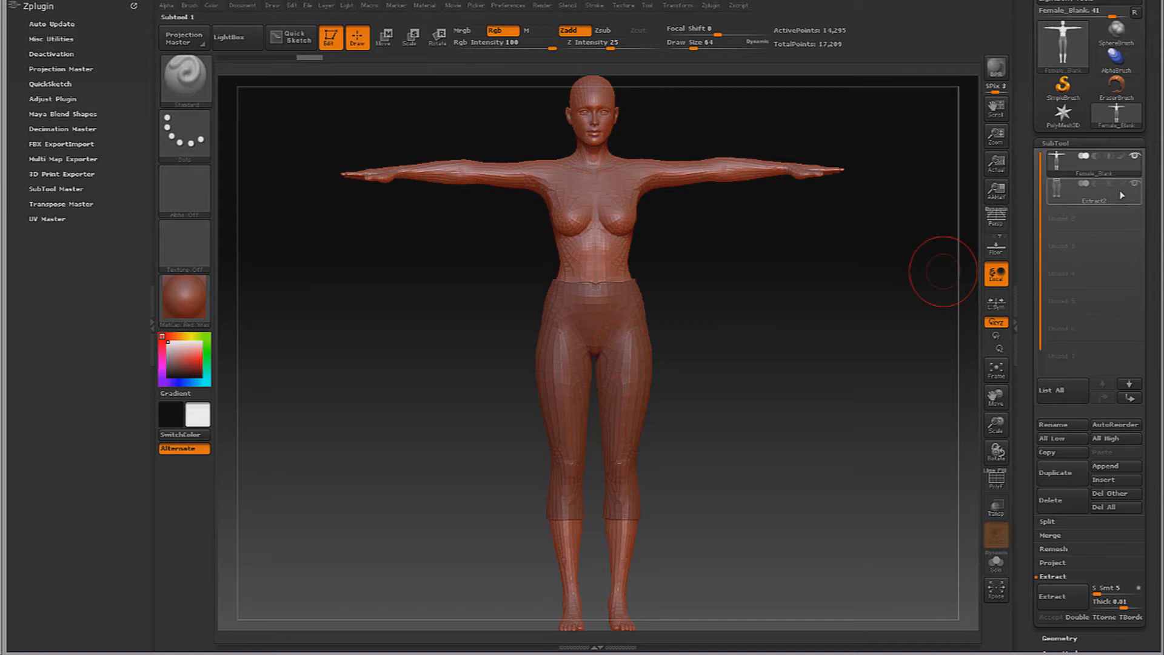
{"action": "left_click", "coordinate": [1093, 194]}
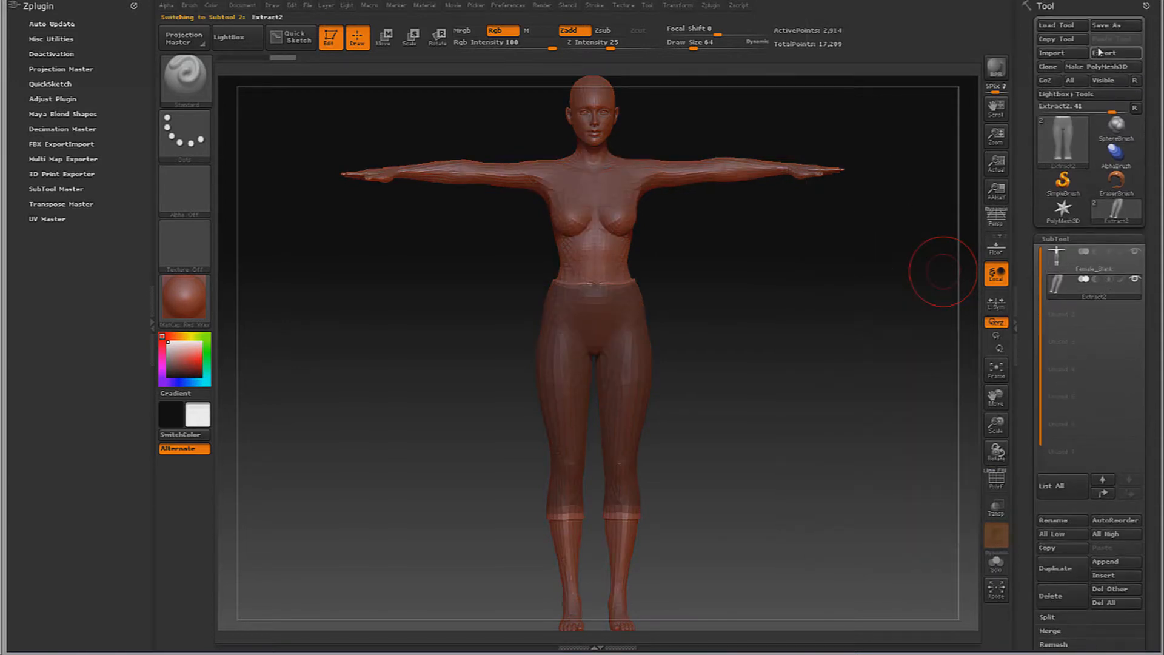
Export the pants subtool as an OBJ named Female_Clothed in the project folder.
{"action": "left_click", "coordinate": [1113, 52]}
{"action": "type", "text": "Pants"}
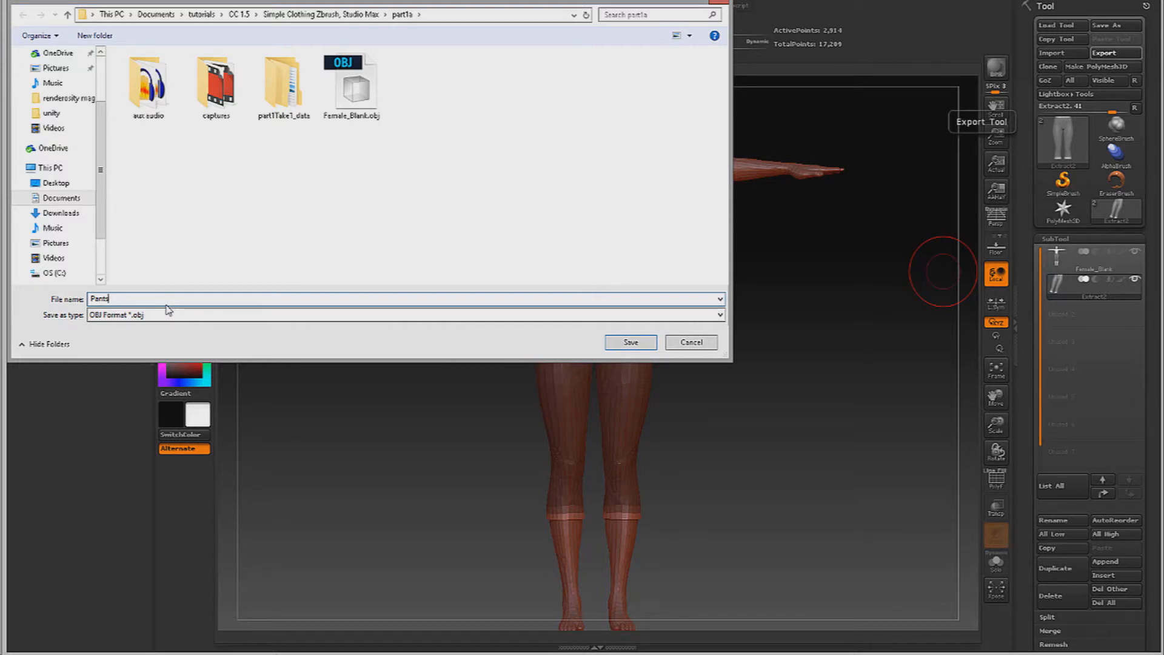
{"action": "left_click", "coordinate": [402, 299]}
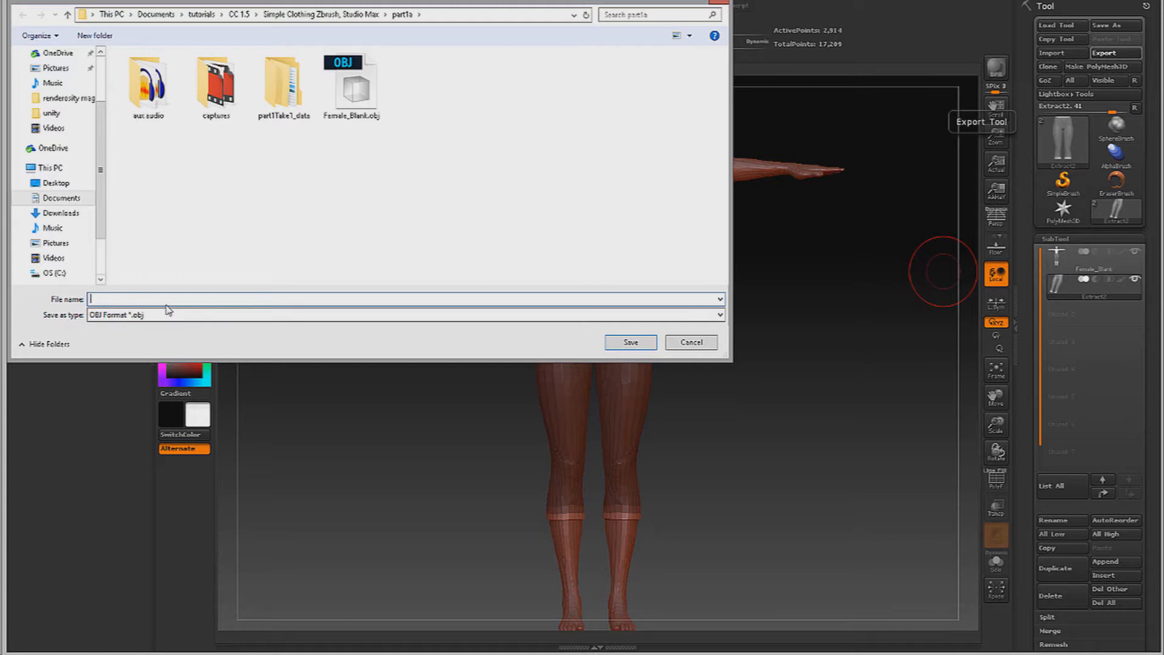
{"action": "type", "text": "Female_Fina"}
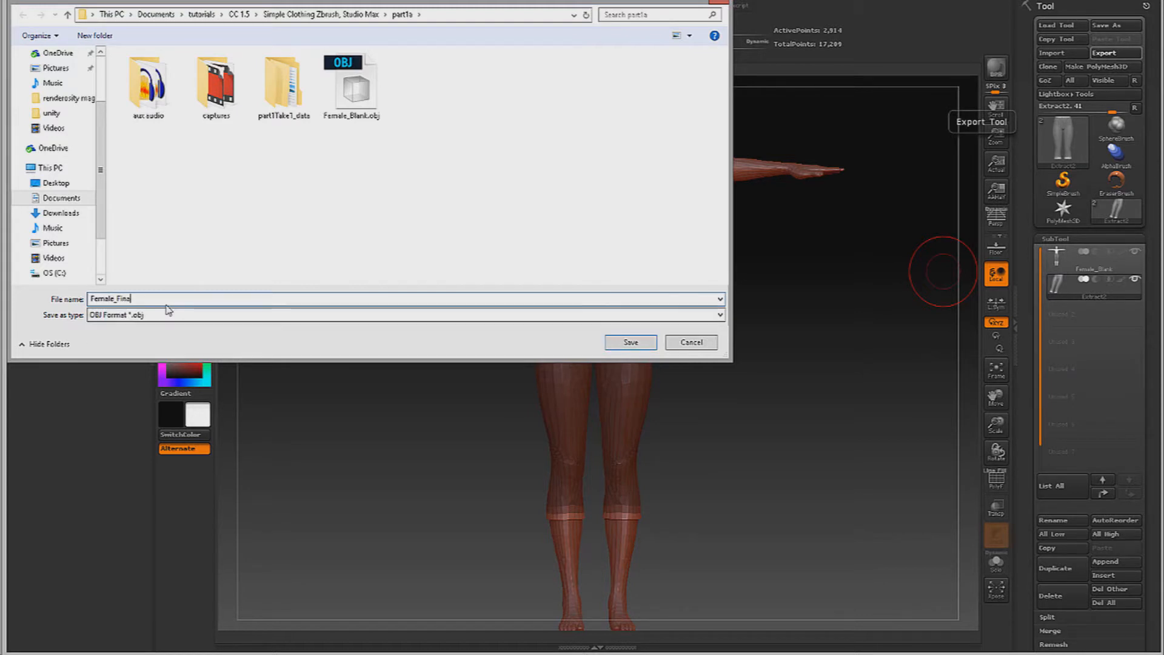
{"action": "type", "text": "Female_CLo"}
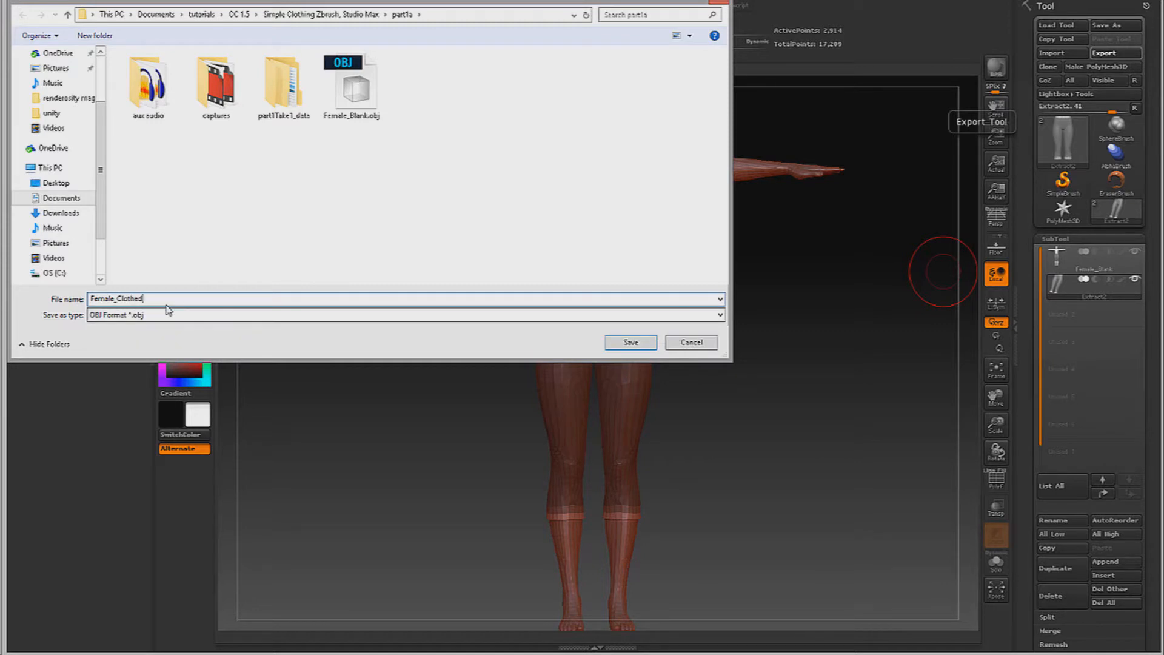
{"action": "left_click", "coordinate": [629, 342]}
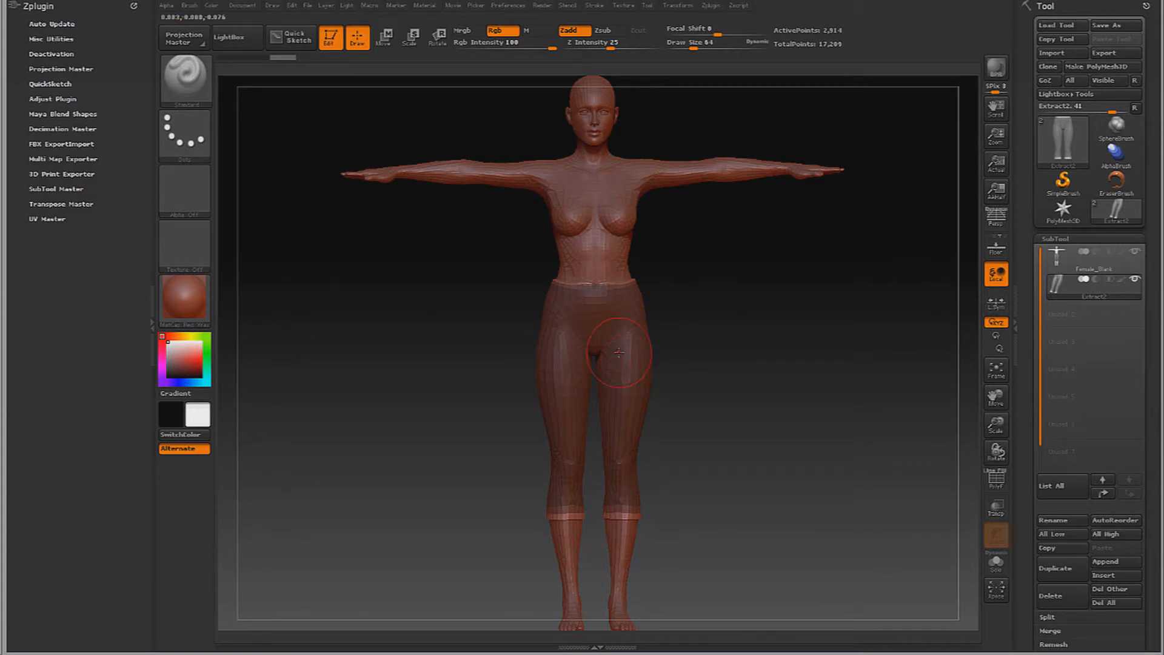
{"action": "mouse_move", "coordinate": [252, 382]}
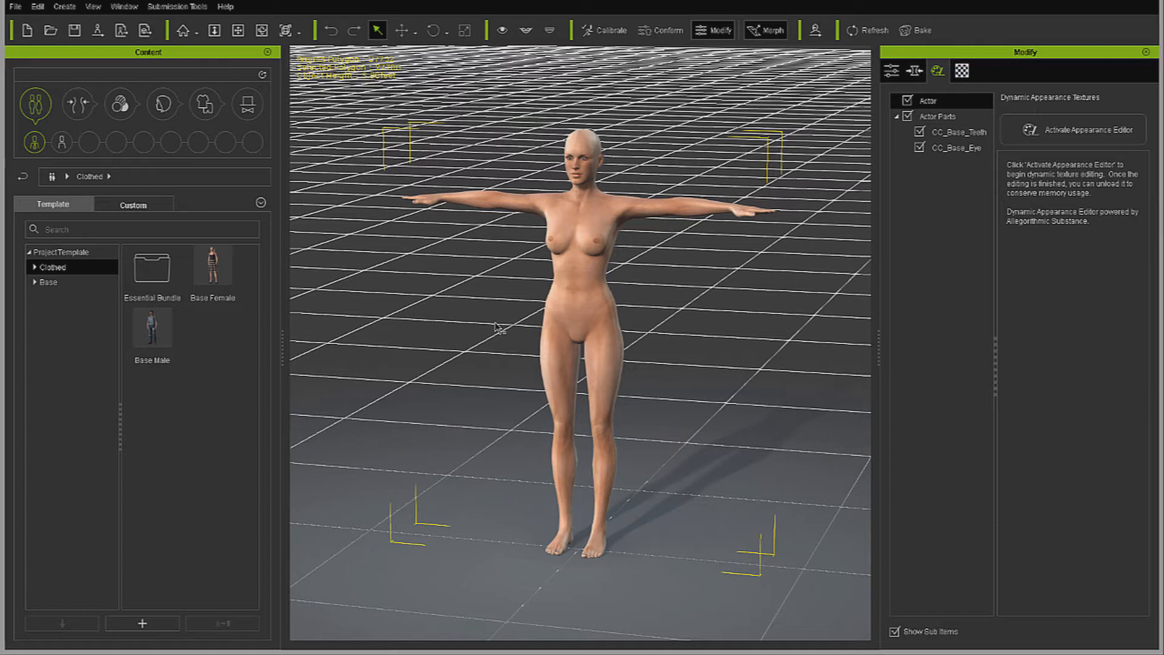
{"action": "mouse_move", "coordinate": [386, 192]}
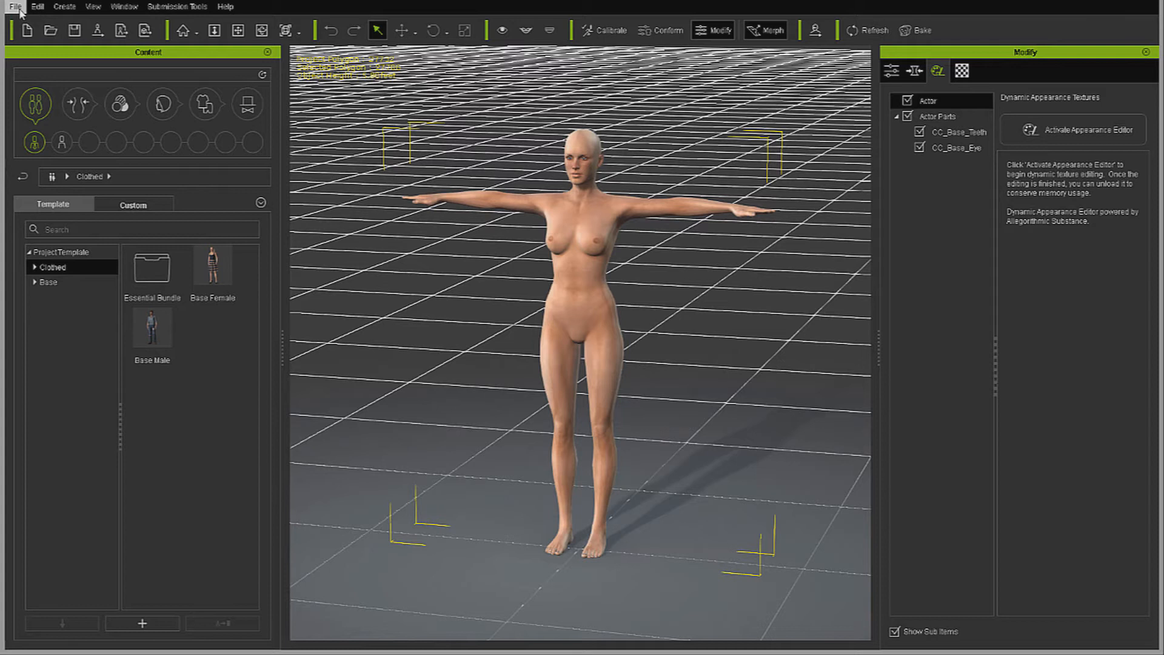
Export the clothed character as an FBX named Female_Blank with calibration motion.
{"action": "left_click", "coordinate": [13, 8]}
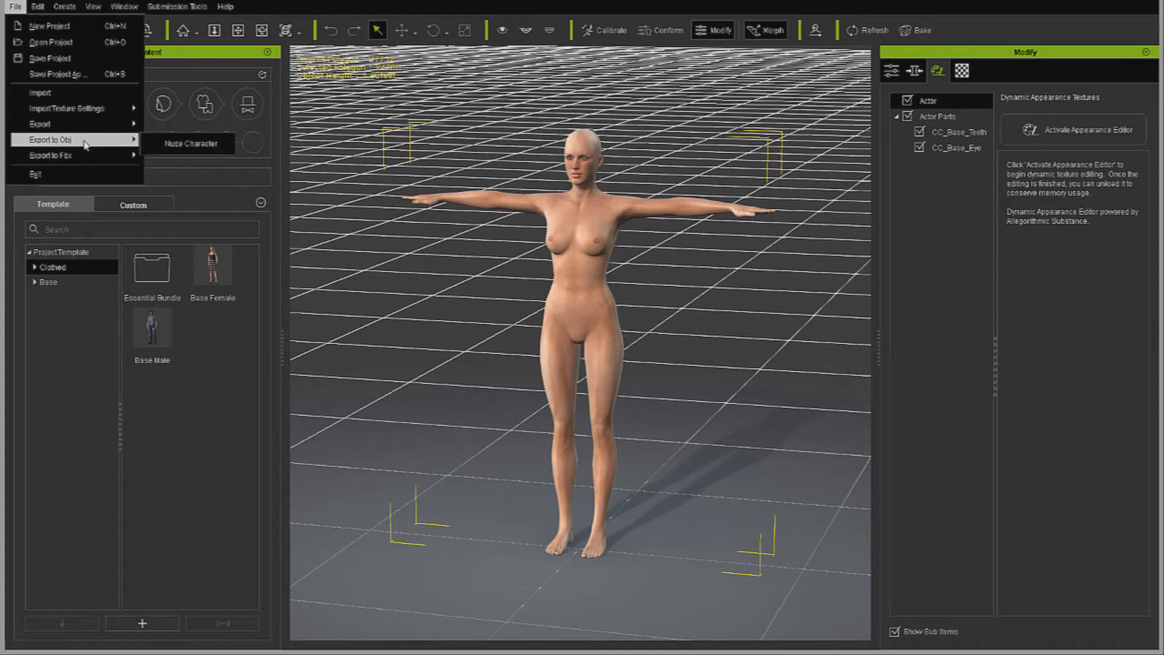
{"action": "mouse_move", "coordinate": [52, 155]}
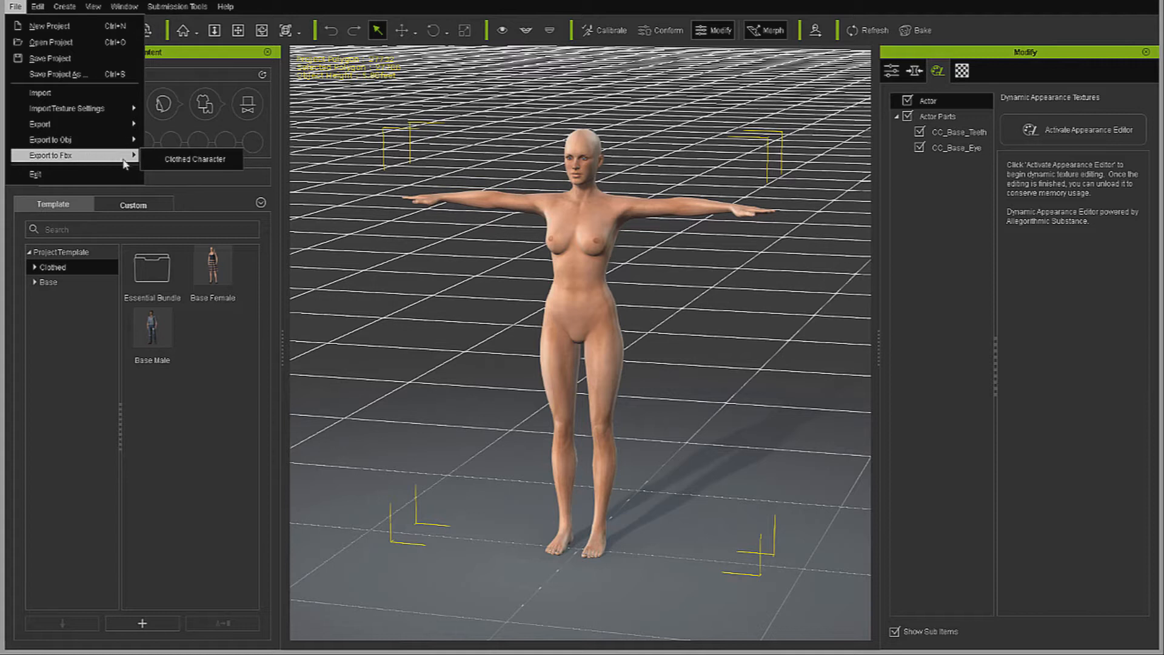
{"action": "left_click", "coordinate": [192, 159]}
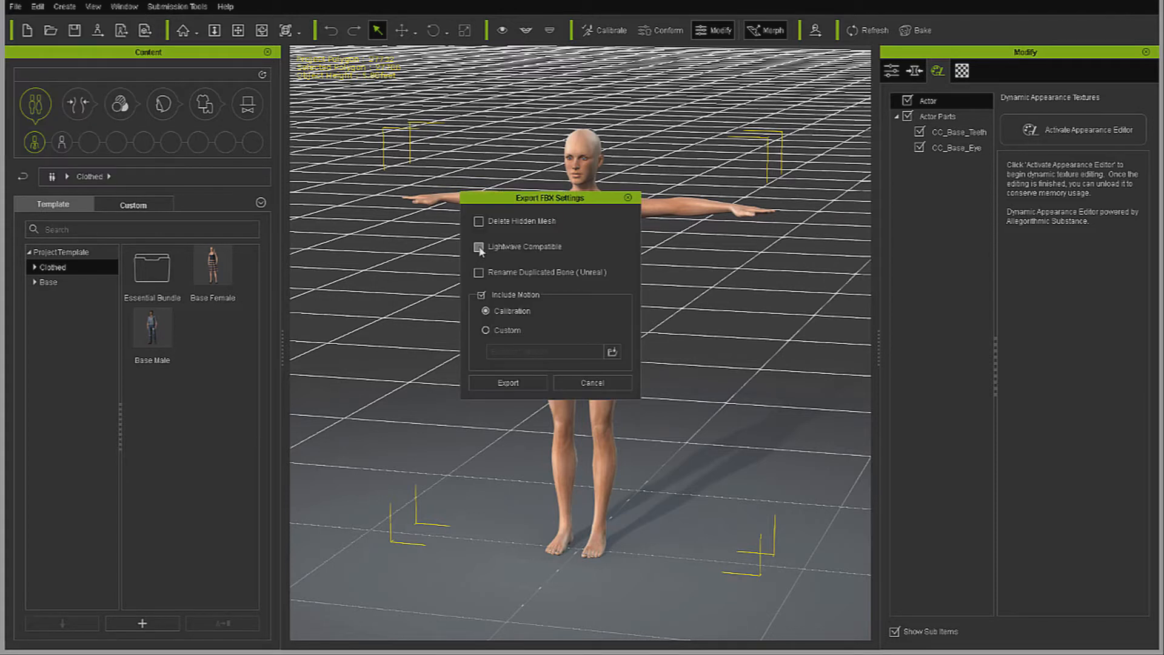
{"action": "left_click", "coordinate": [507, 382]}
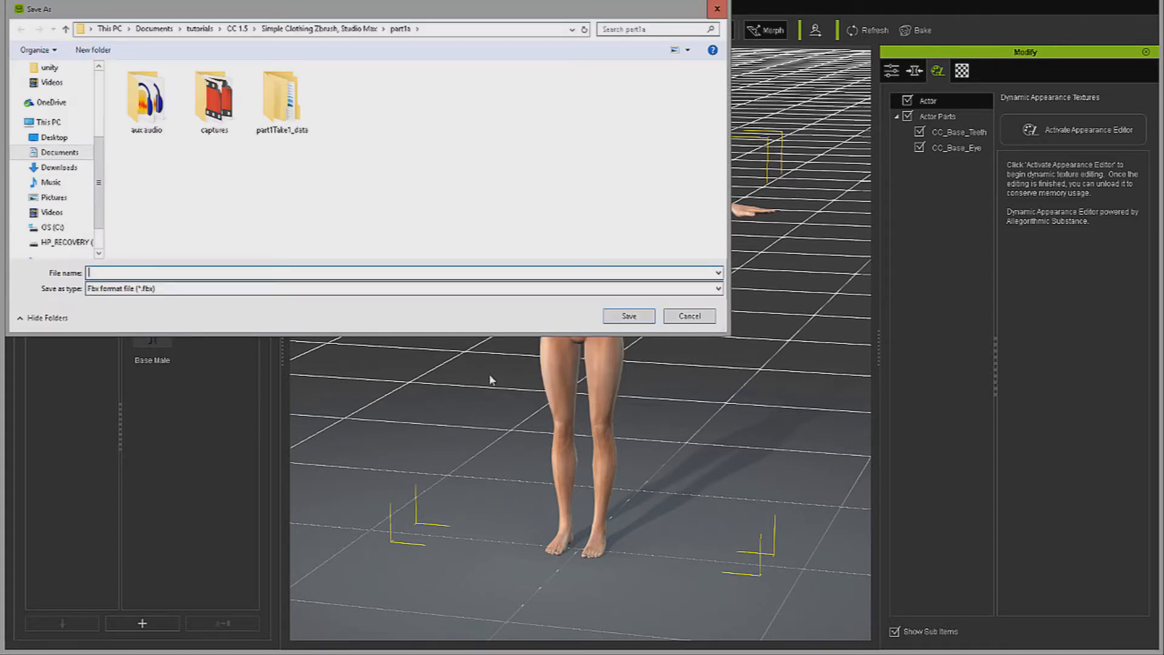
{"action": "type", "text": "Female_"}
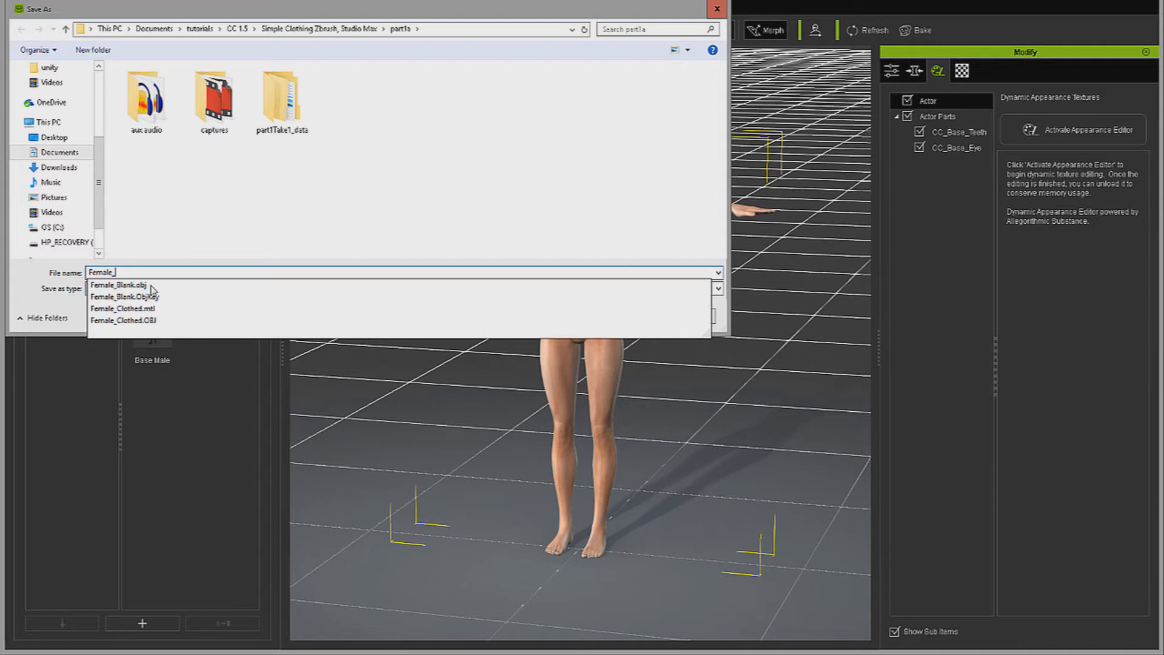
{"action": "left_click", "coordinate": [125, 285]}
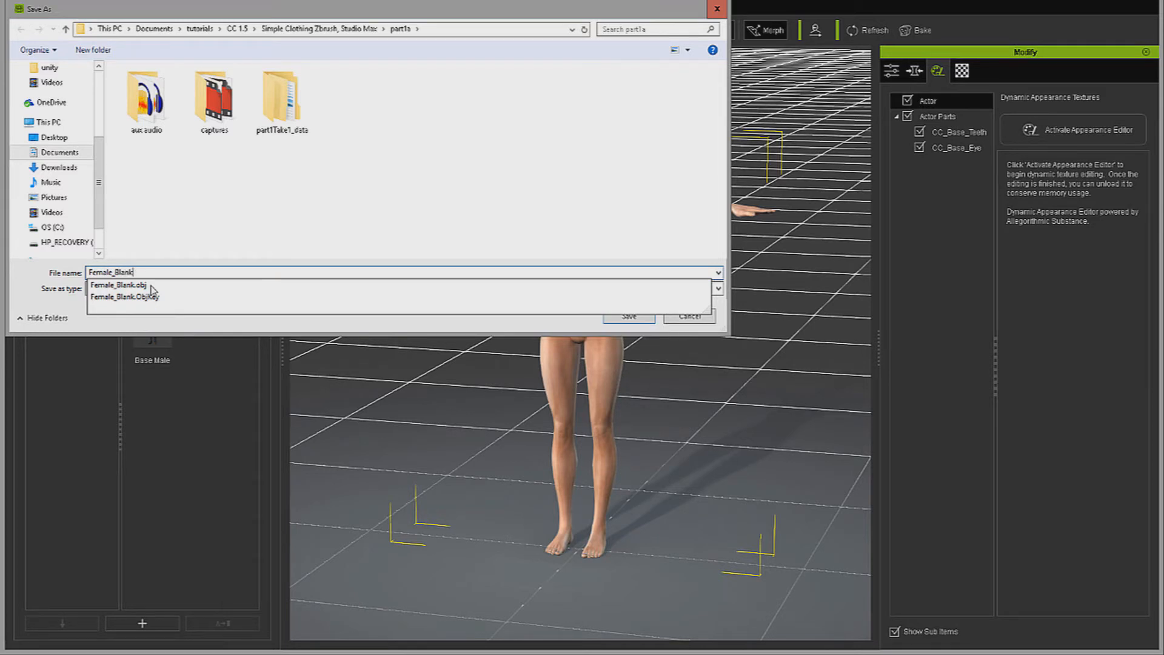
{"action": "left_click", "coordinate": [627, 316]}
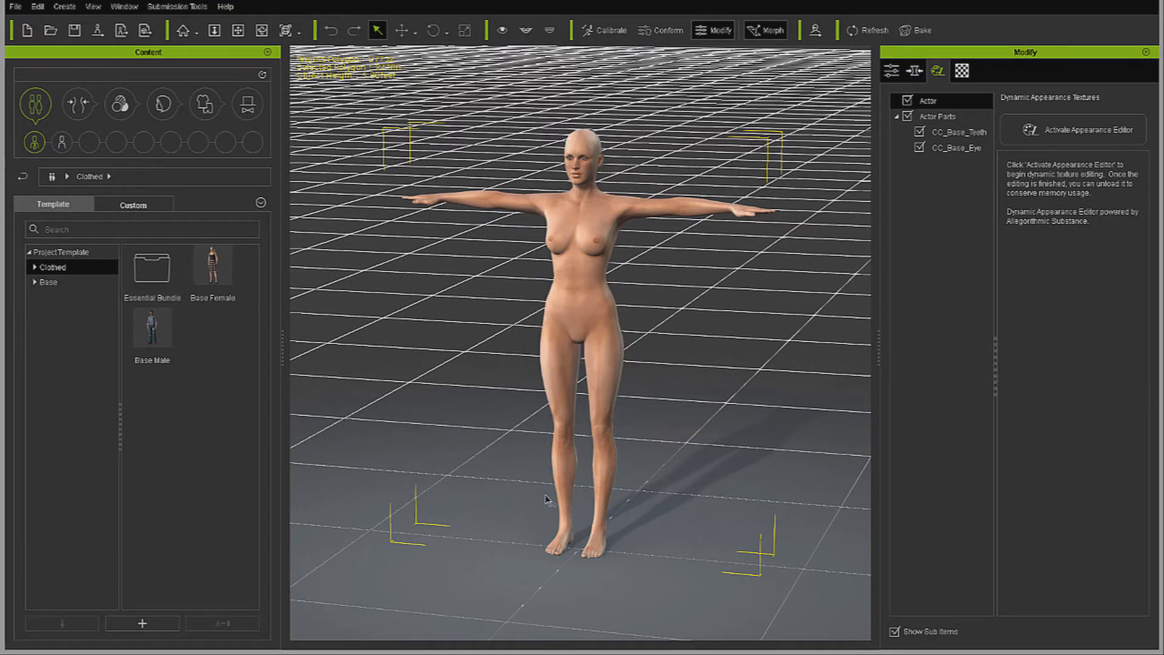
{"action": "mouse_move", "coordinate": [516, 431]}
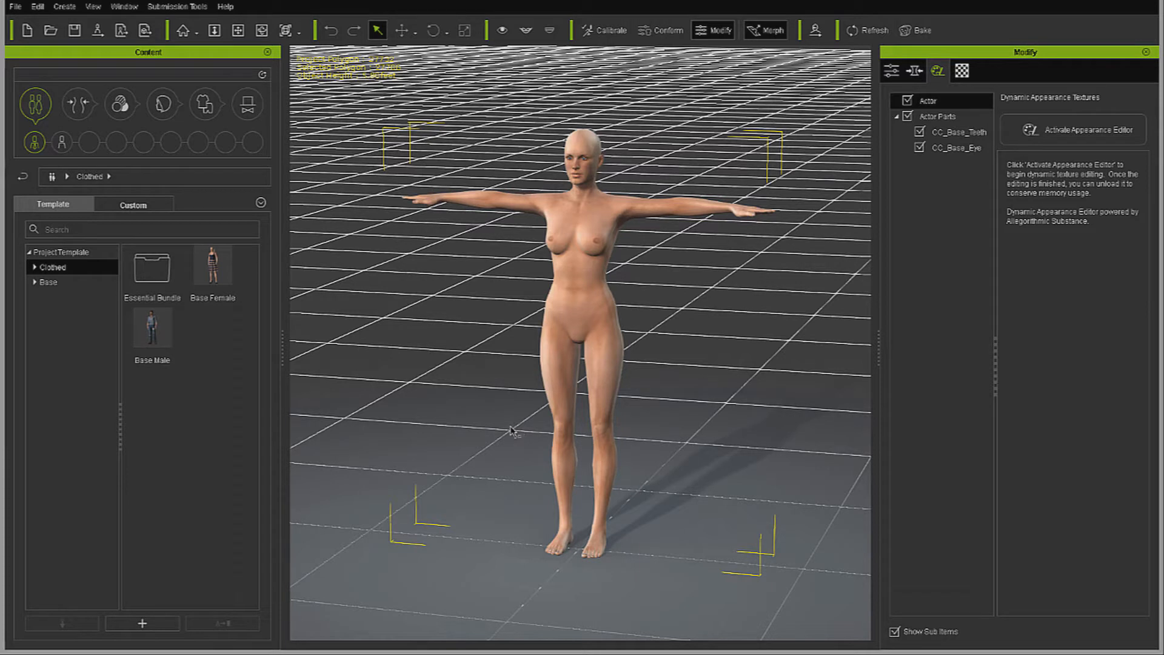
{"action": "mouse_move", "coordinate": [510, 434]}
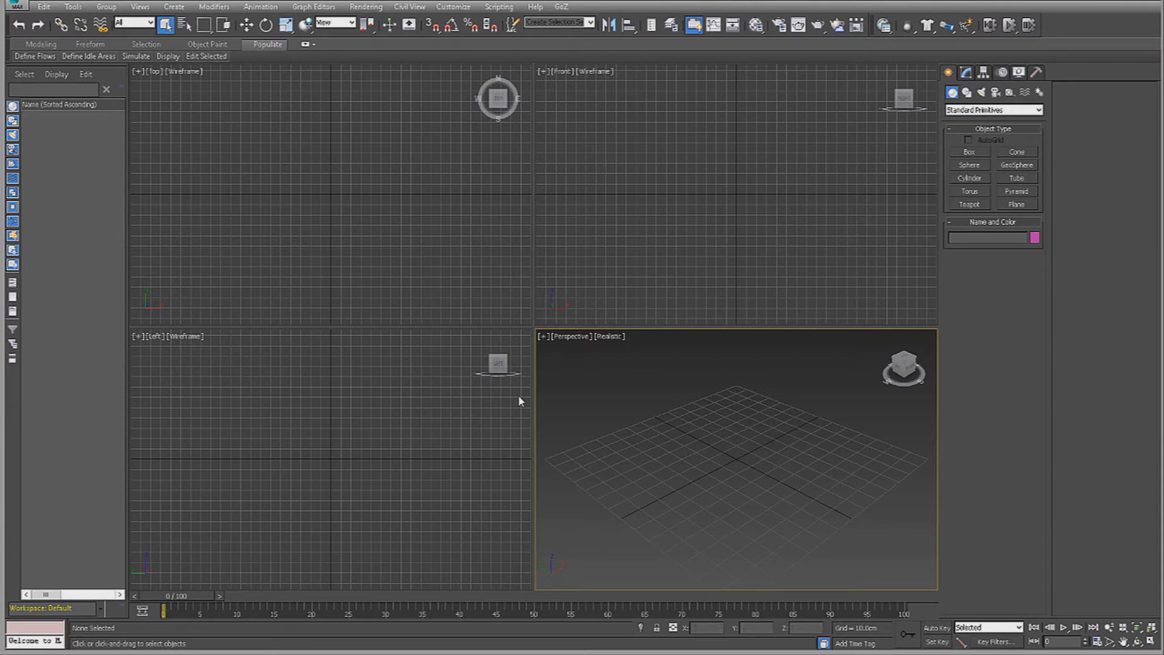
Import Female_Blank.fbx into the empty 3ds Max scene with default FBX settings.
{"action": "left_click", "coordinate": [14, 7]}
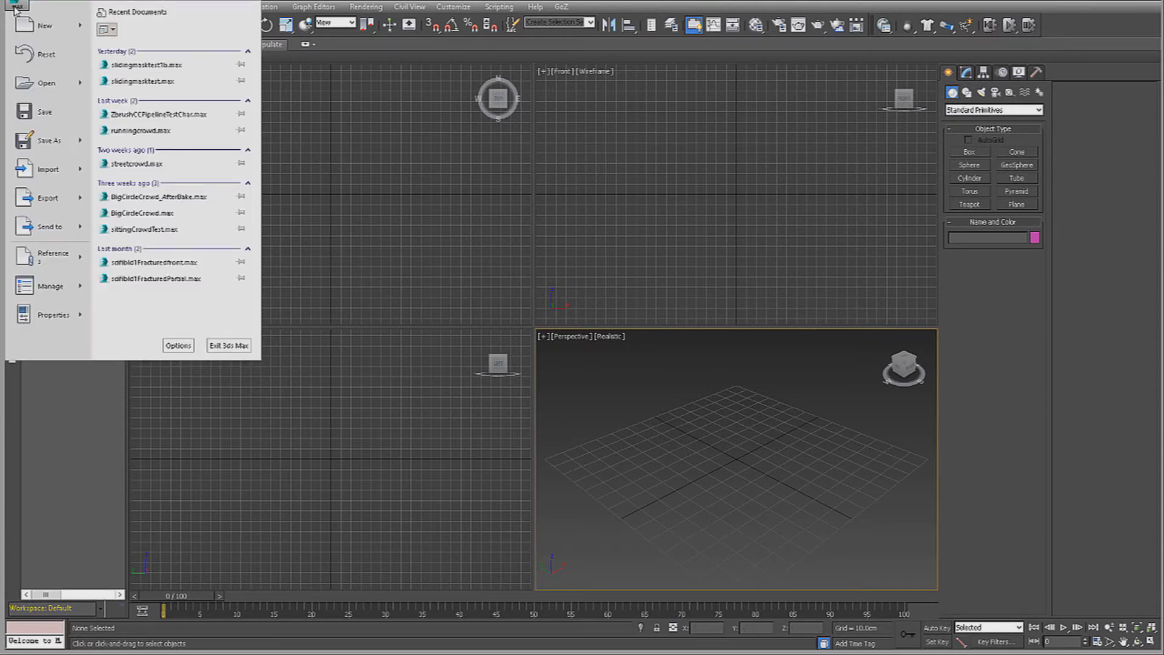
{"action": "left_click", "coordinate": [46, 82]}
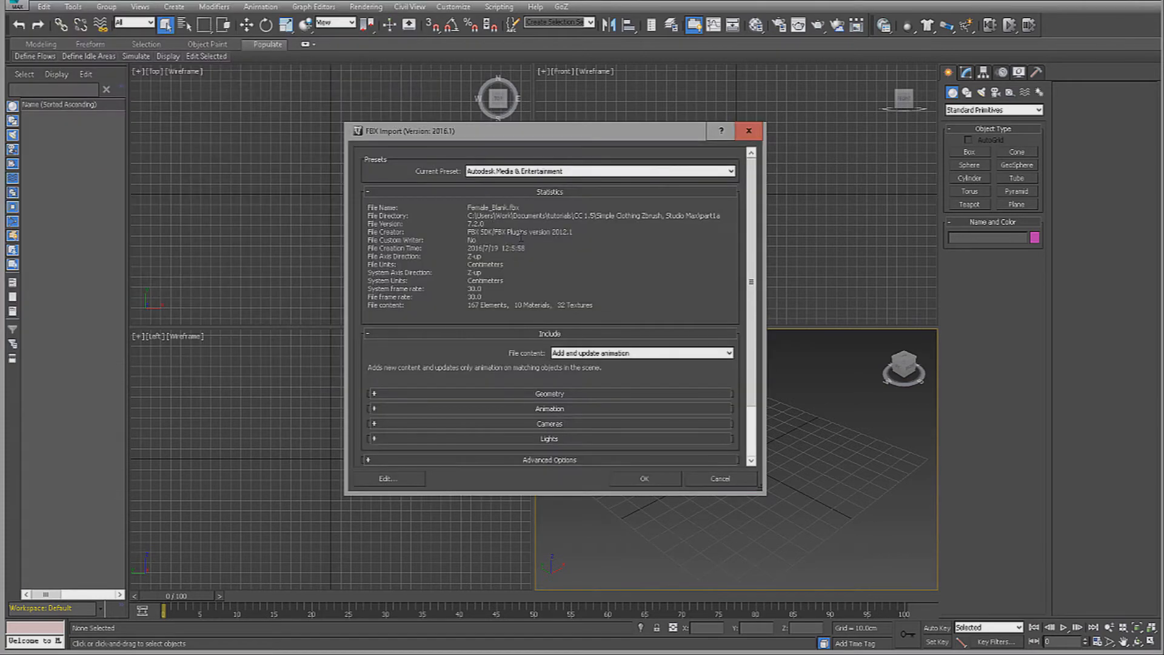
{"action": "left_click", "coordinate": [643, 478]}
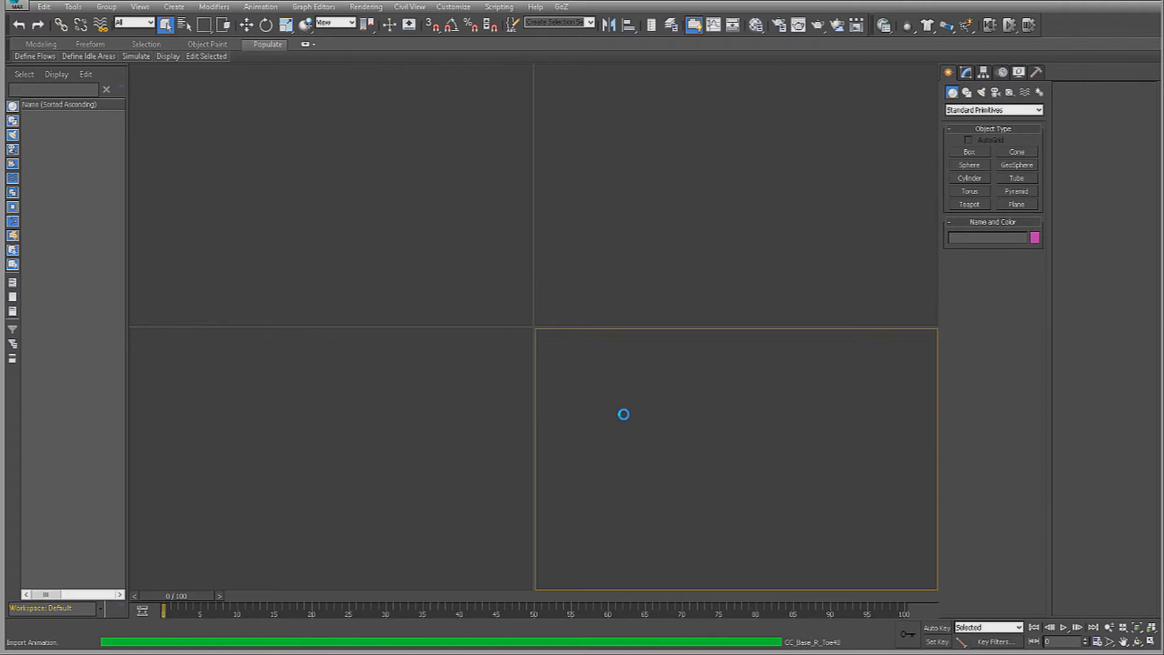
{"action": "left_click", "coordinate": [965, 71]}
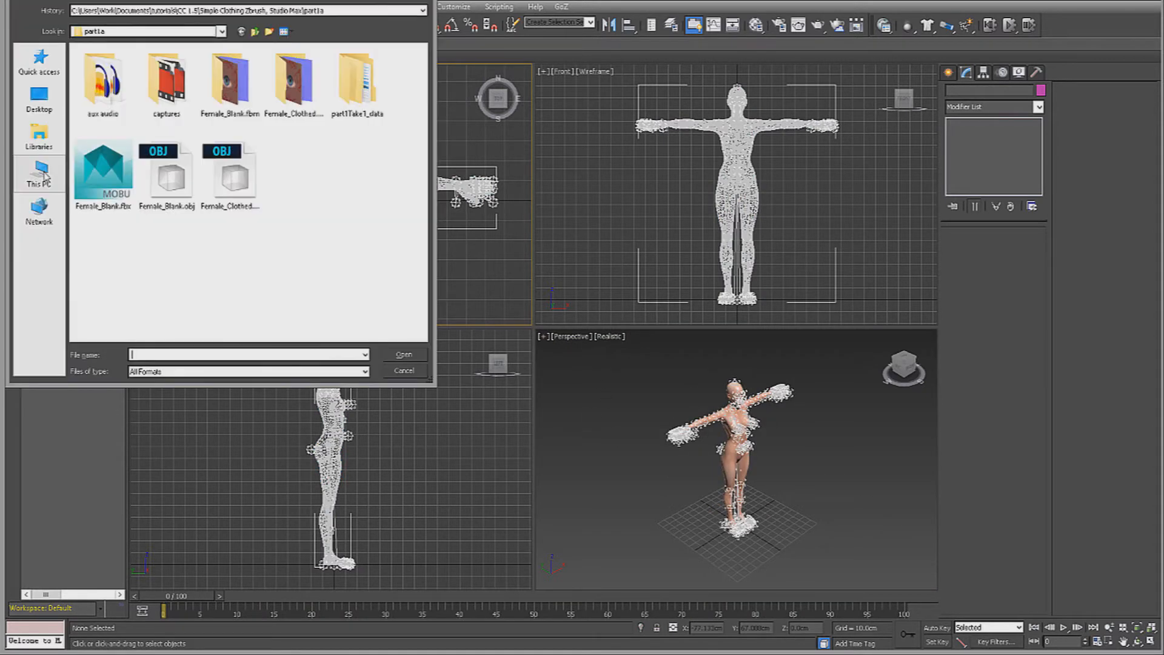
{"action": "left_click", "coordinate": [230, 175]}
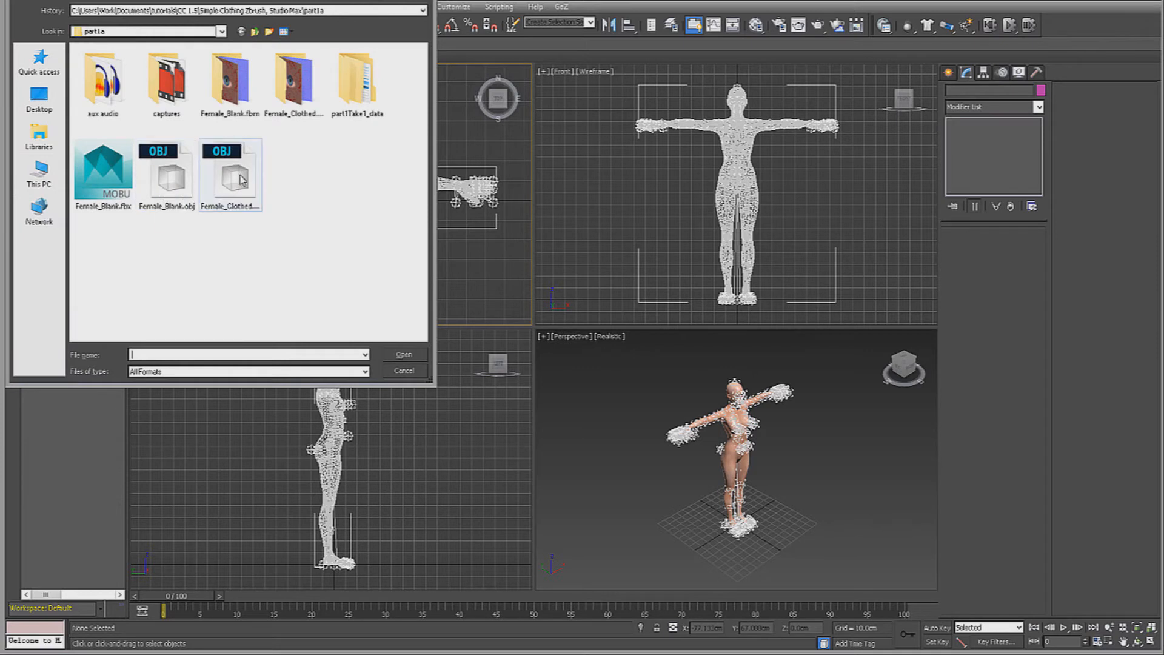
{"action": "double_click", "coordinate": [230, 175]}
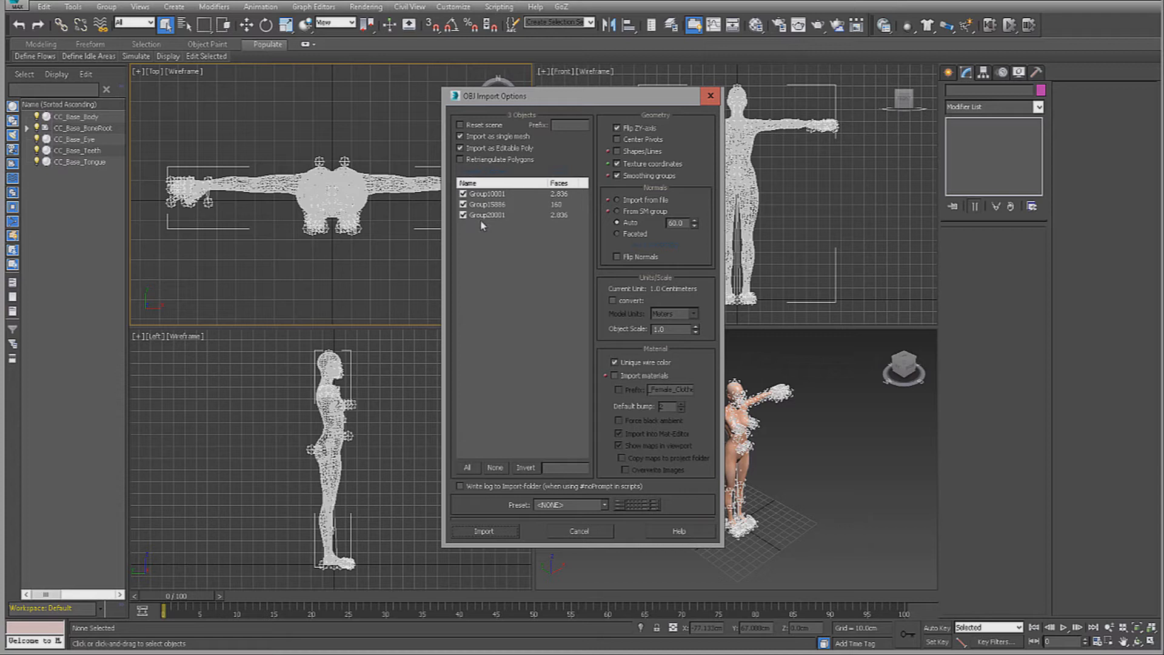
{"action": "left_click", "coordinate": [486, 214]}
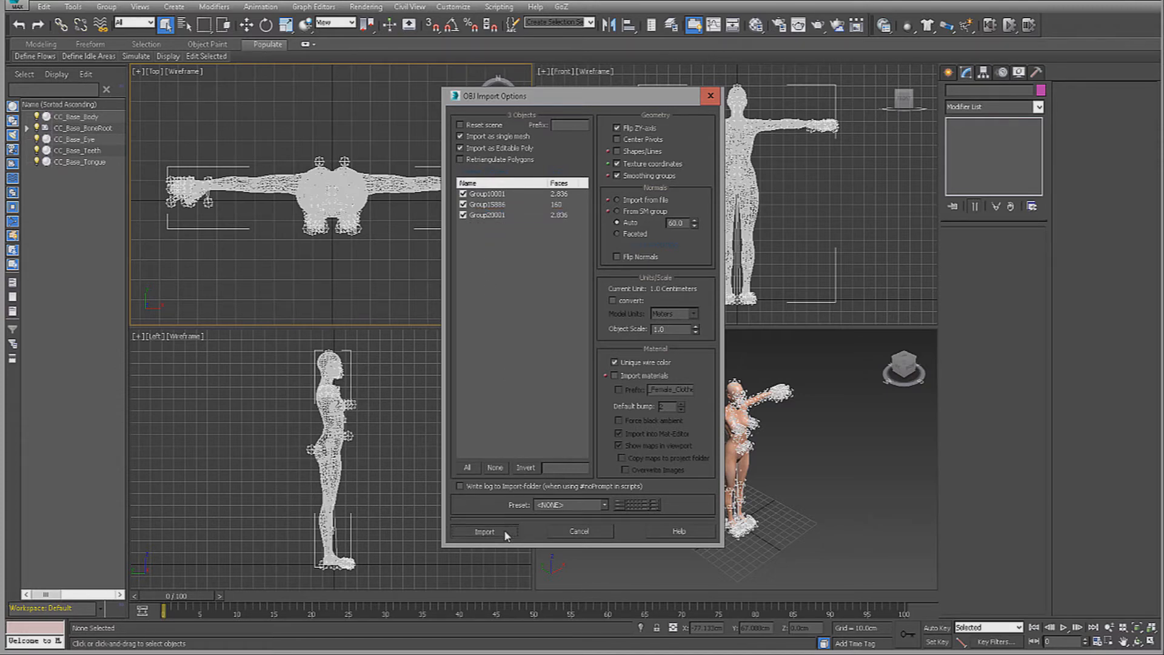
{"action": "left_click", "coordinate": [484, 531]}
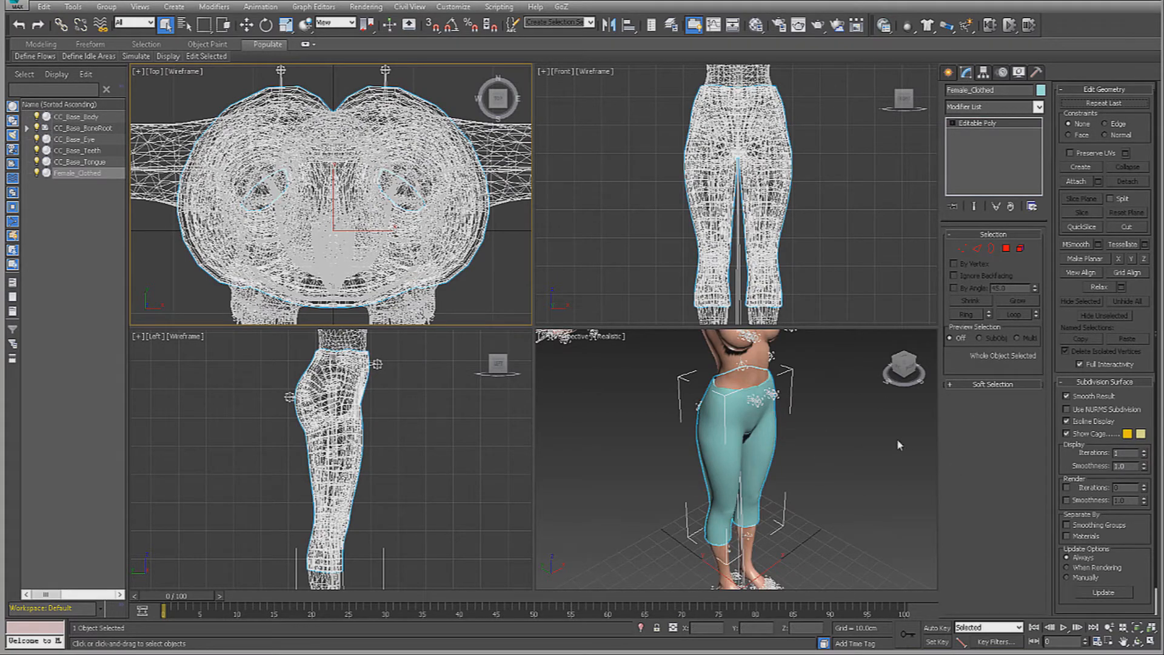
{"action": "mouse_move", "coordinate": [836, 420]}
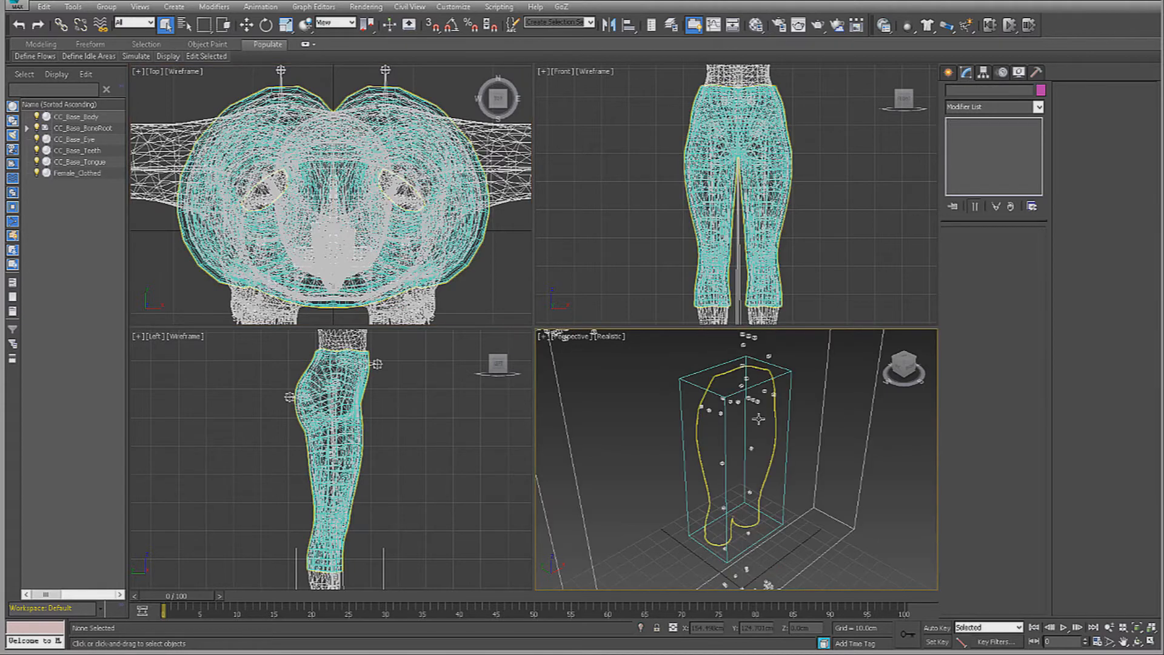
Add a Skin Wrap modifier to the Female_Clothed pants driven by CC_Base_Body.
{"action": "left_click", "coordinate": [78, 174]}
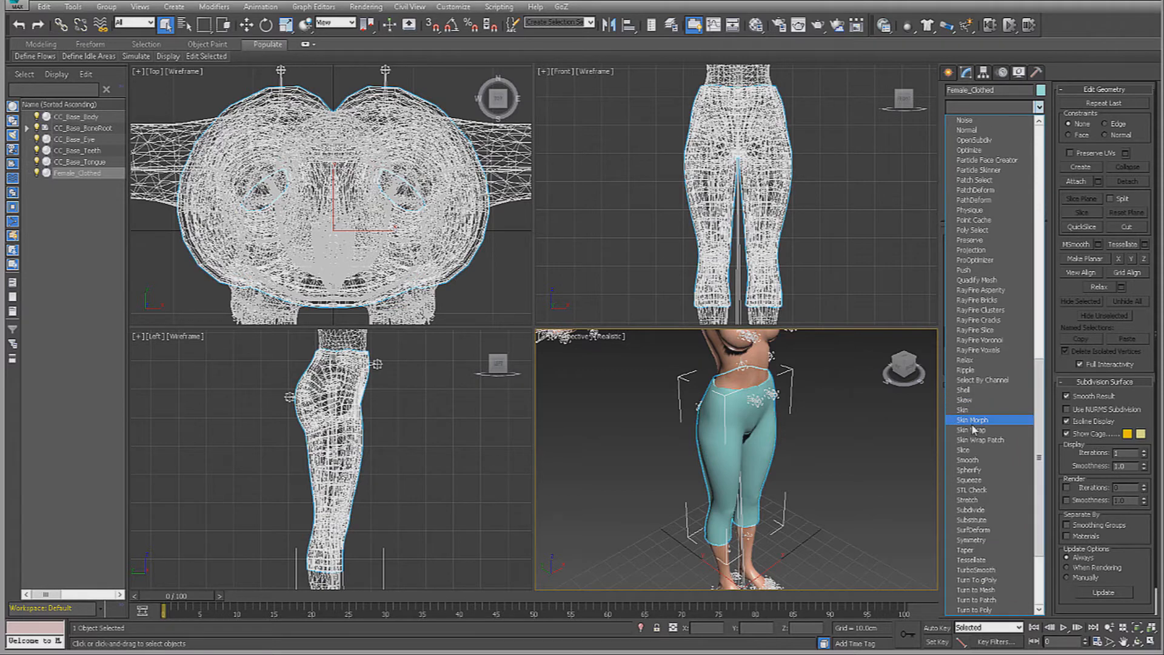
{"action": "left_click", "coordinate": [973, 429]}
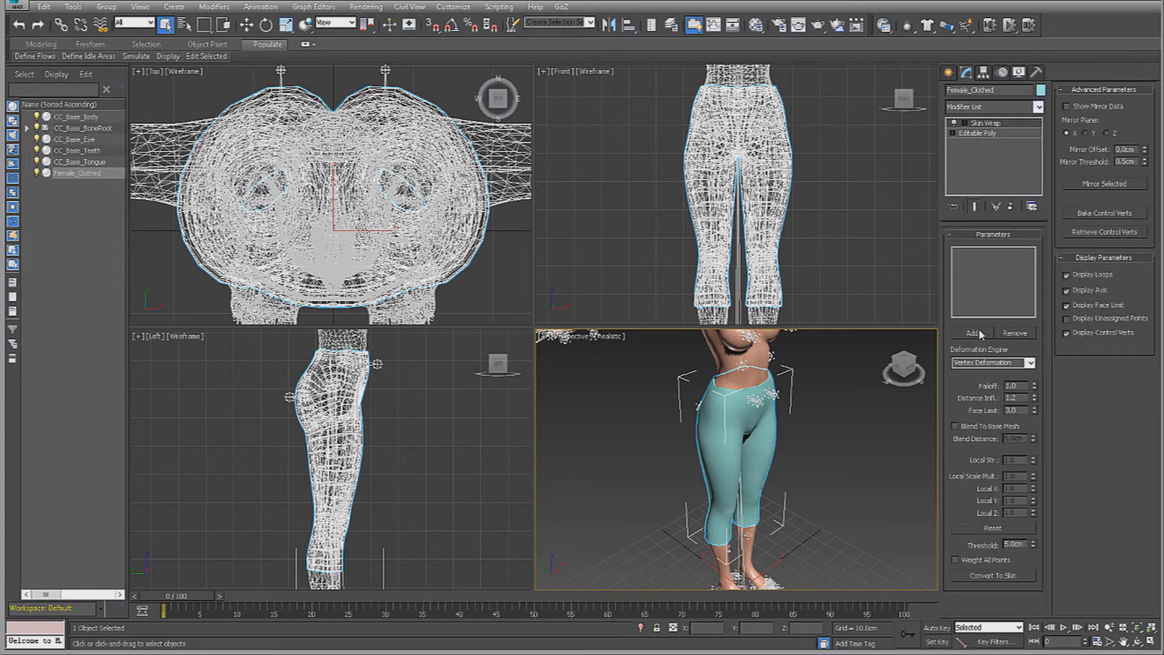
{"action": "left_click", "coordinate": [971, 332]}
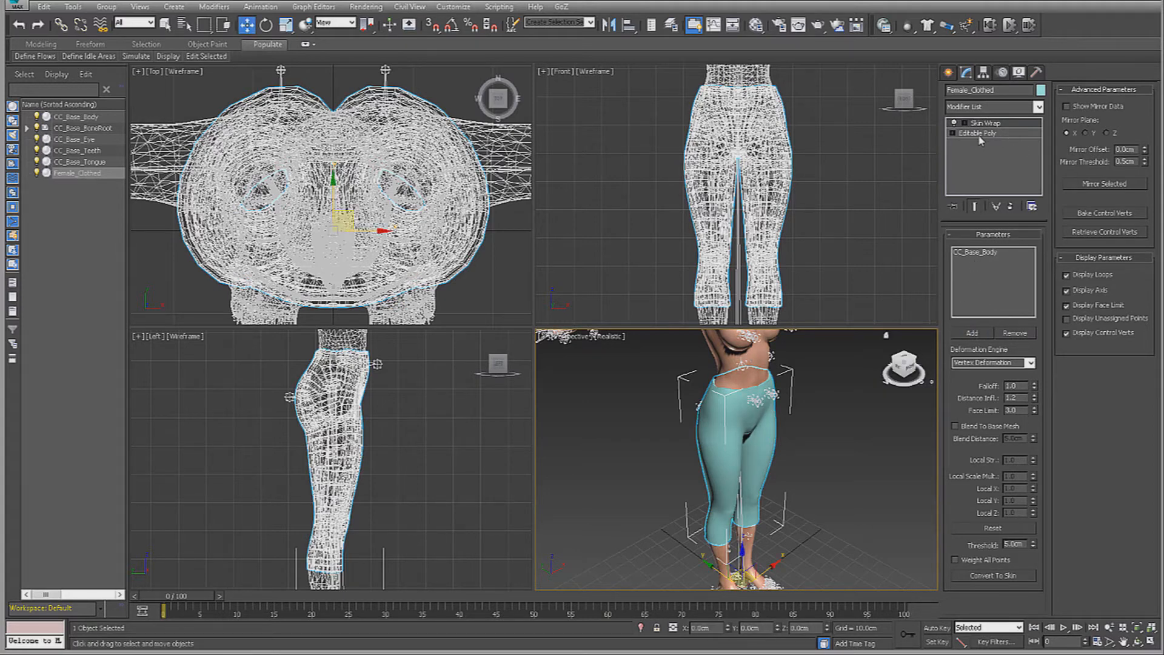
{"action": "left_click", "coordinate": [993, 576]}
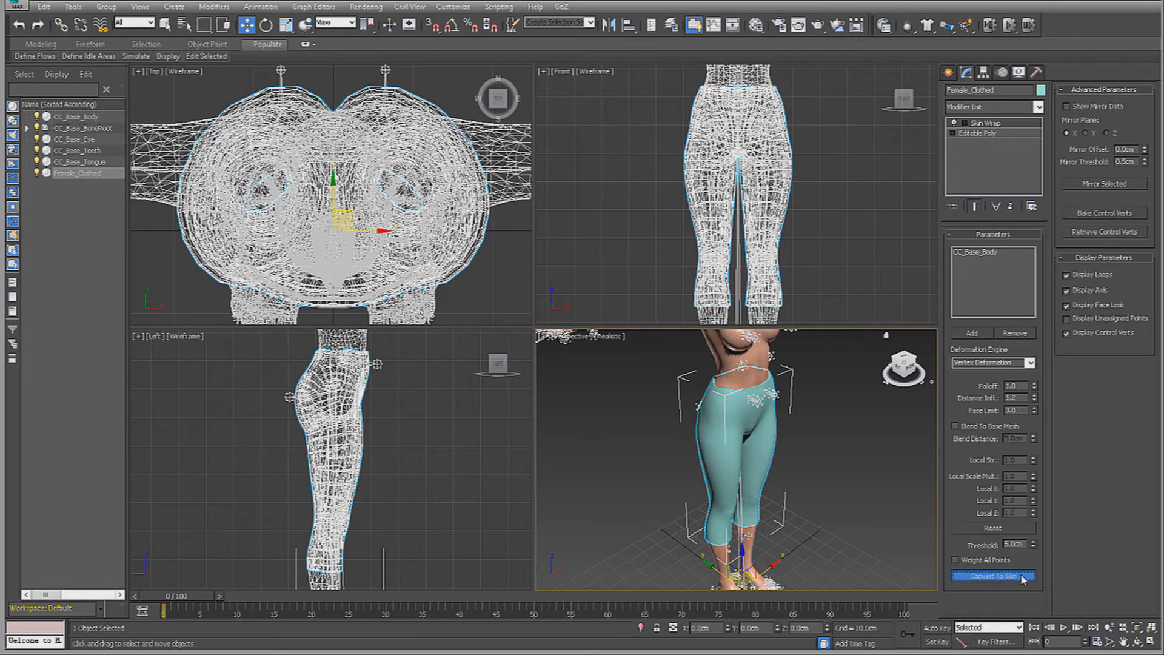
Convert the wrap into a Skin modifier and remove the leftover Skin Wrap.
{"action": "left_click", "coordinate": [993, 576]}
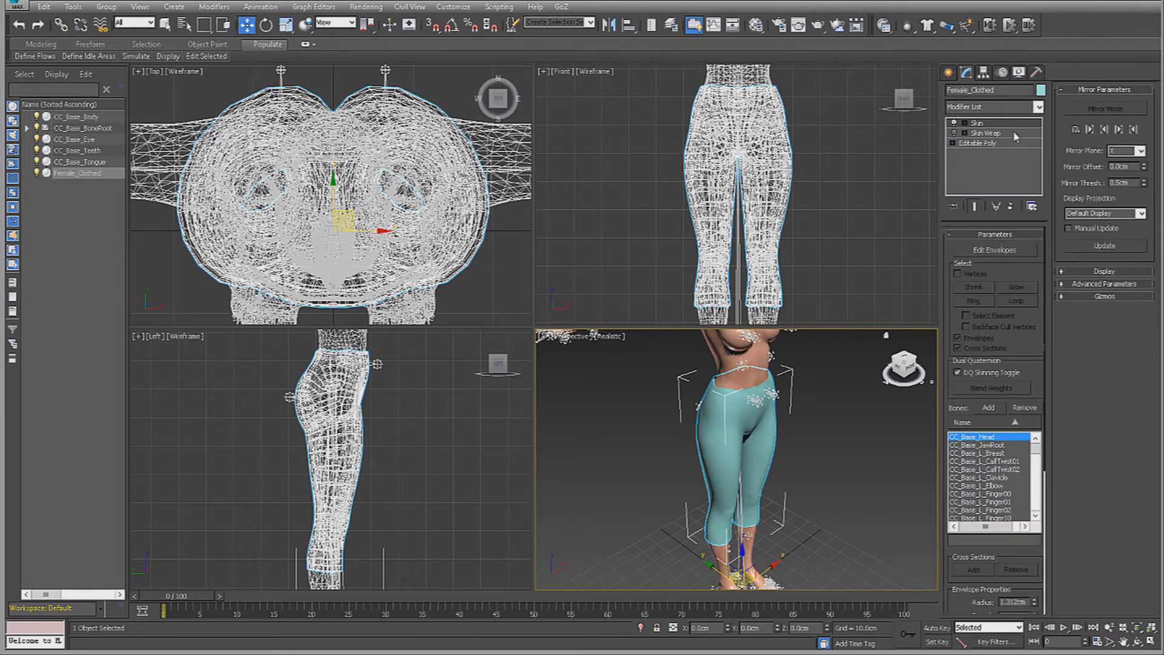
{"action": "left_click", "coordinate": [1010, 207]}
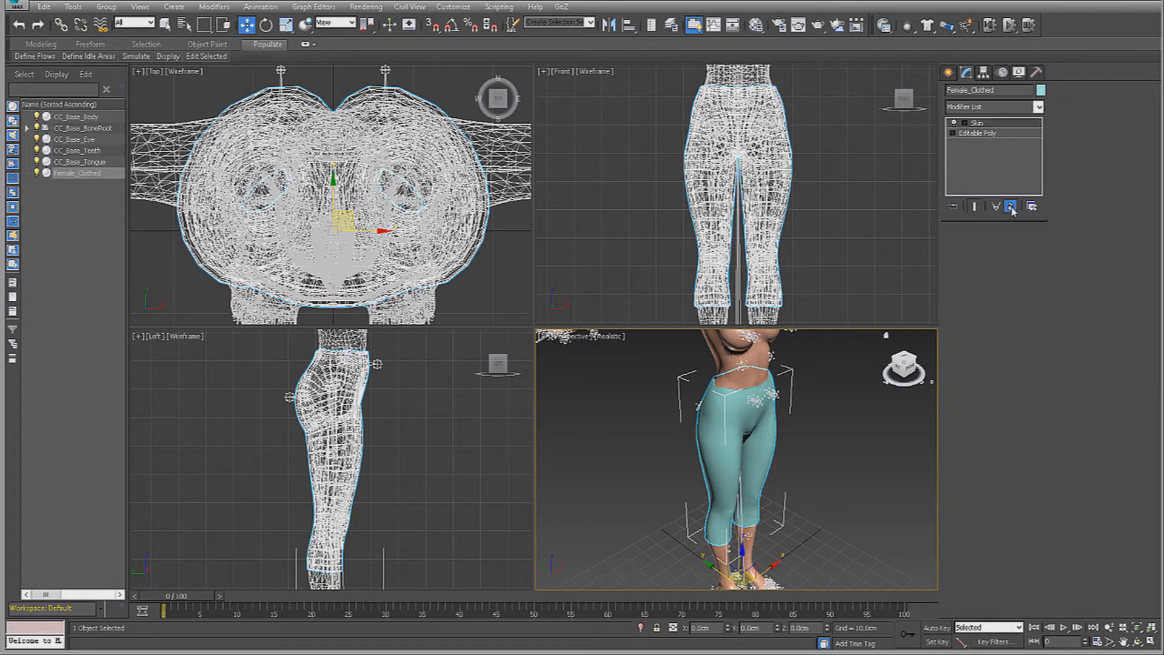
{"action": "left_click", "coordinate": [1010, 206]}
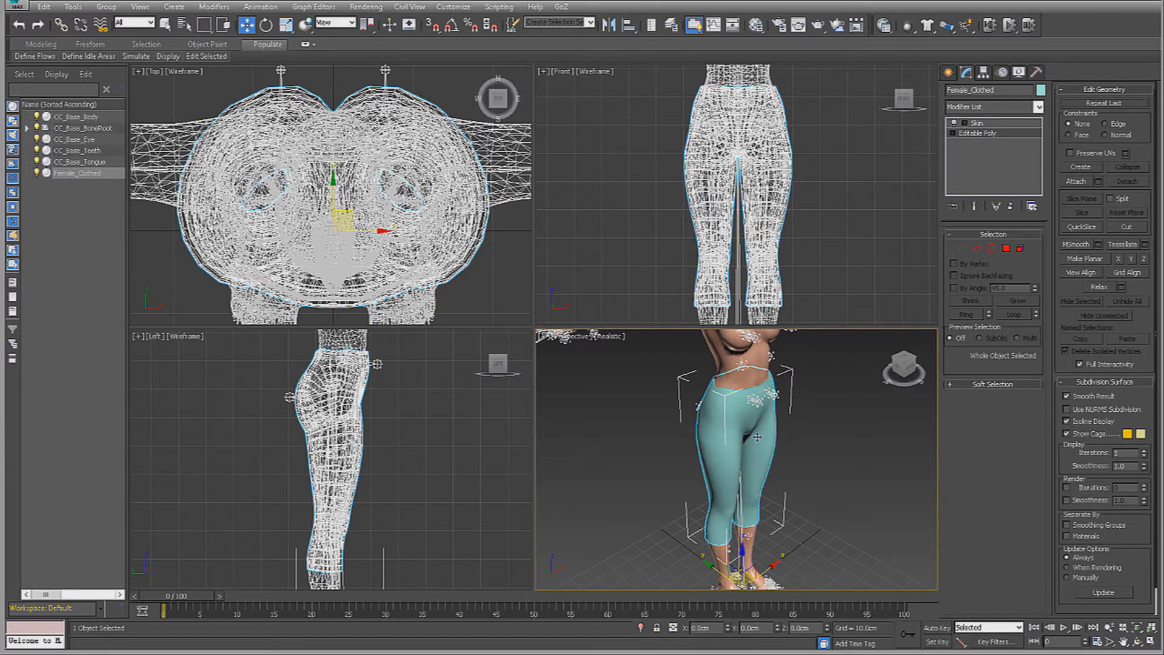
Export the skinned pants scene as an FBX named Pants with default settings.
{"action": "left_click", "coordinate": [14, 7]}
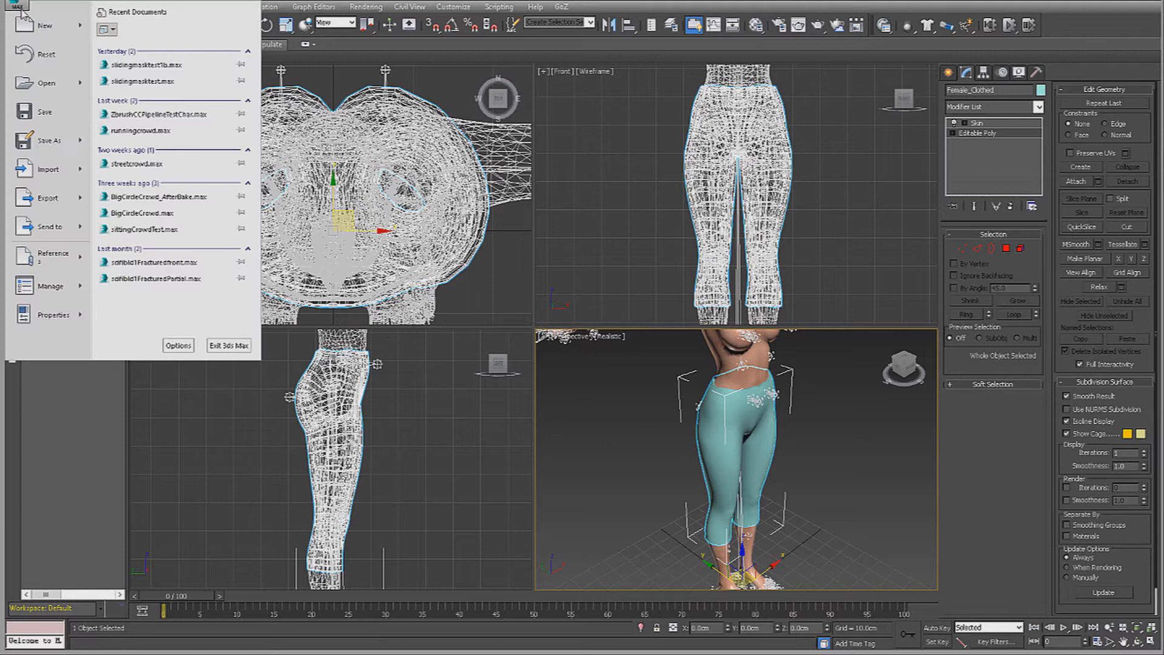
{"action": "mouse_move", "coordinate": [48, 197]}
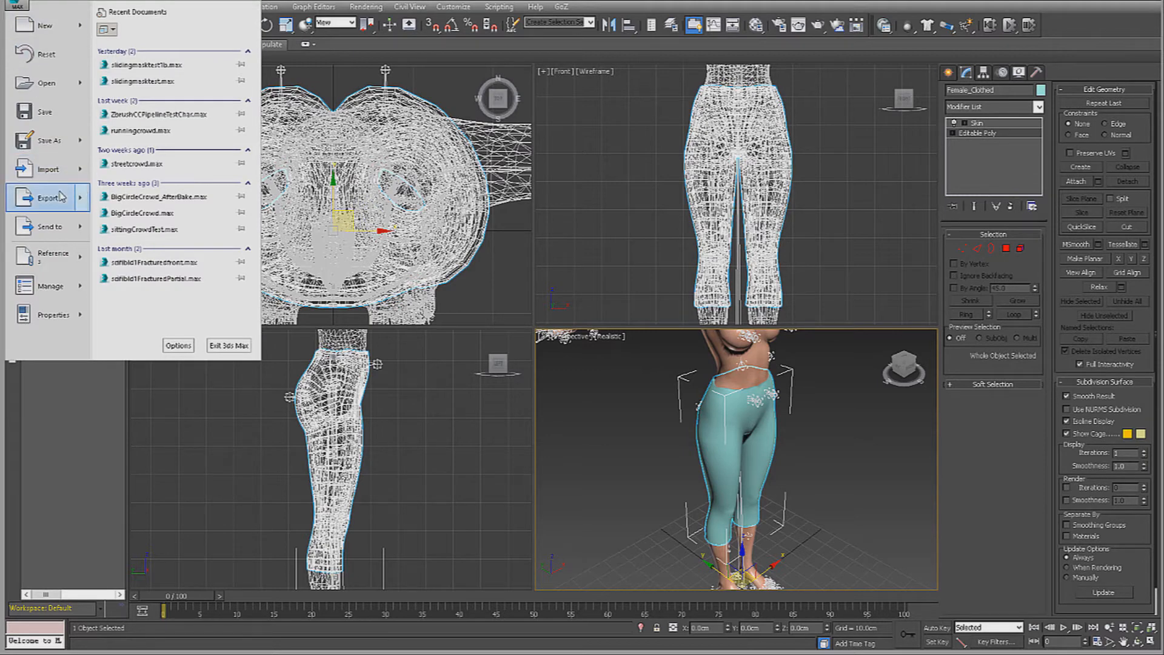
{"action": "left_click", "coordinate": [48, 198]}
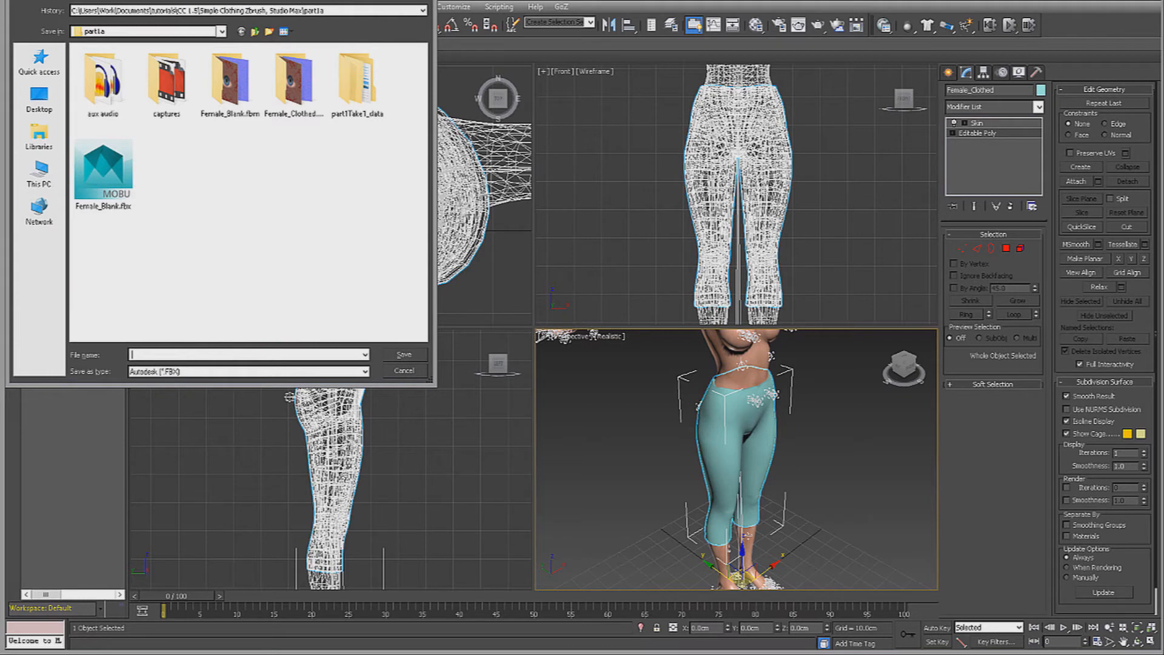
{"action": "type", "text": "Pants"}
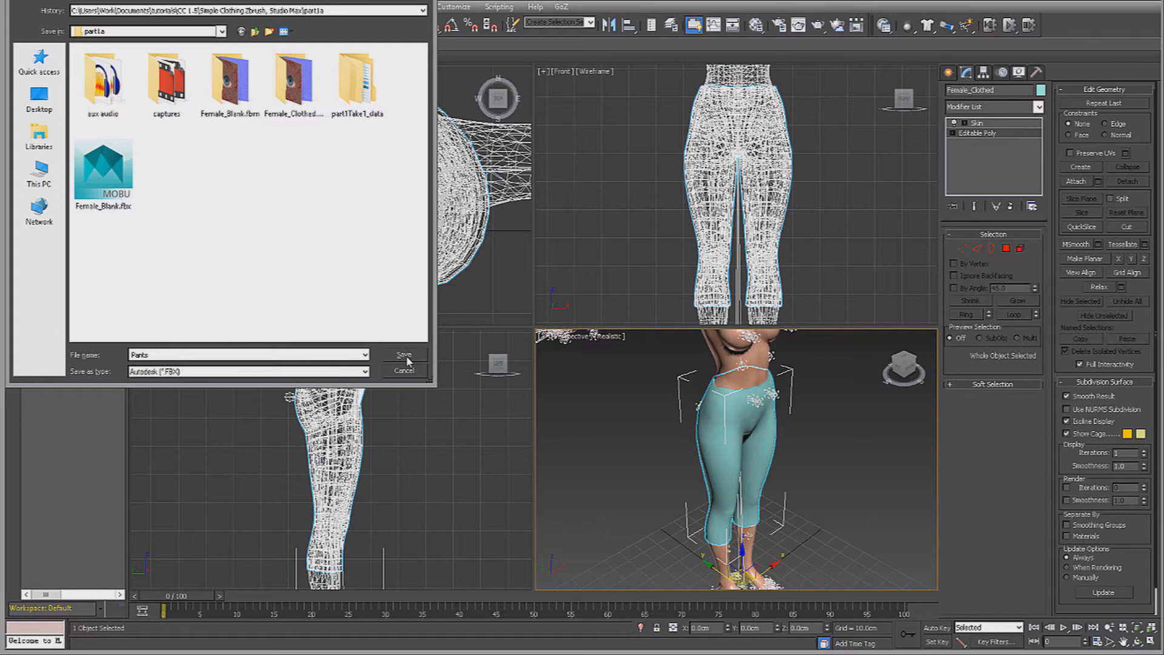
{"action": "left_click", "coordinate": [402, 354]}
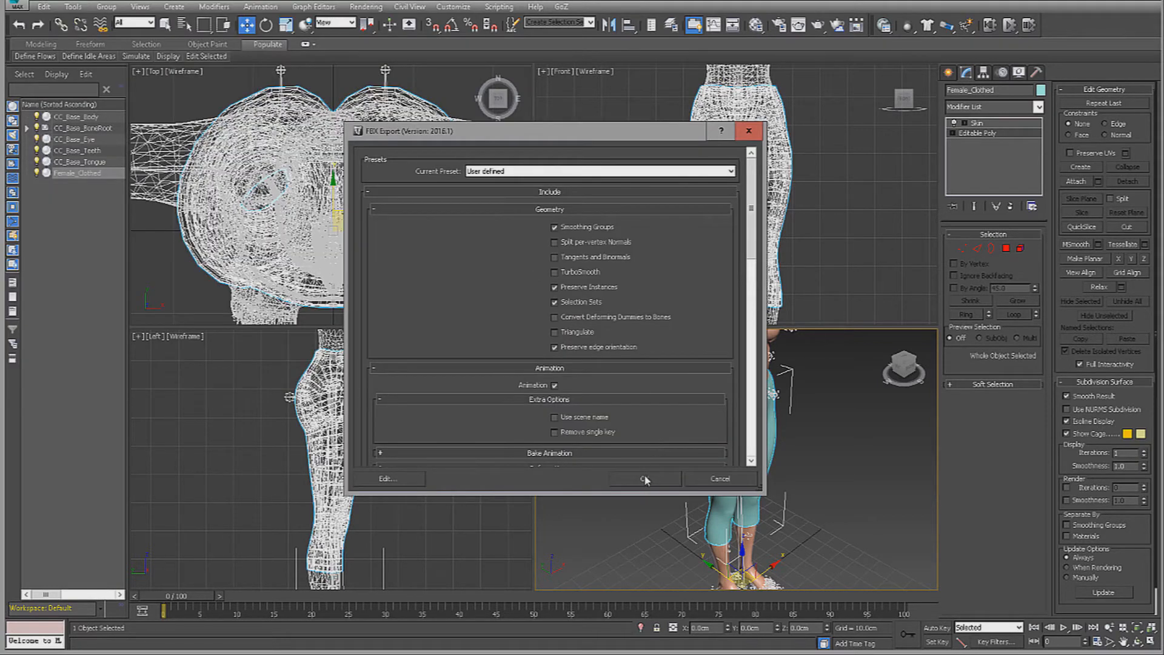
{"action": "left_click", "coordinate": [644, 478]}
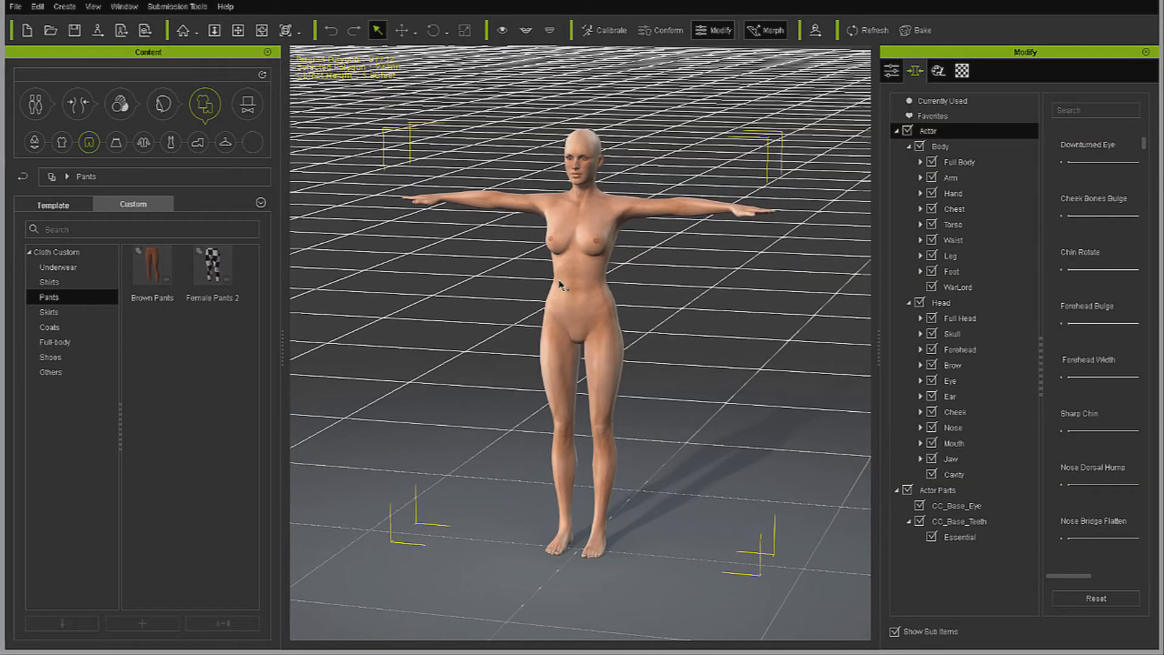
Choose Pants.FBX for import with Female_Blank.fbxkey as its decrypt key.
{"action": "left_click", "coordinate": [14, 7]}
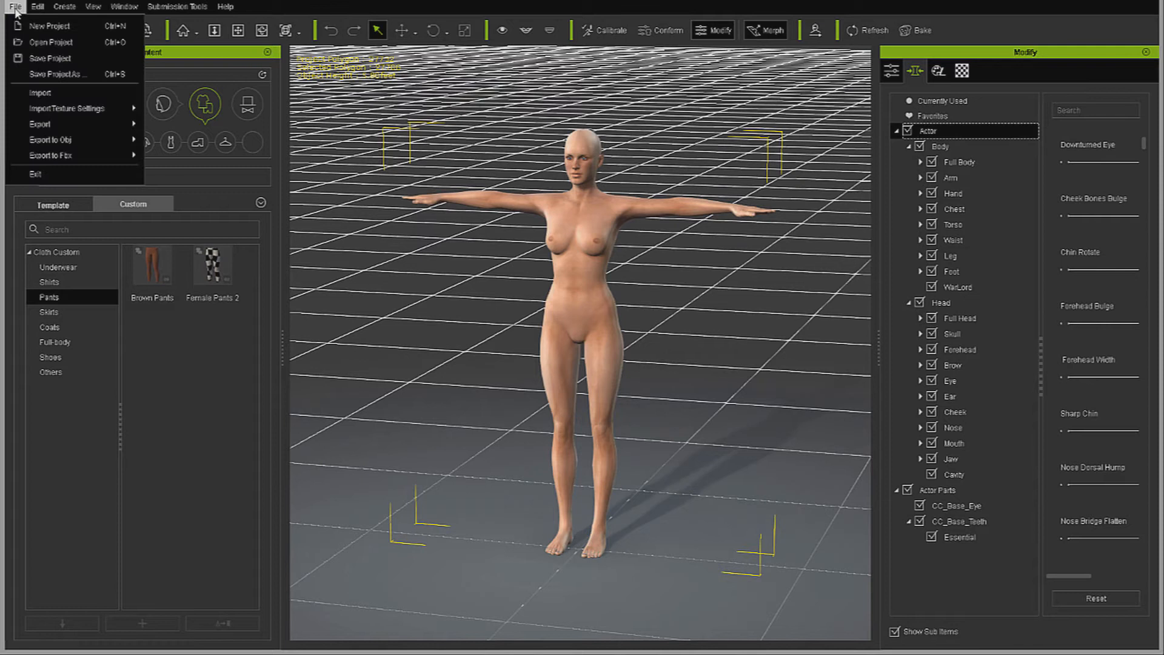
{"action": "mouse_move", "coordinate": [77, 100]}
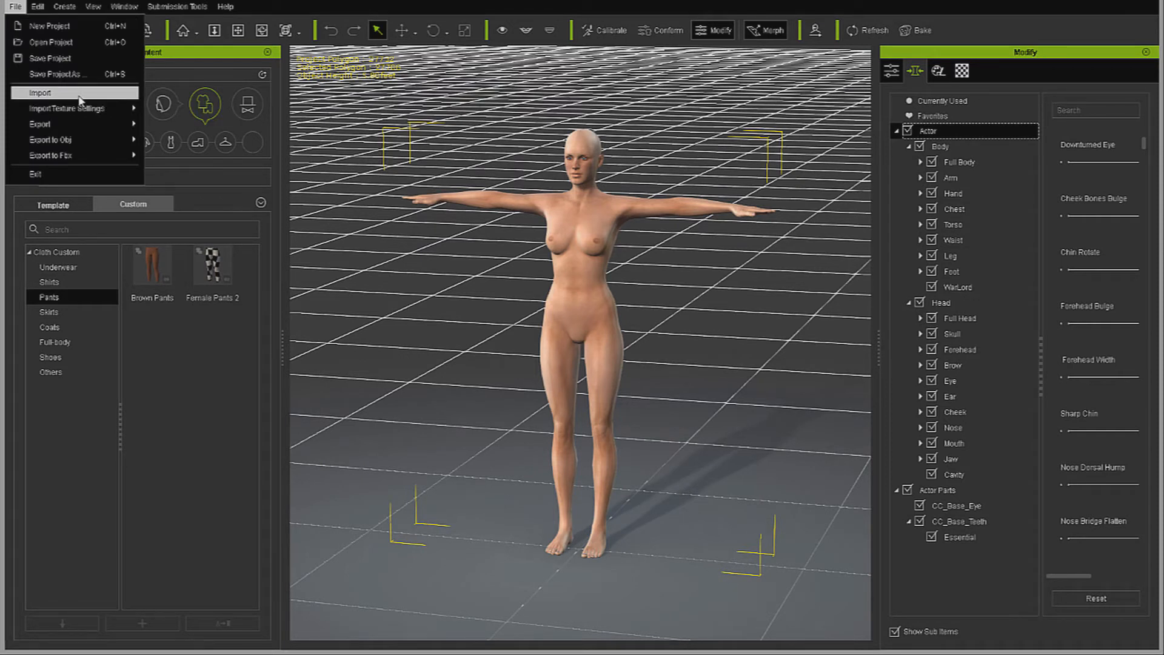
{"action": "left_click", "coordinate": [40, 92]}
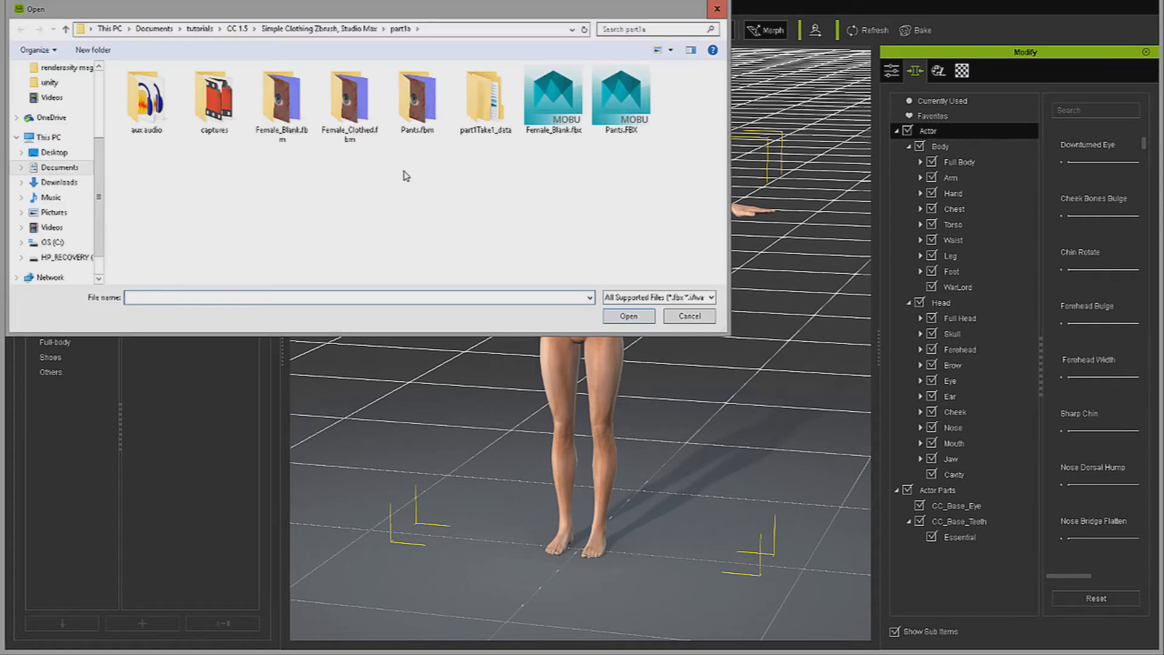
{"action": "mouse_move", "coordinate": [619, 108]}
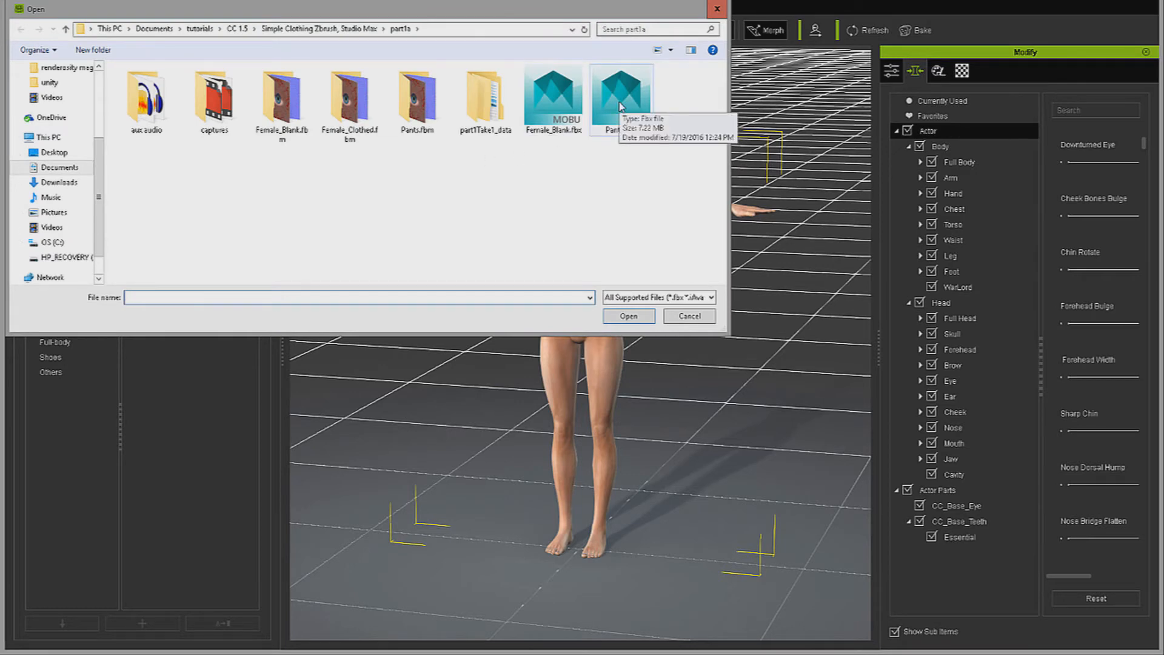
{"action": "left_click", "coordinate": [627, 315]}
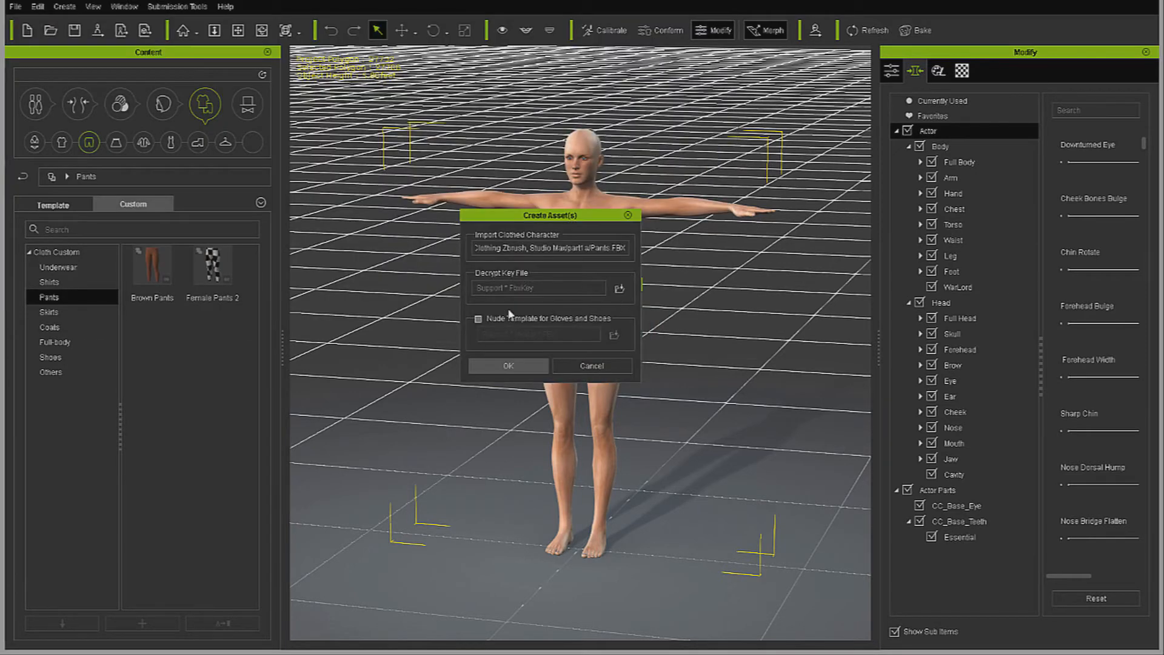
{"action": "left_click", "coordinate": [620, 288]}
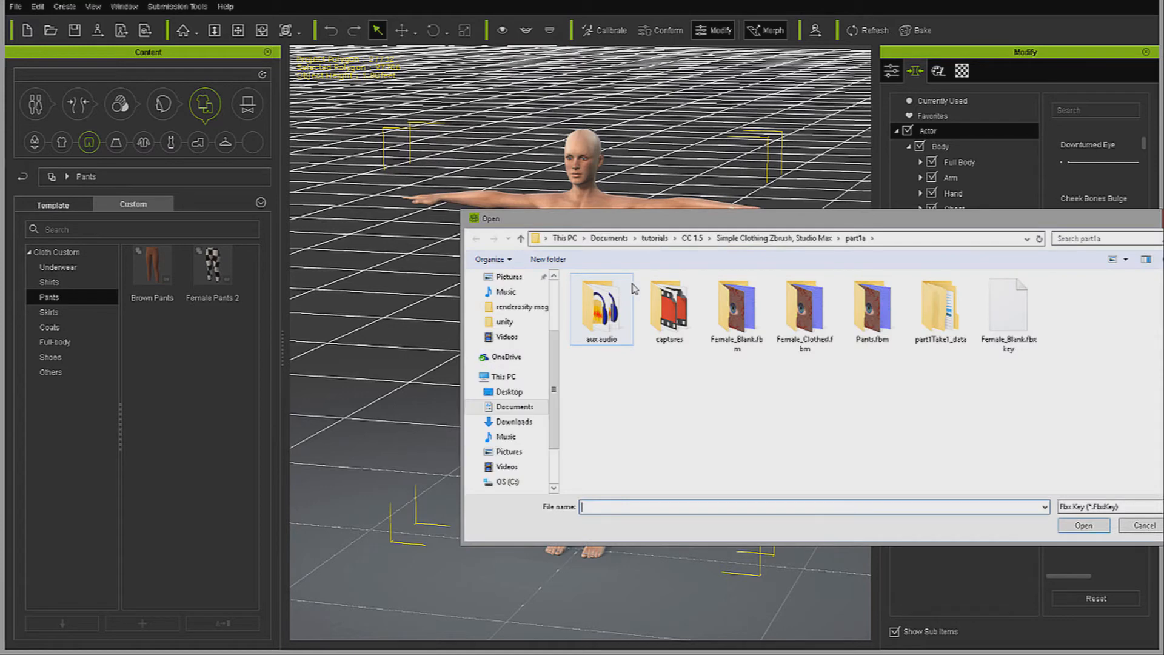
{"action": "left_click", "coordinate": [1082, 525]}
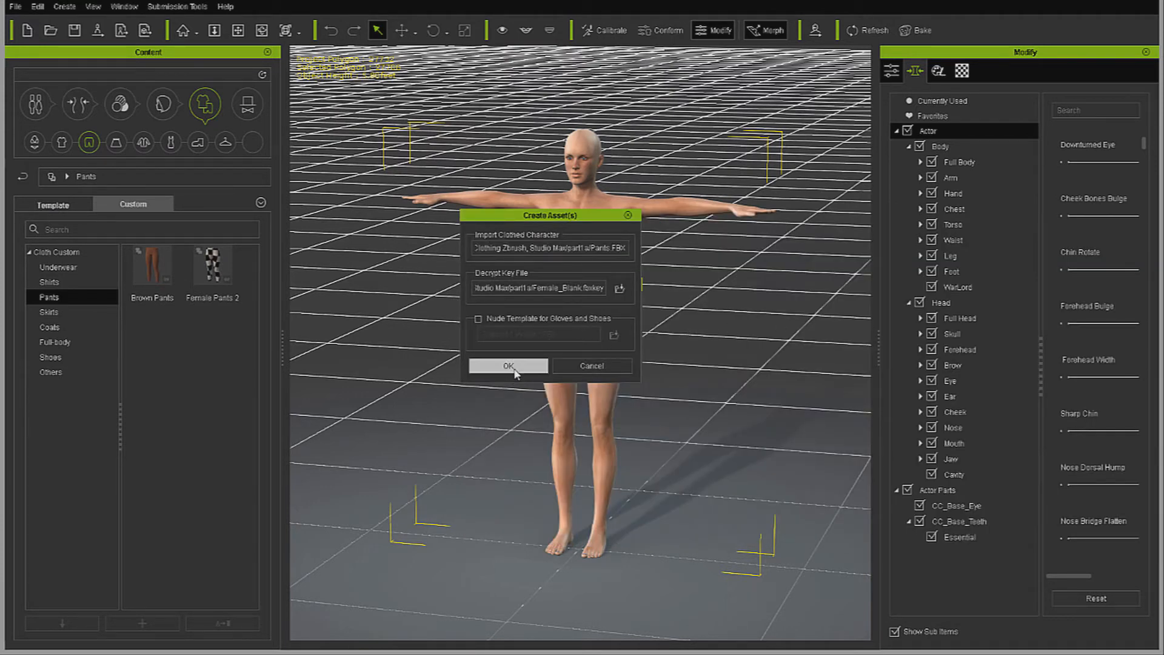
Create the pants asset and accept the Asset Import Status Report.
{"action": "left_click", "coordinate": [508, 366]}
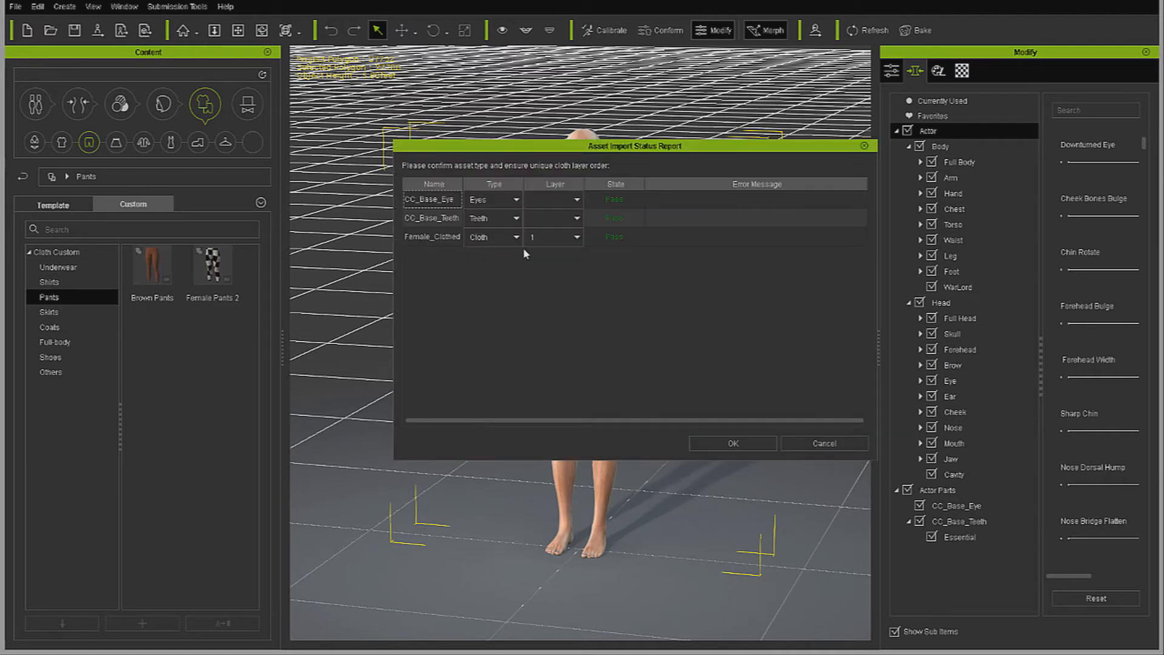
{"action": "mouse_move", "coordinate": [377, 247]}
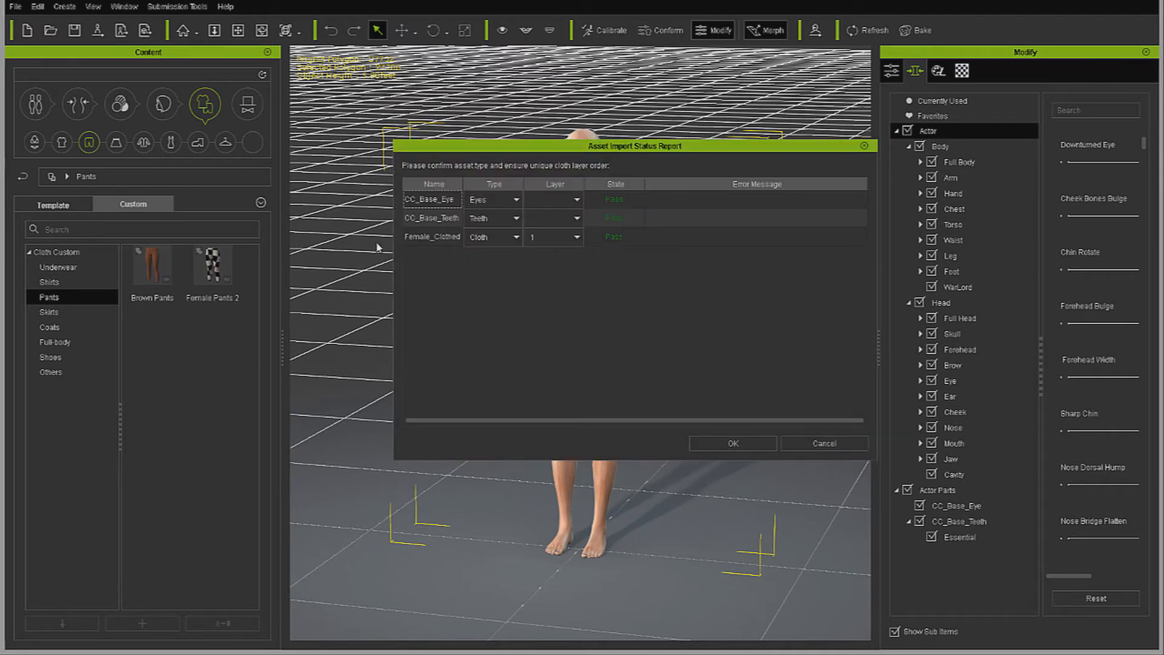
{"action": "left_click", "coordinate": [431, 236]}
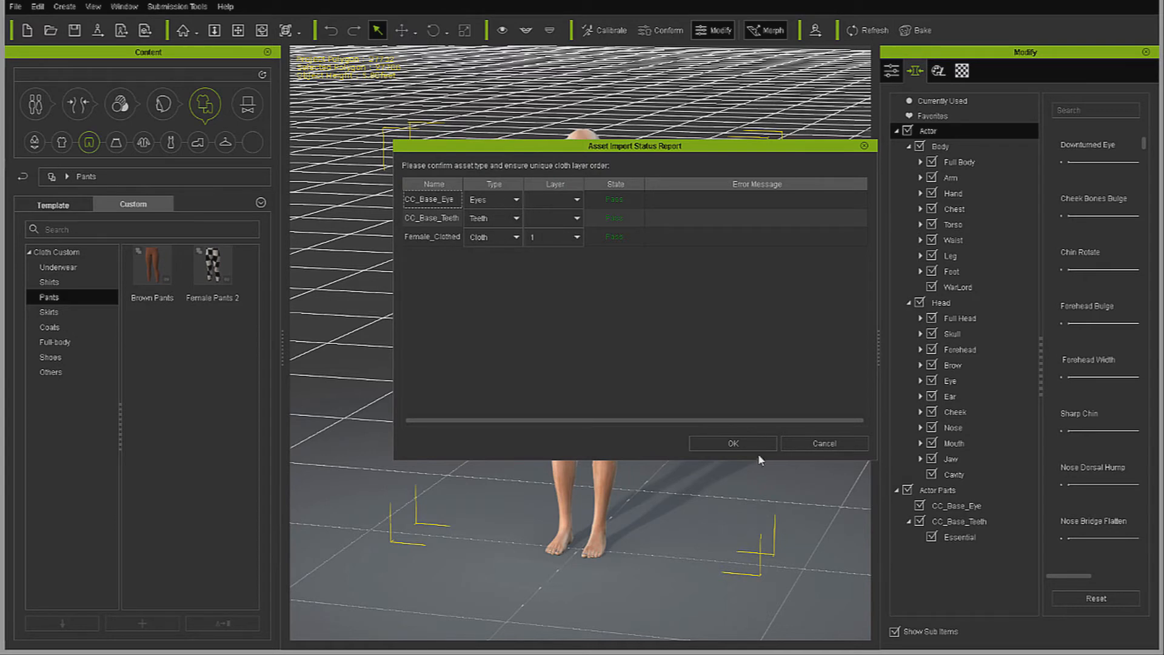
{"action": "left_click", "coordinate": [731, 444]}
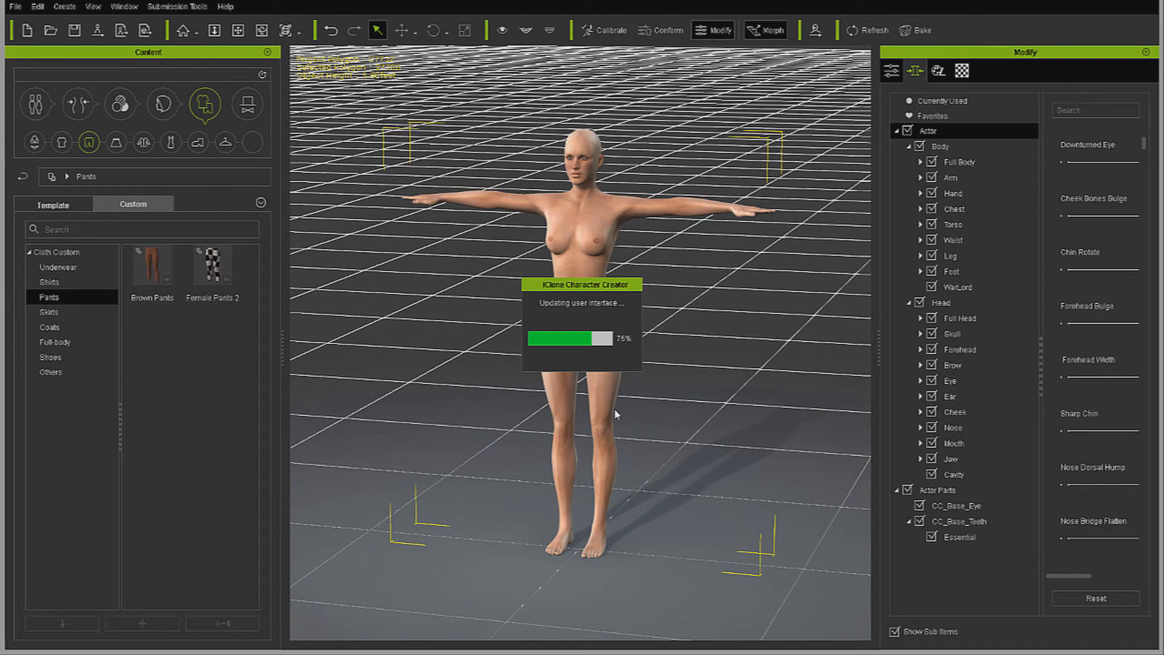
{"action": "mouse_move", "coordinate": [586, 336]}
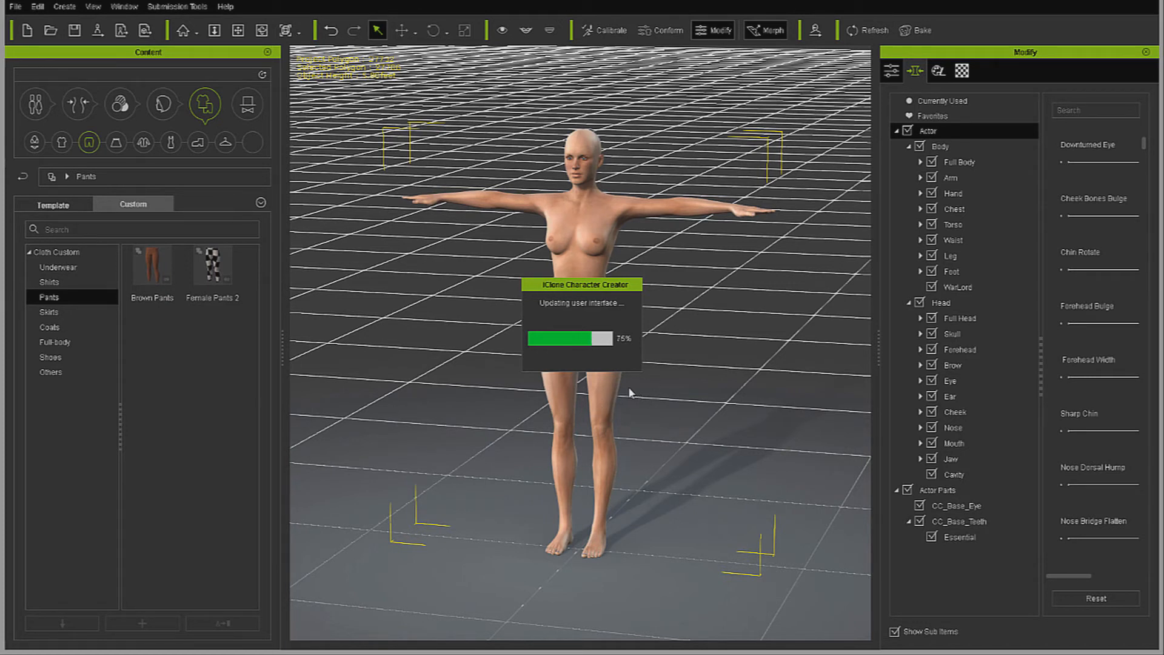
{"action": "mouse_move", "coordinate": [679, 416]}
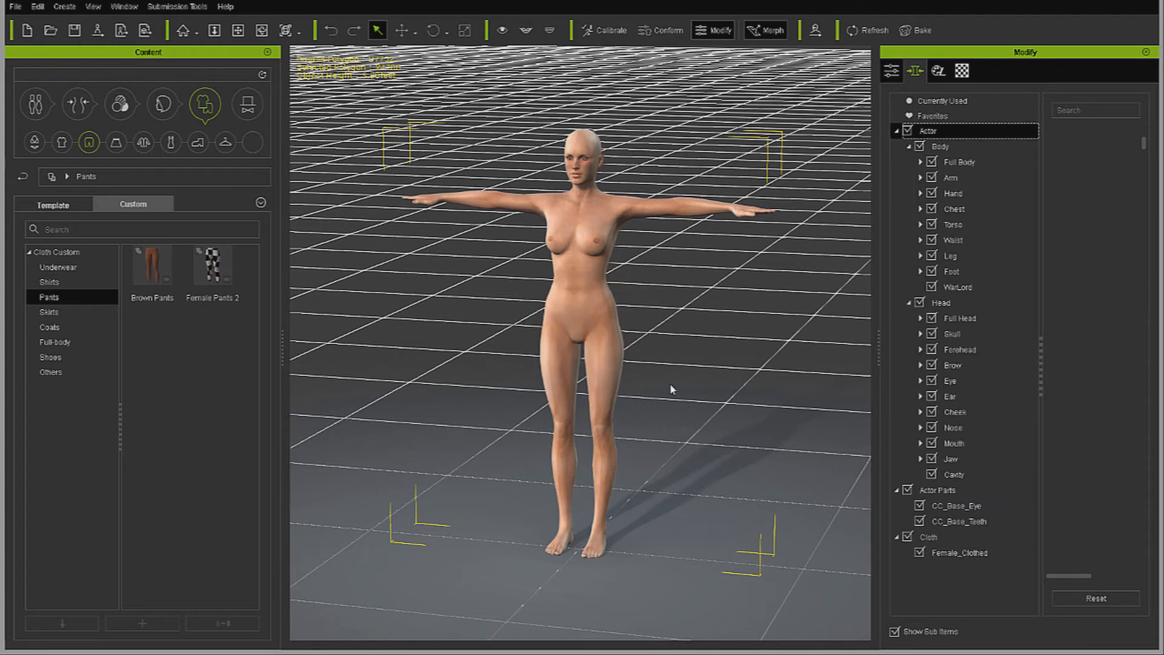
Select the Female_Clothed cloth item on the actor before switching to 3ds Max.
{"action": "left_click", "coordinate": [961, 553]}
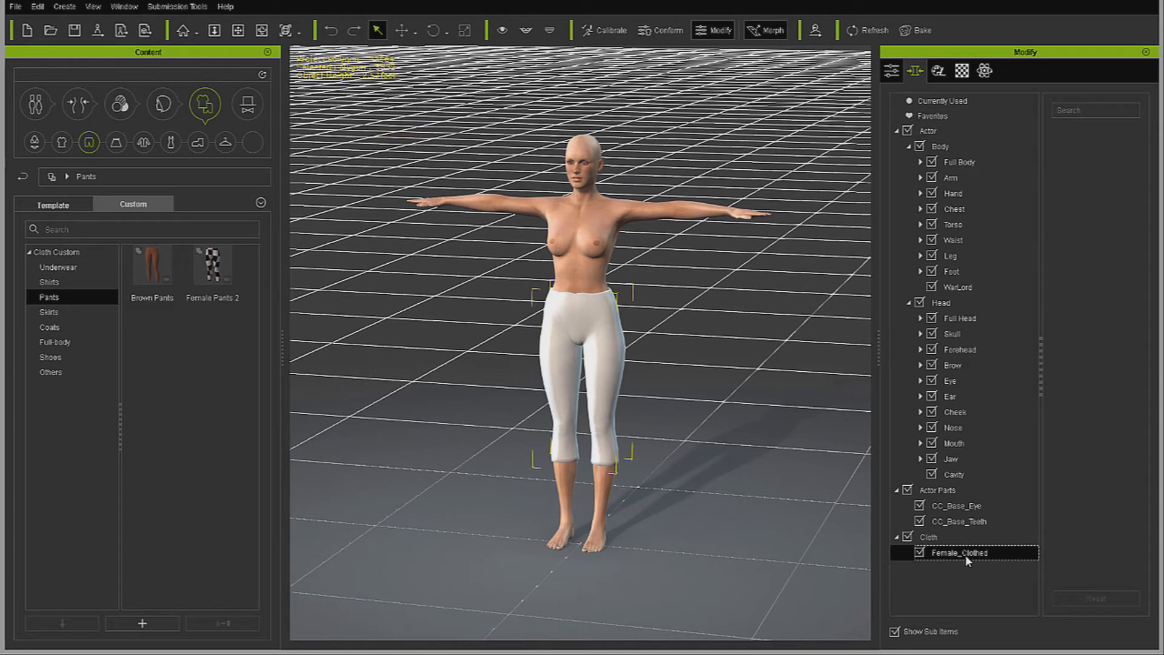
{"action": "mouse_move", "coordinate": [865, 562]}
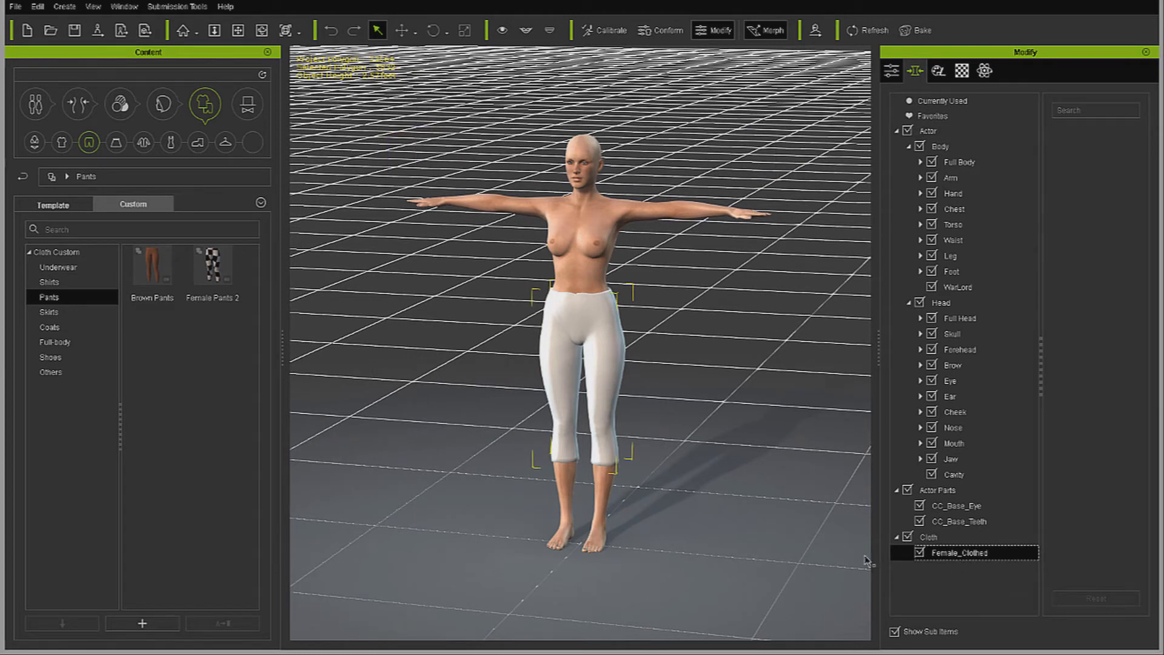
{"action": "mouse_move", "coordinate": [626, 606]}
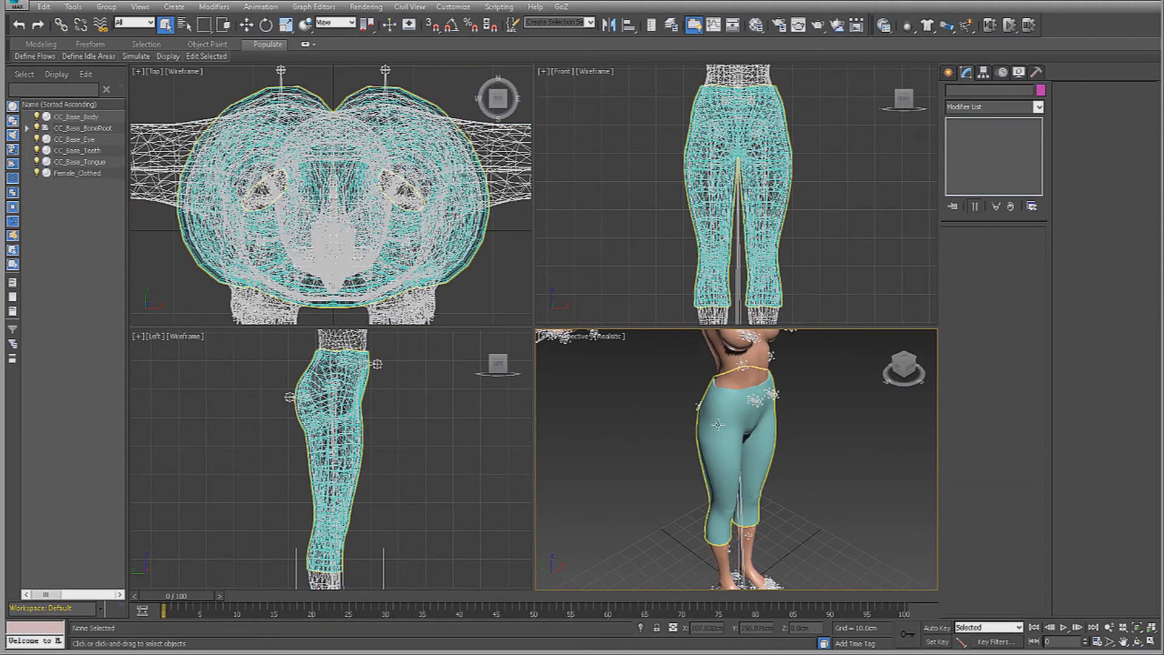
Rename the Female_Clothed mesh to Pants and export the scene as FBX.
{"action": "left_click", "coordinate": [75, 172]}
{"action": "type", "text": "Pants"}
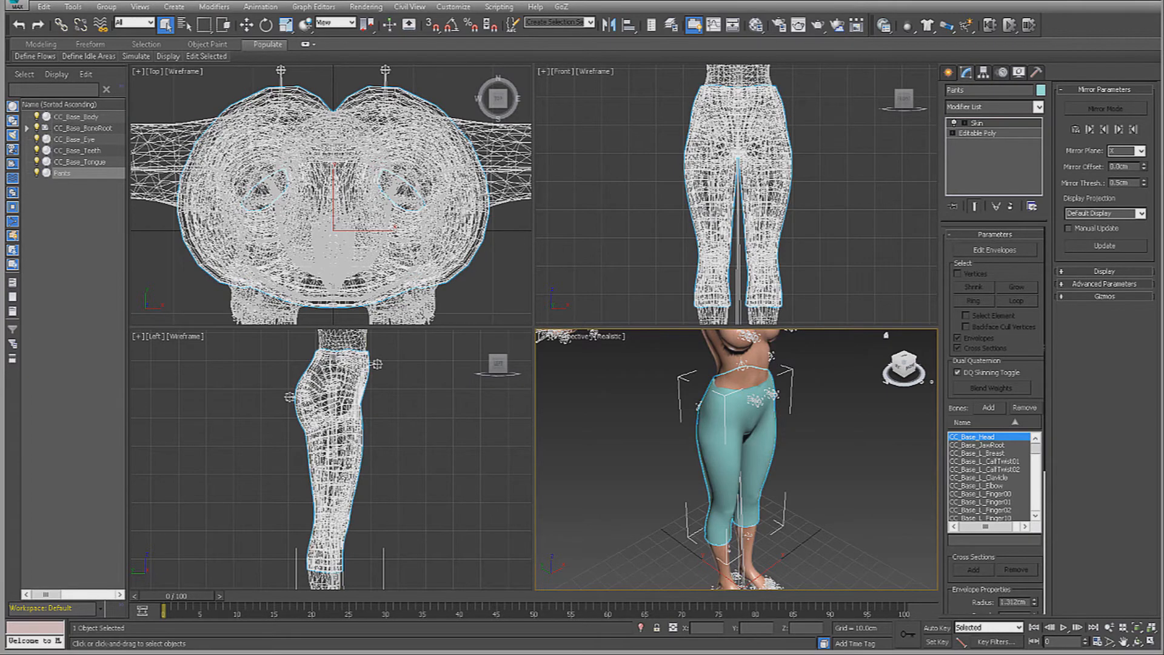
{"action": "left_click", "coordinate": [14, 7]}
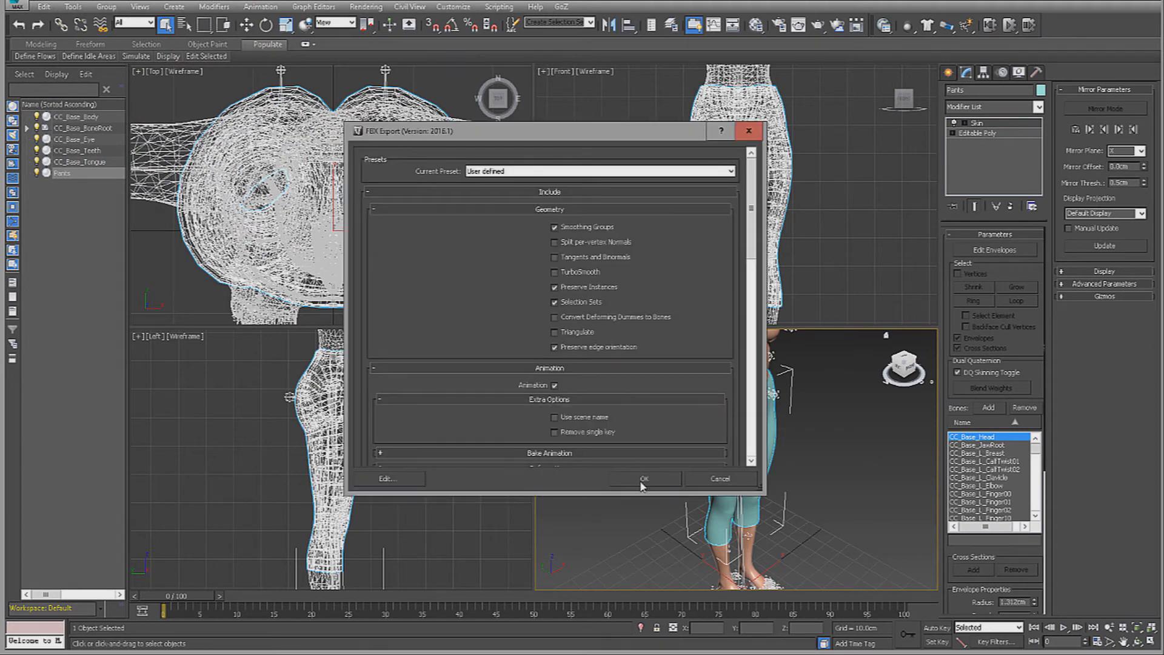
{"action": "left_click", "coordinate": [643, 478]}
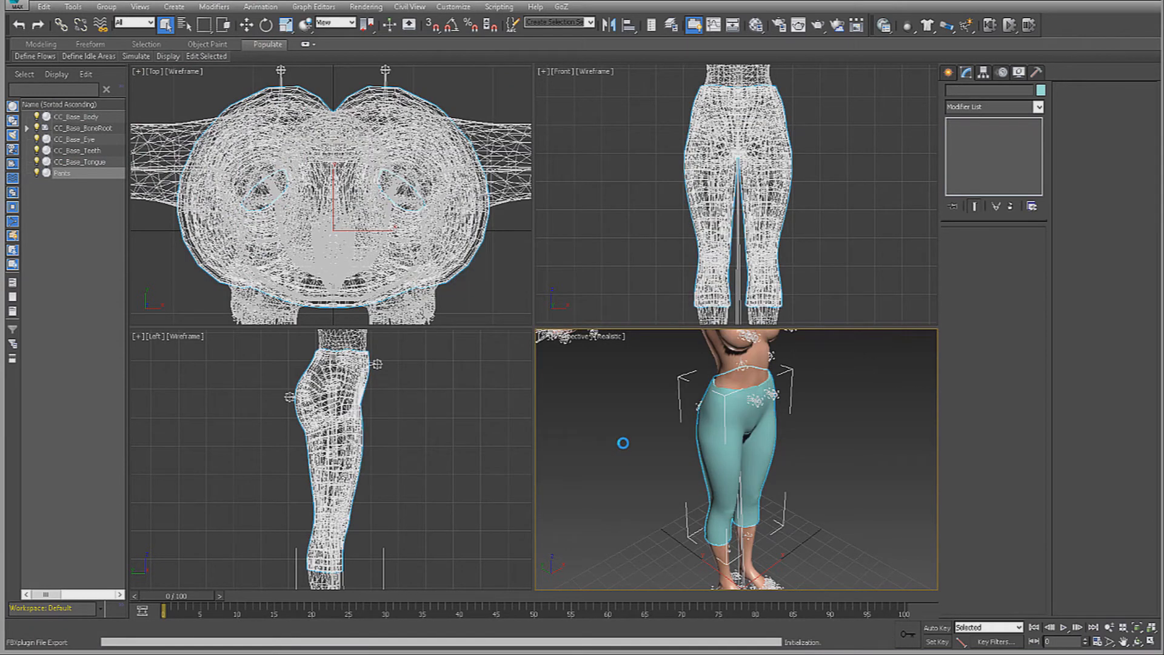
{"action": "mouse_move", "coordinate": [643, 484]}
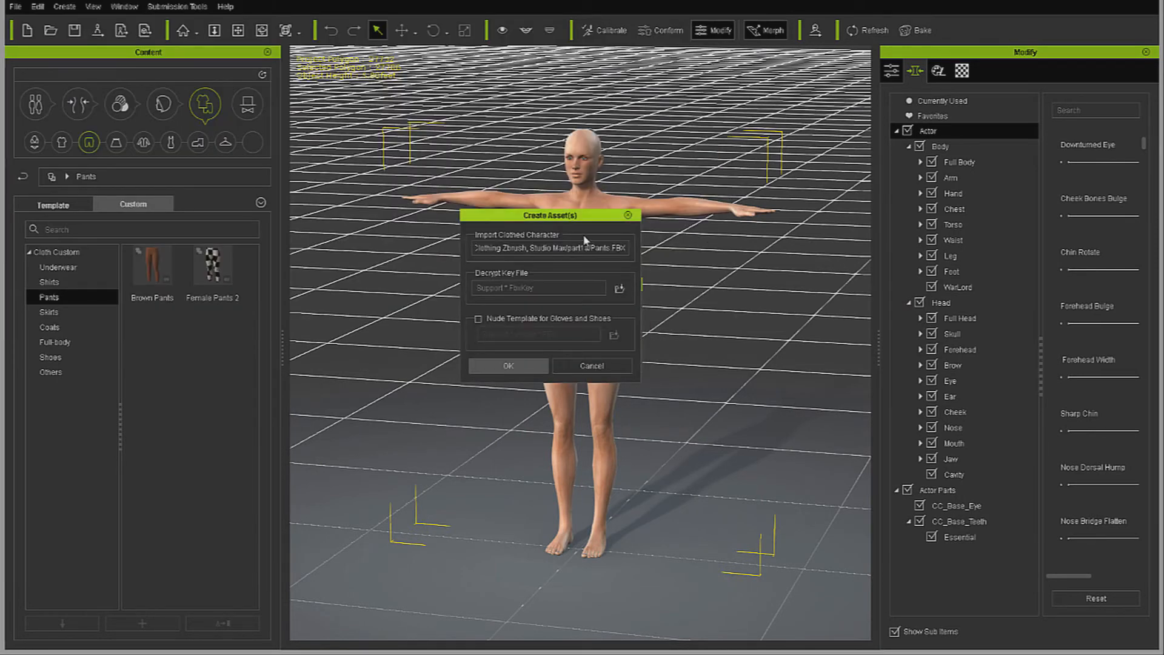
Import the renamed Pants FBX with Female_Blank.fbxkey and accept the status report.
{"action": "left_click", "coordinate": [619, 288]}
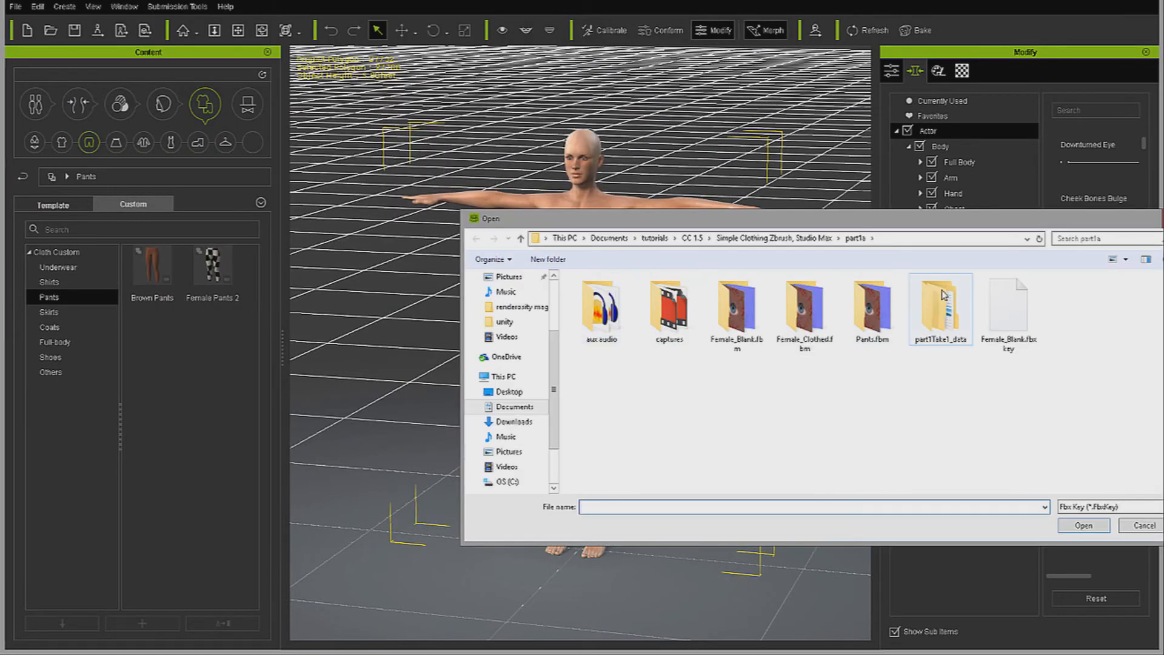
{"action": "left_click", "coordinate": [1082, 526]}
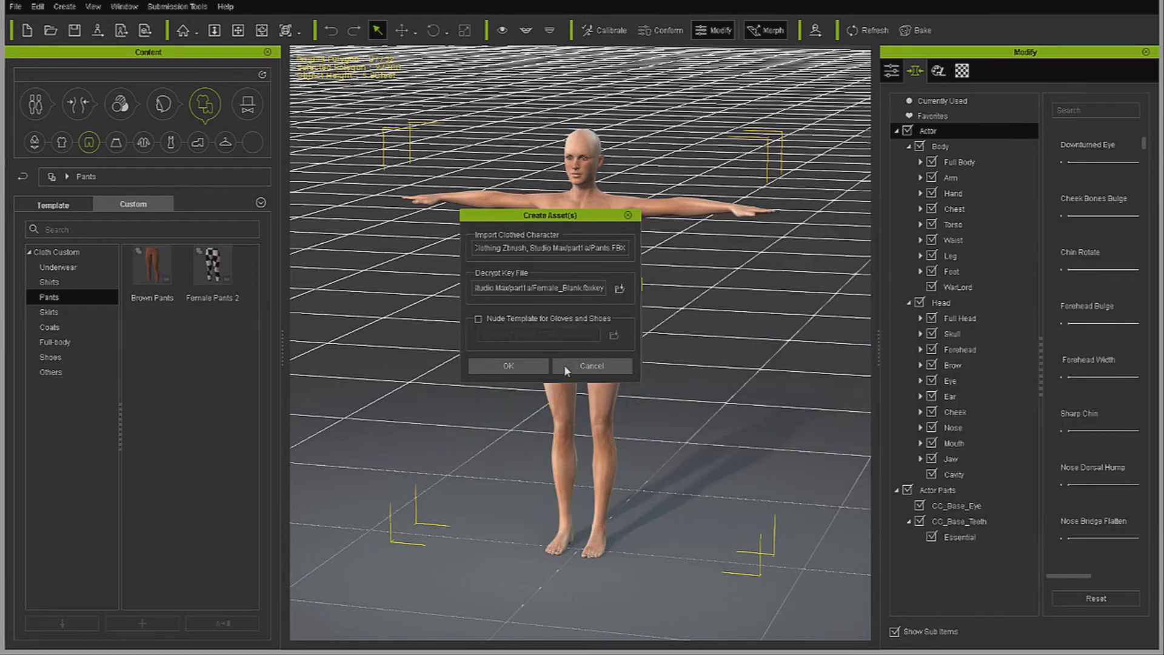
{"action": "left_click", "coordinate": [508, 366]}
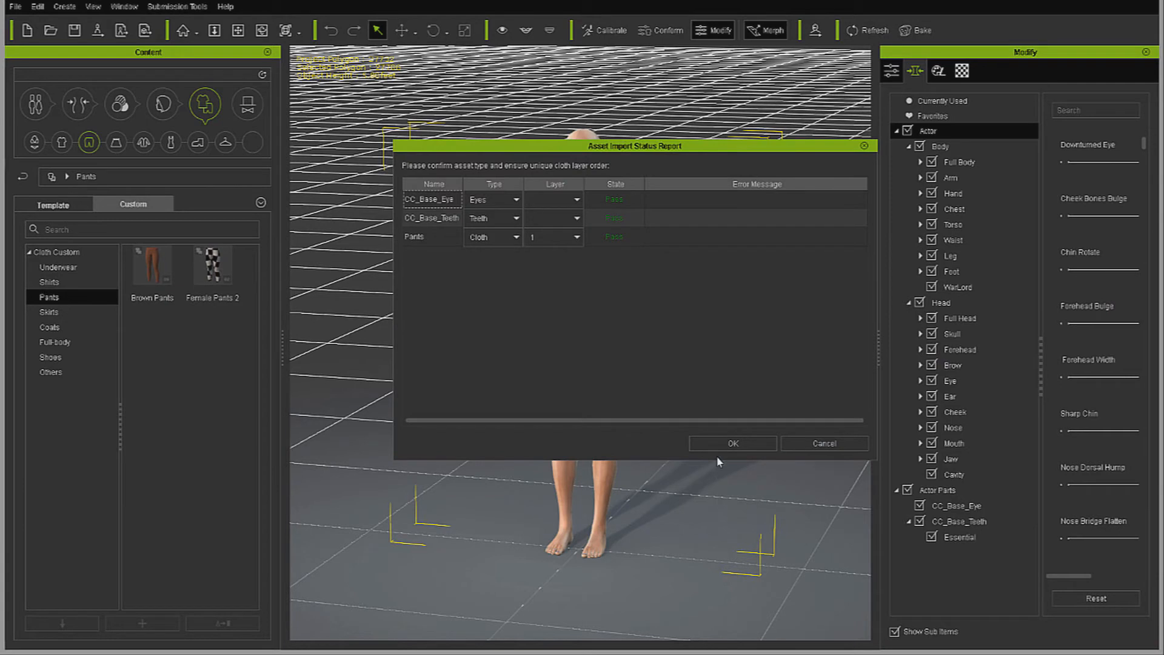
{"action": "mouse_move", "coordinate": [558, 255]}
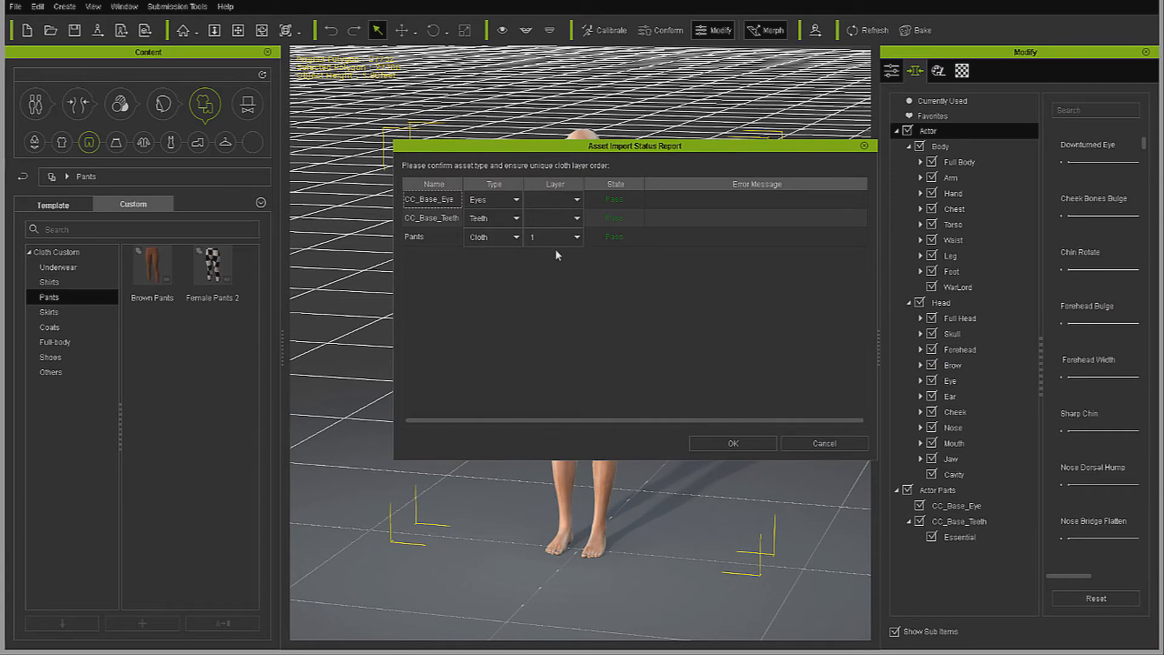
{"action": "mouse_move", "coordinate": [525, 259]}
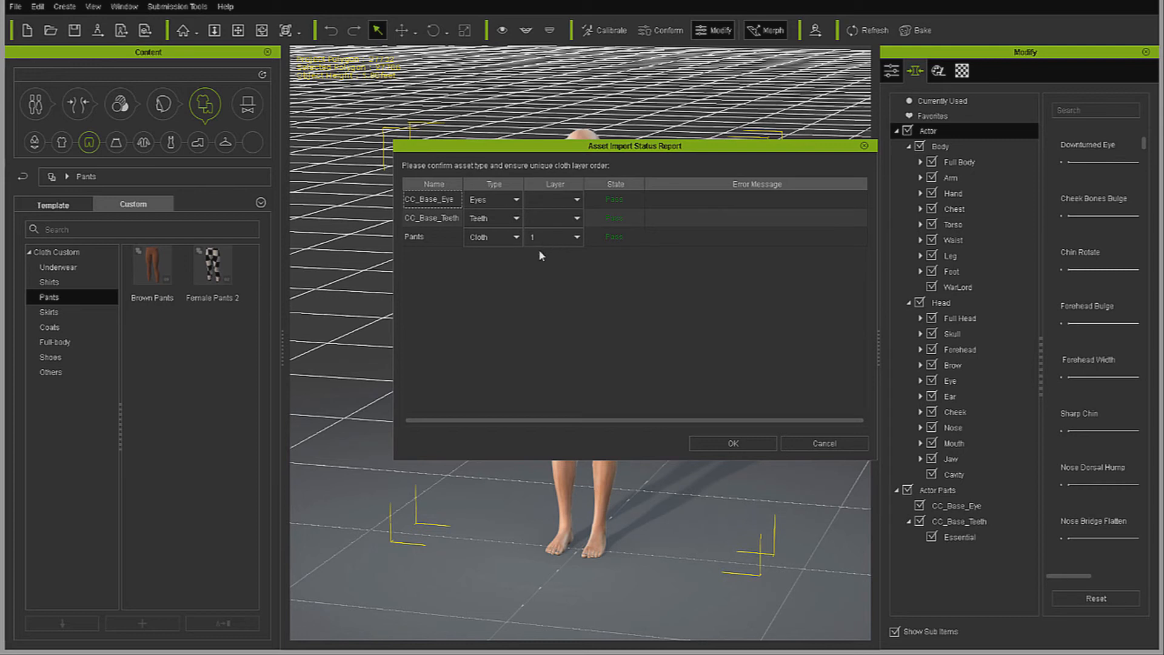
{"action": "left_click", "coordinate": [731, 443]}
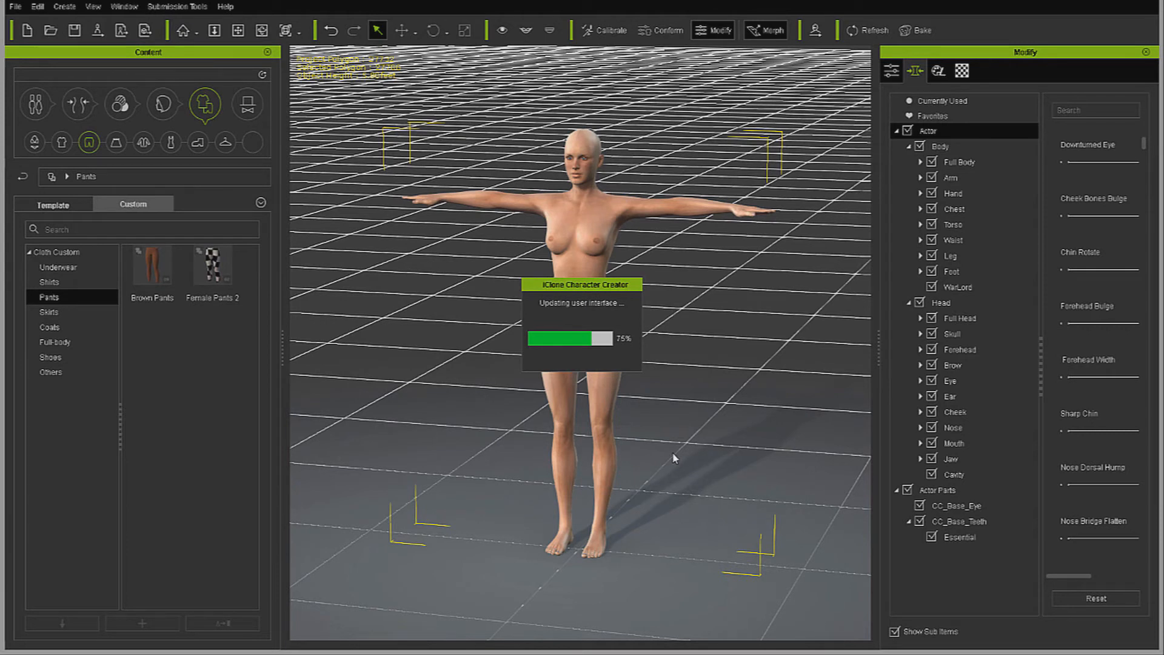
{"action": "mouse_move", "coordinate": [661, 428]}
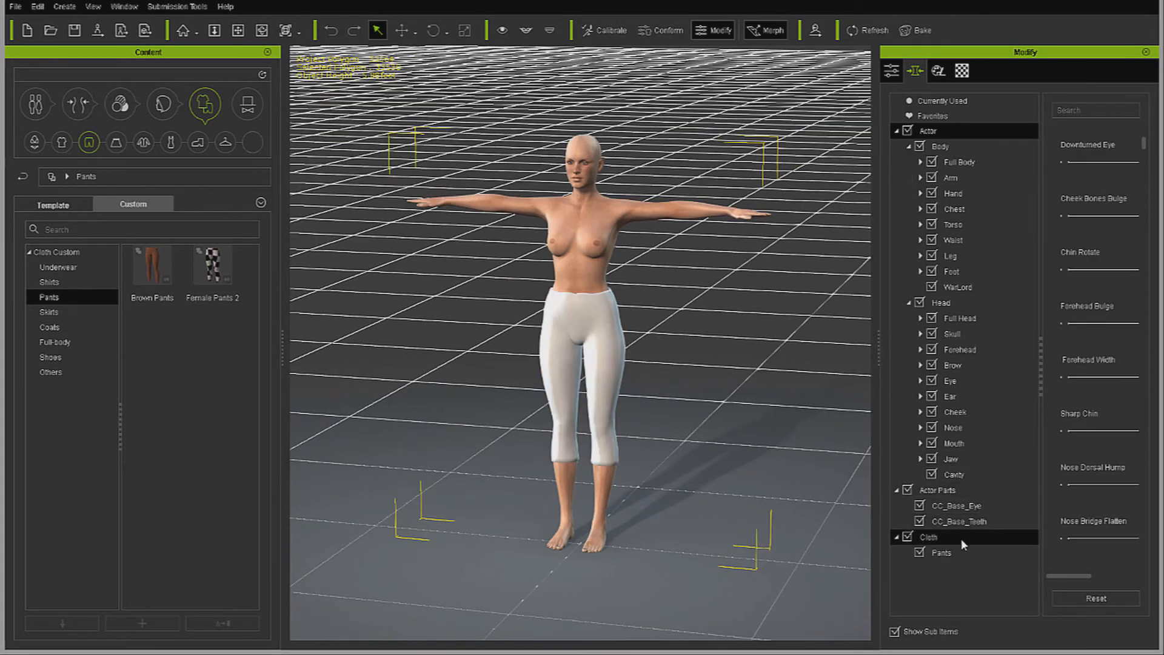
Select the Pants cloth and test calibration pose 07 (squatting) then pose 04 (kneeling).
{"action": "left_click", "coordinate": [941, 553]}
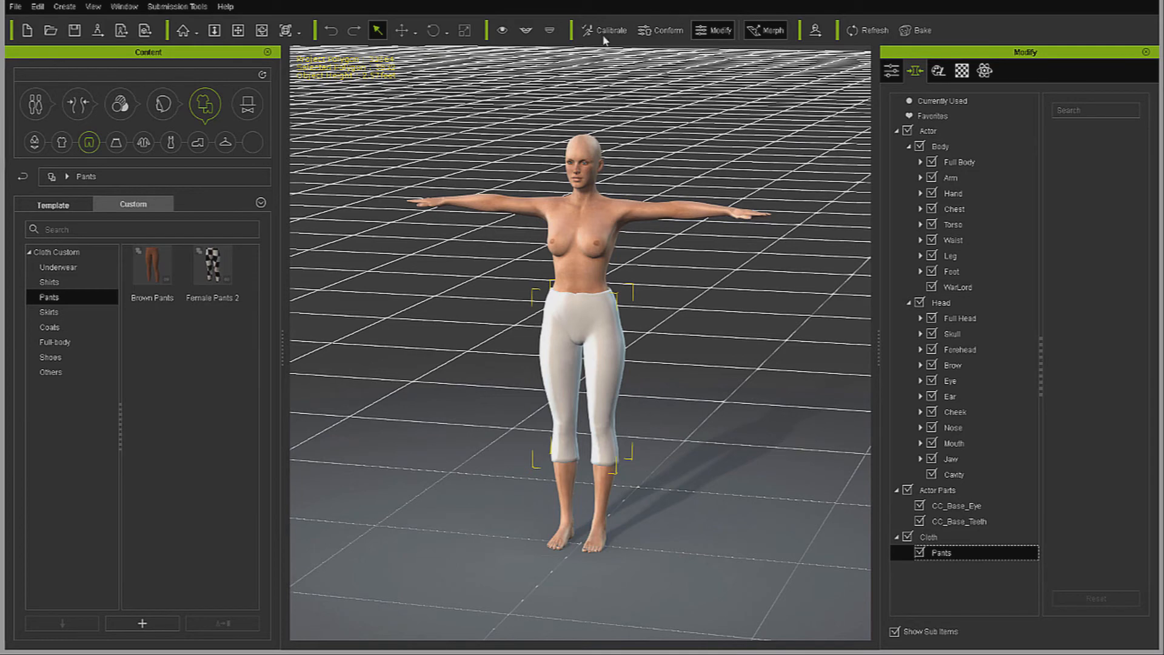
{"action": "left_click", "coordinate": [608, 31]}
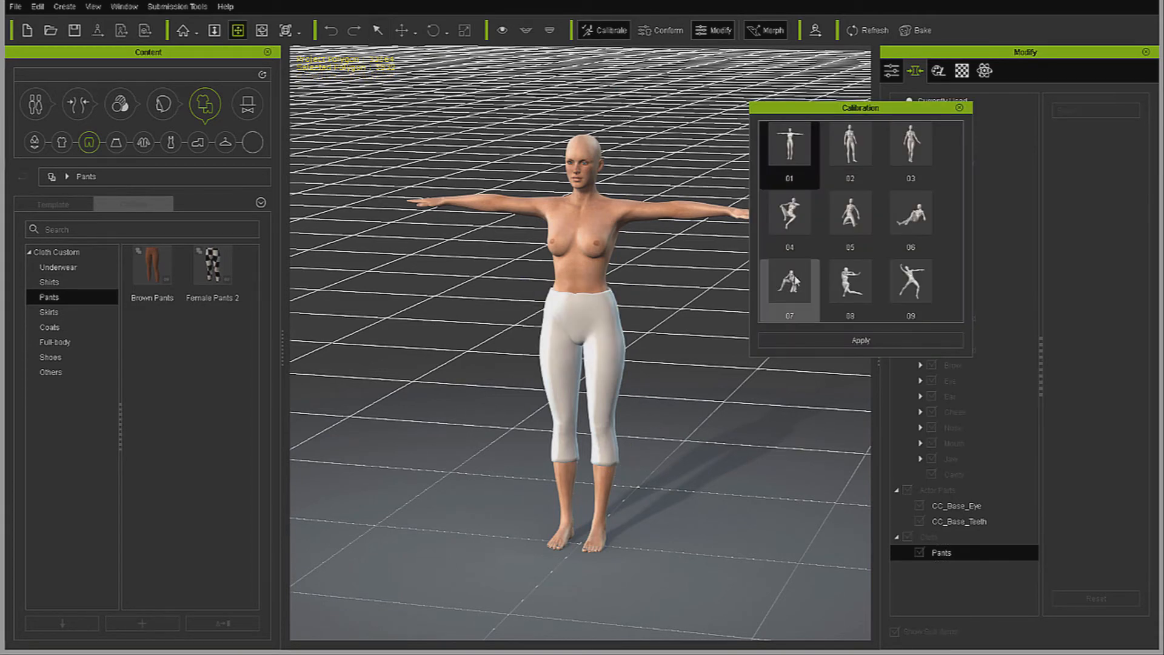
{"action": "left_click", "coordinate": [788, 282]}
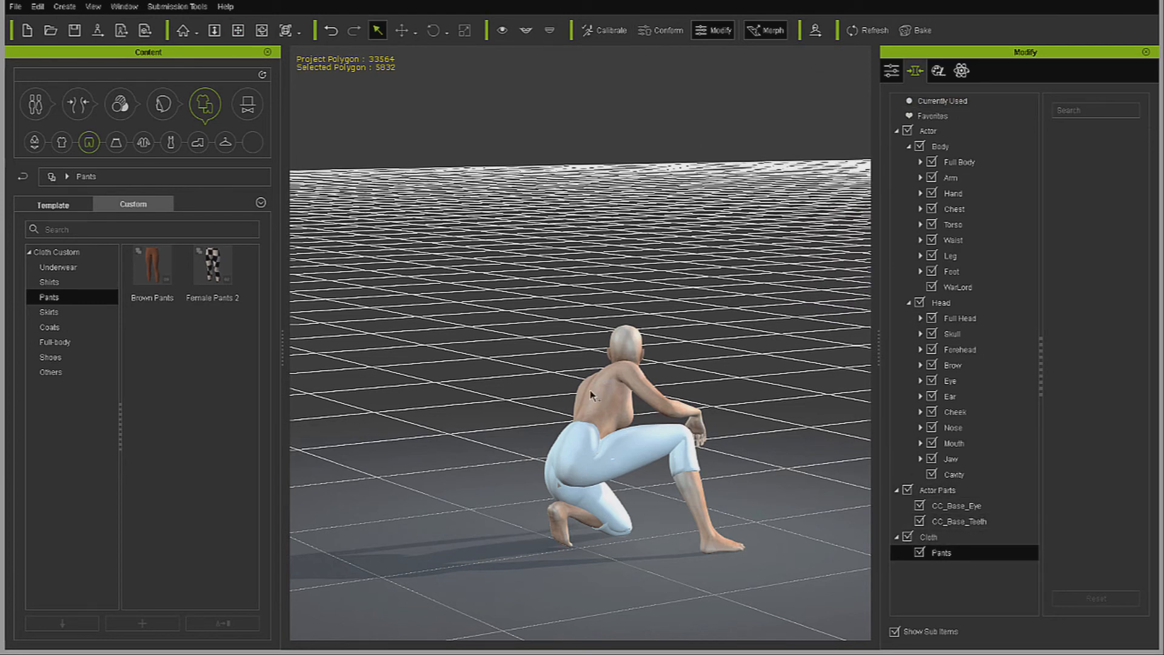
{"action": "mouse_move", "coordinate": [868, 439]}
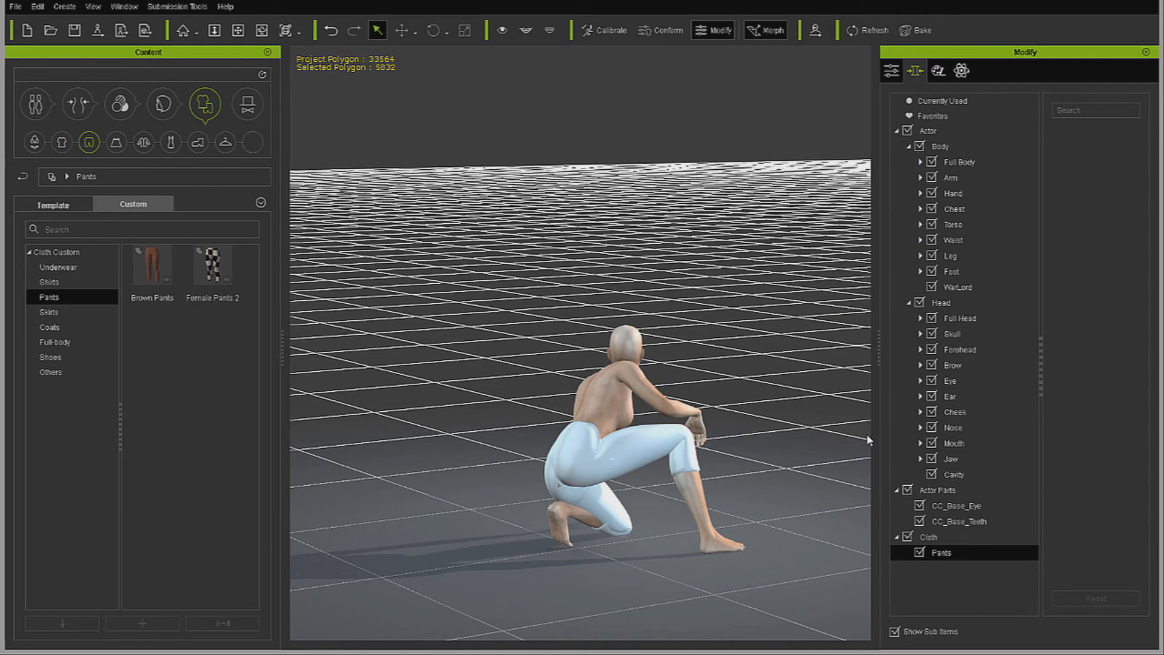
{"action": "left_click", "coordinate": [262, 31]}
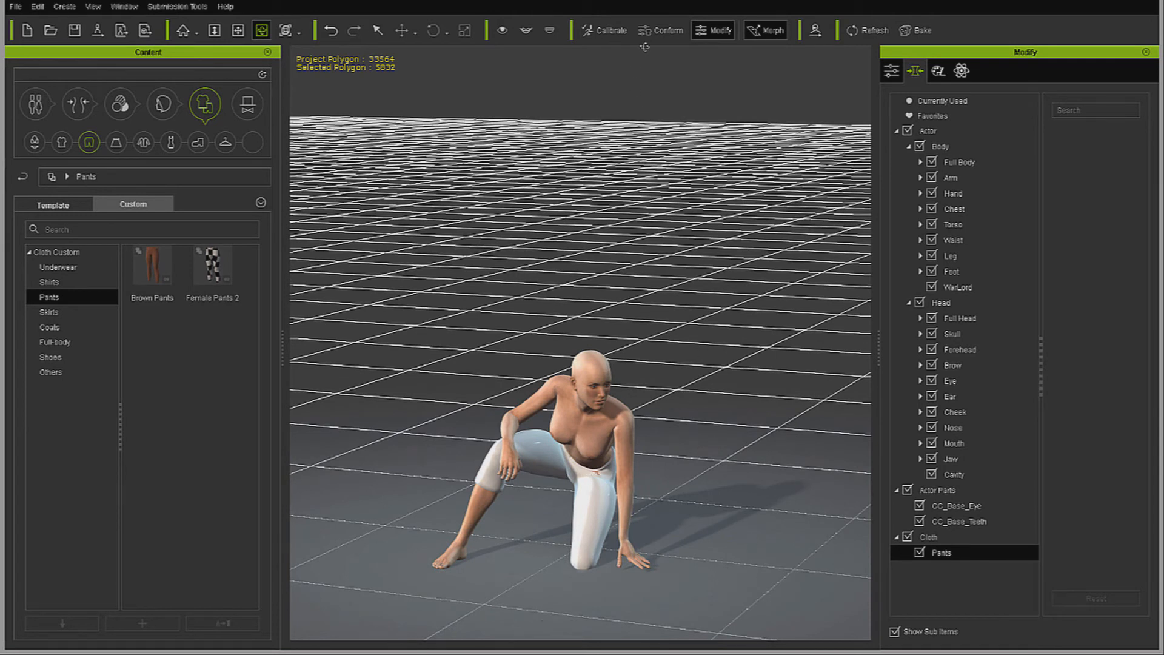
Return the character to T-pose 01 and close the Calibration panel.
{"action": "left_click", "coordinate": [604, 30]}
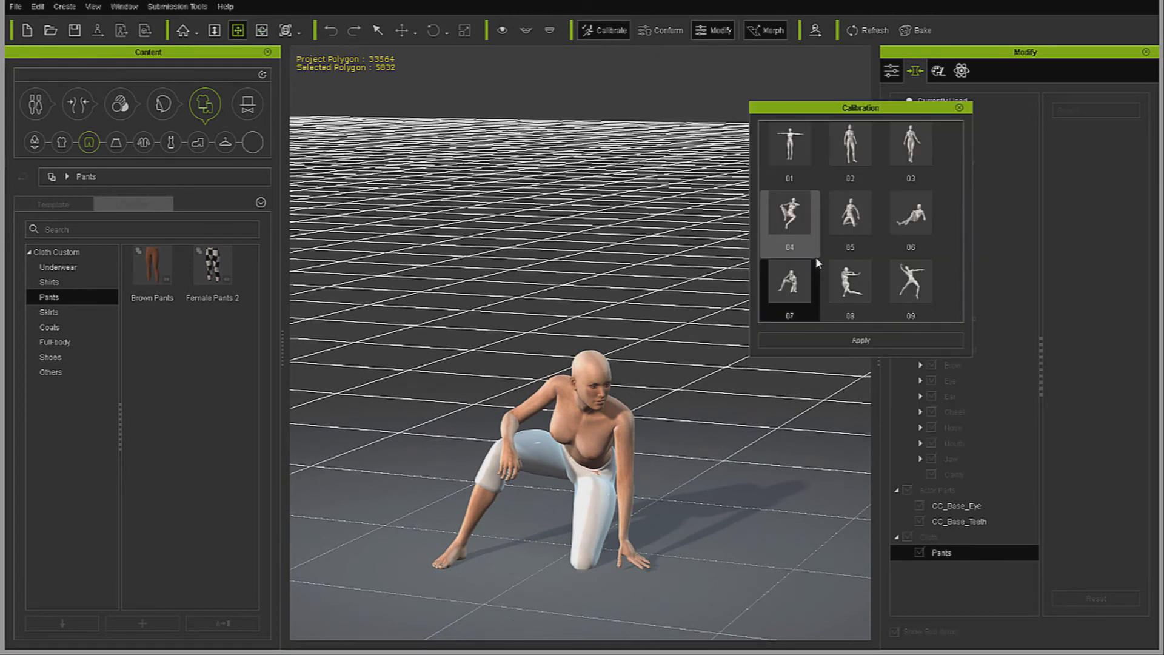
{"action": "left_click", "coordinate": [788, 144]}
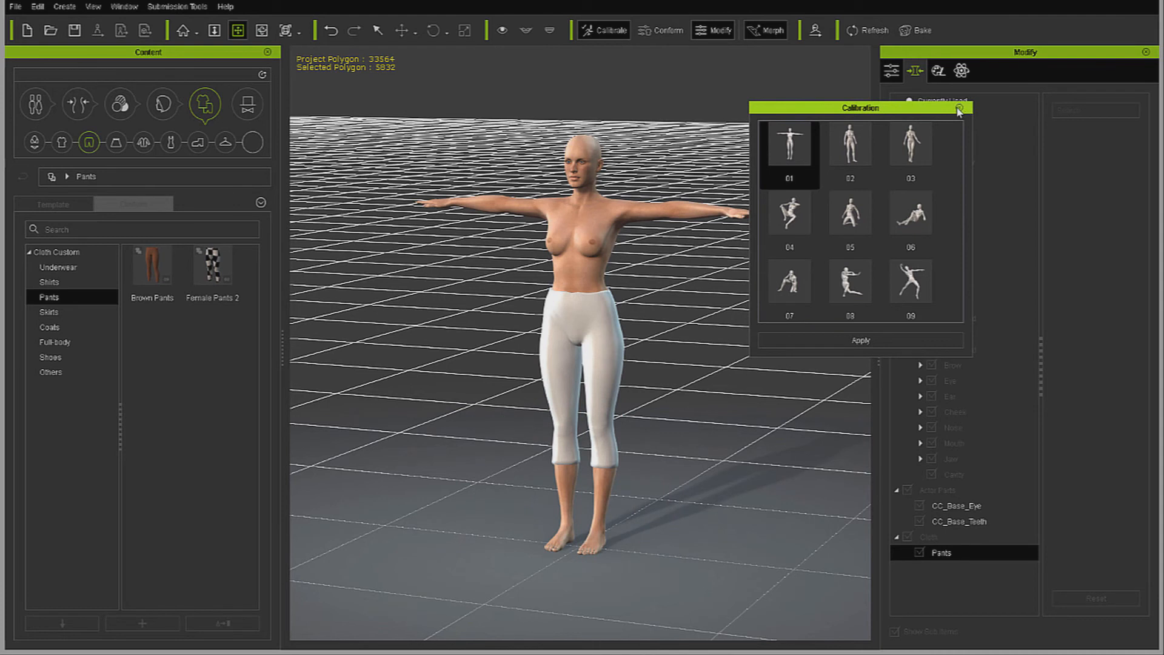
{"action": "left_click", "coordinate": [958, 108]}
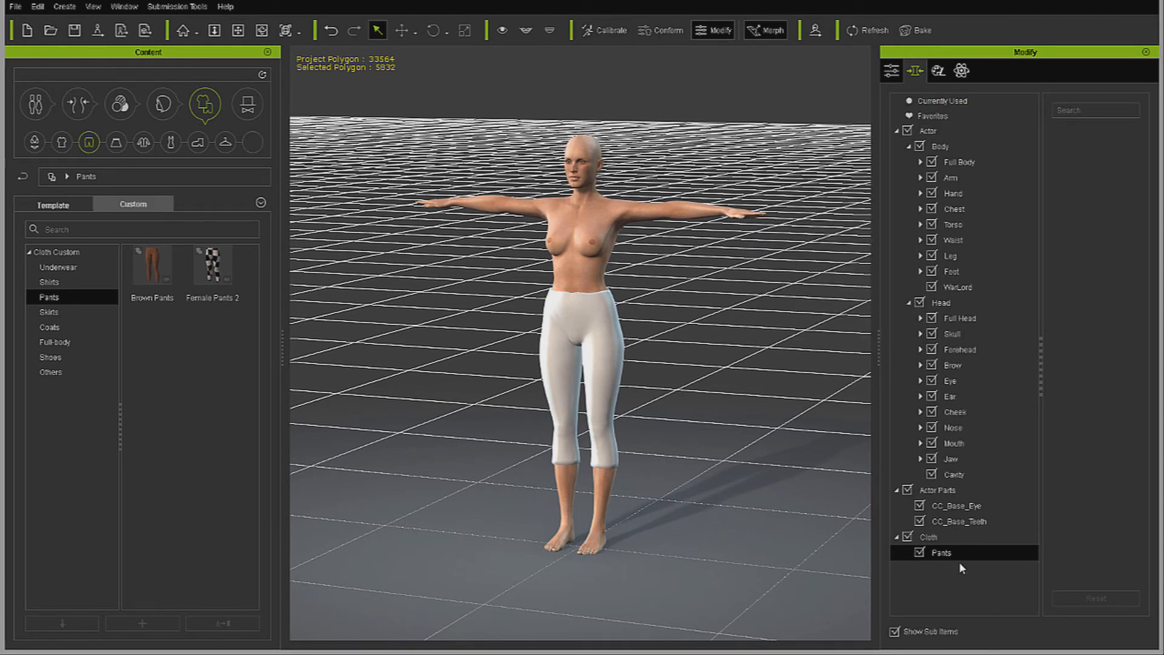
{"action": "left_click", "coordinate": [941, 553]}
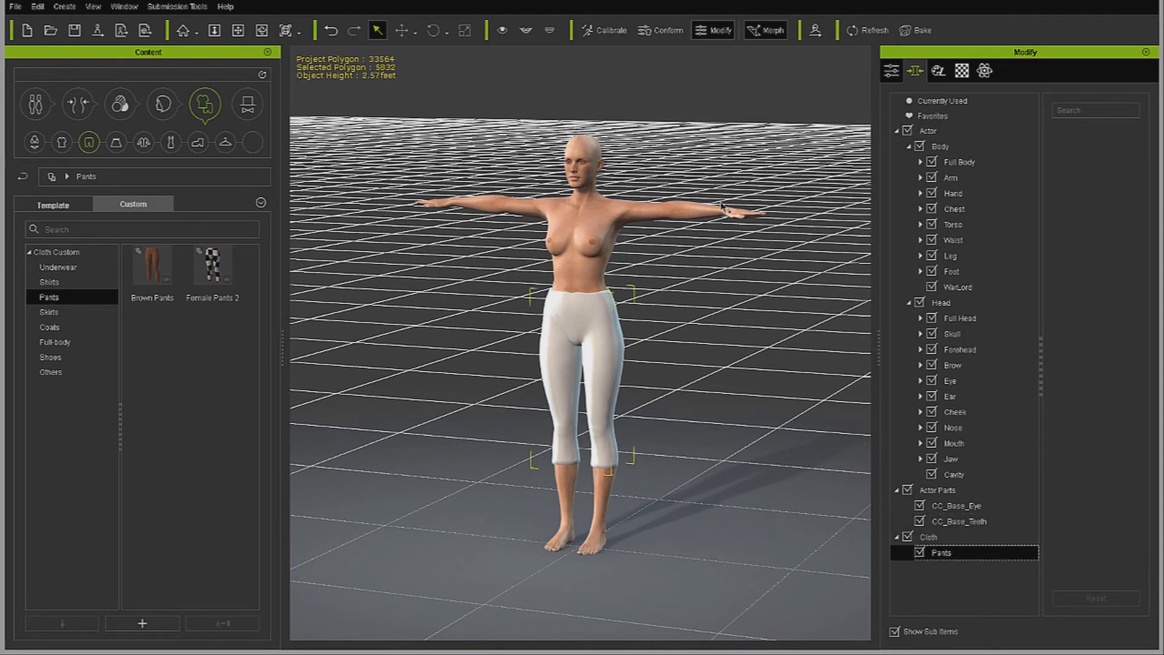
{"action": "left_click", "coordinate": [660, 31]}
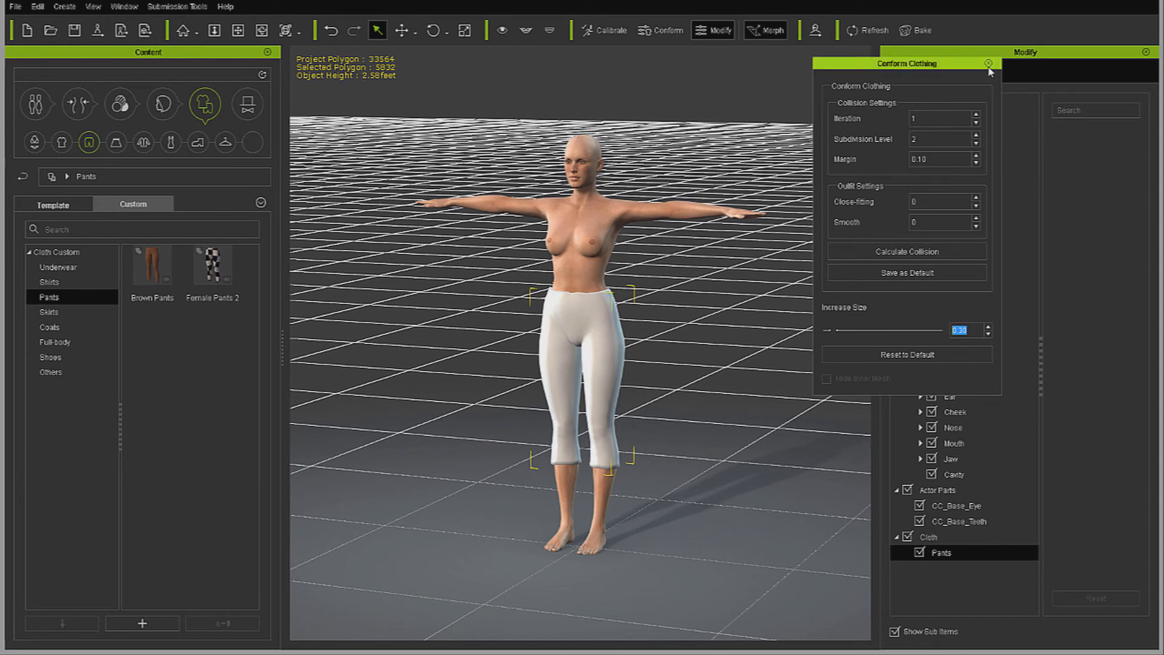
{"action": "left_click", "coordinate": [988, 64]}
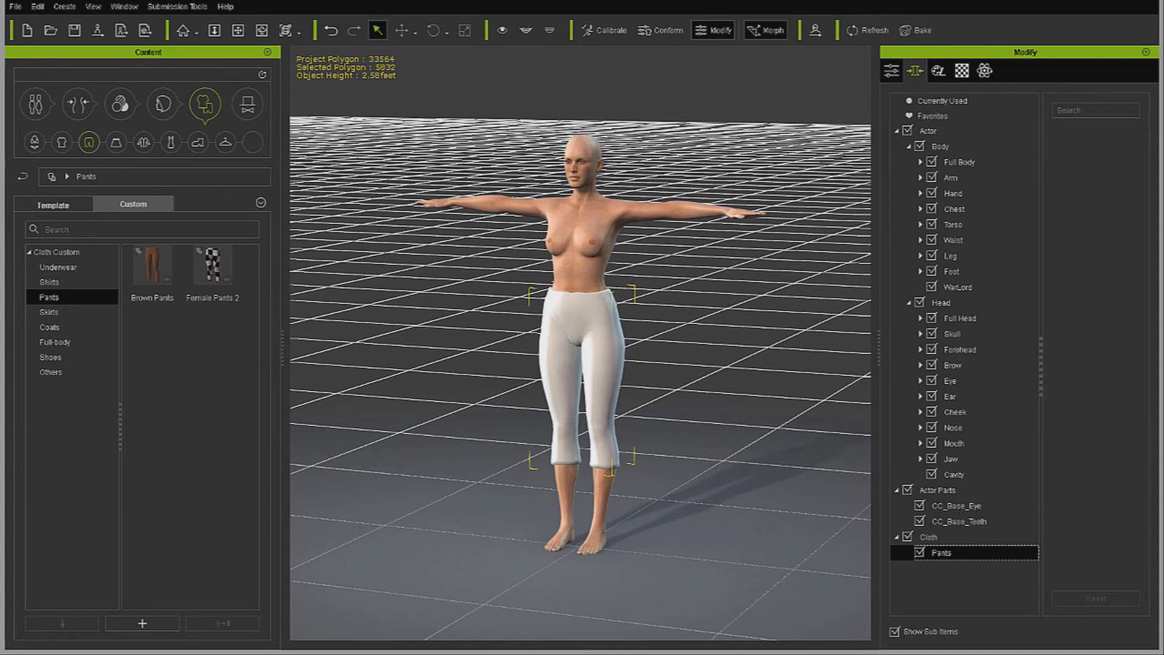
{"action": "left_click", "coordinate": [920, 553]}
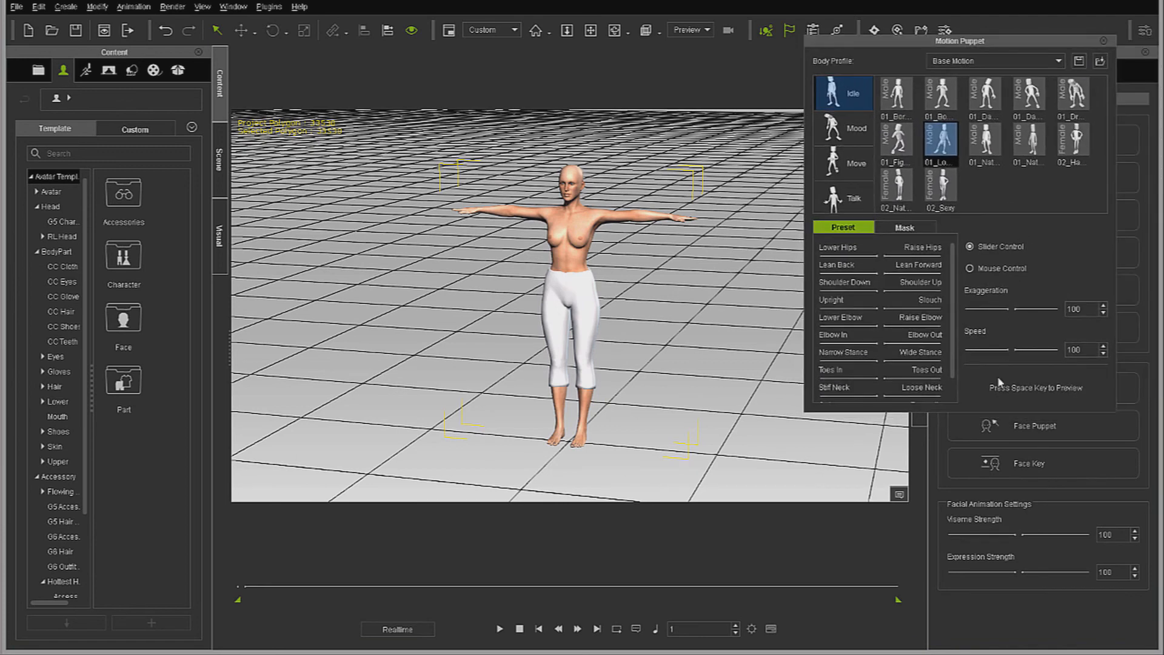
Play the chosen Move motion preset to watch the Pants follow a walk.
{"action": "key", "text": "space"}
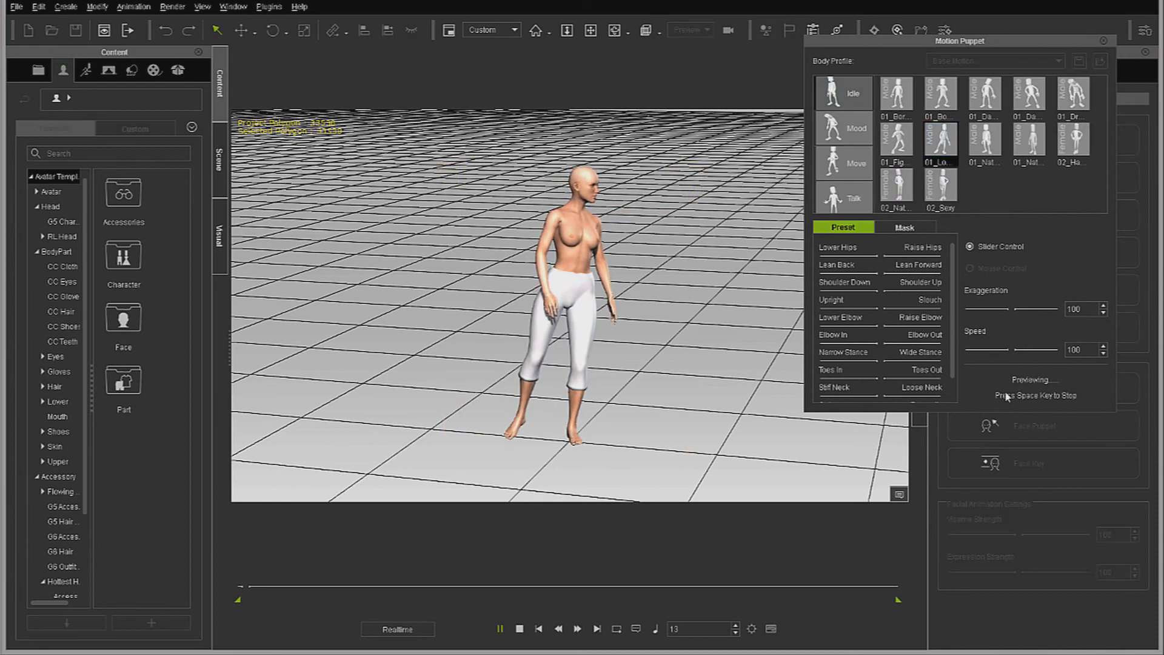